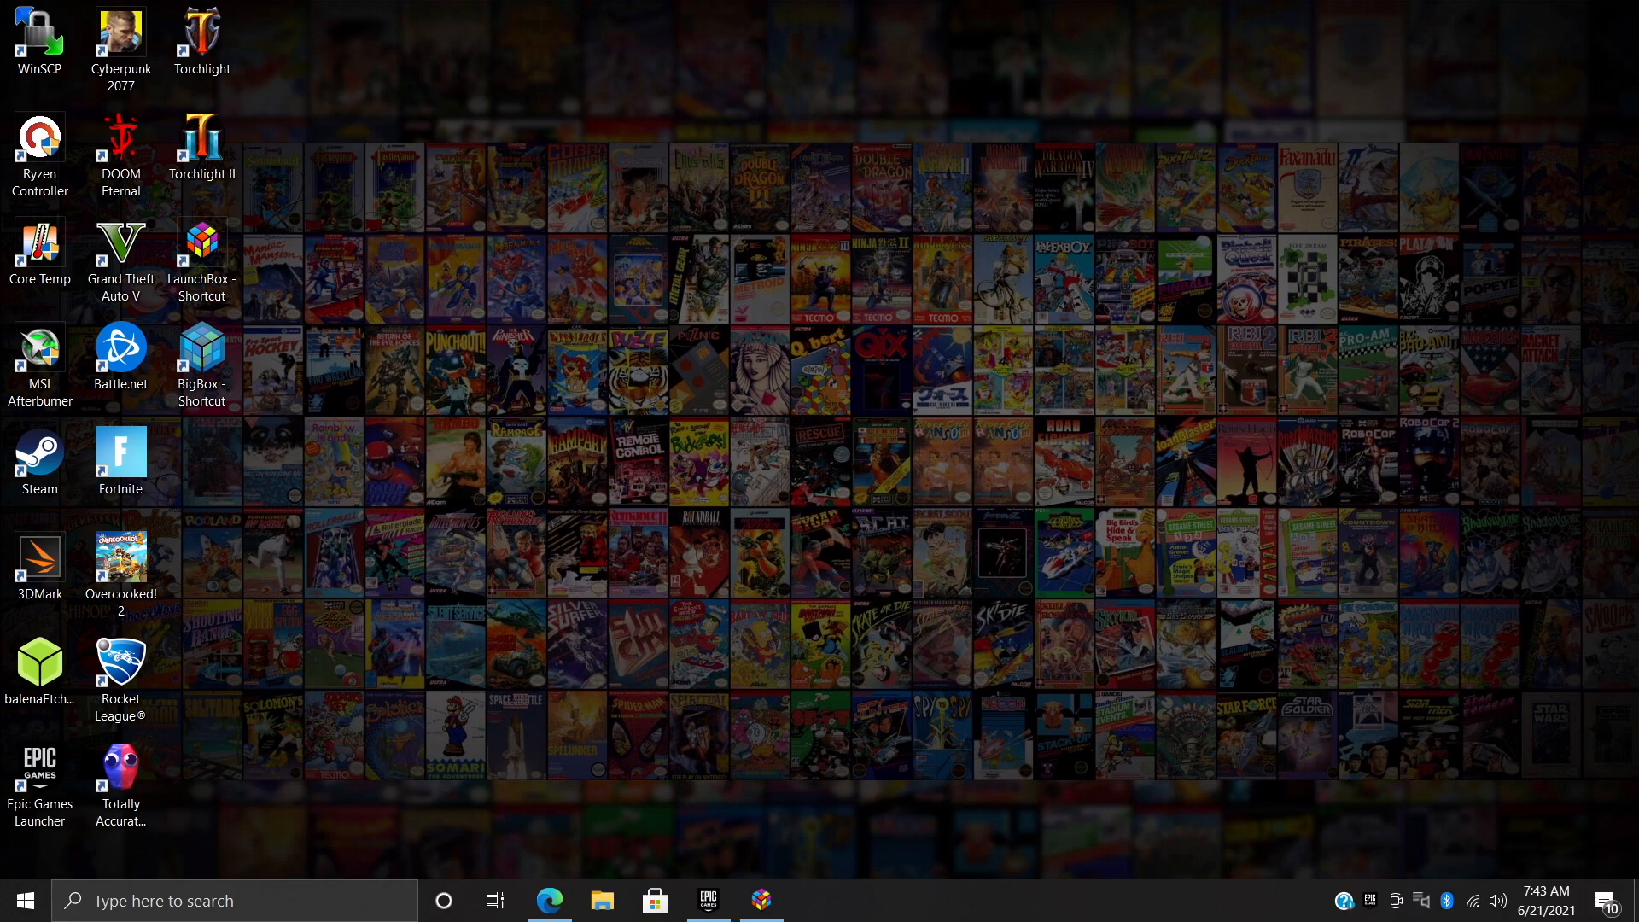
Restore LaunchBox showing the Windows platform library with its game list
left_click(762, 900)
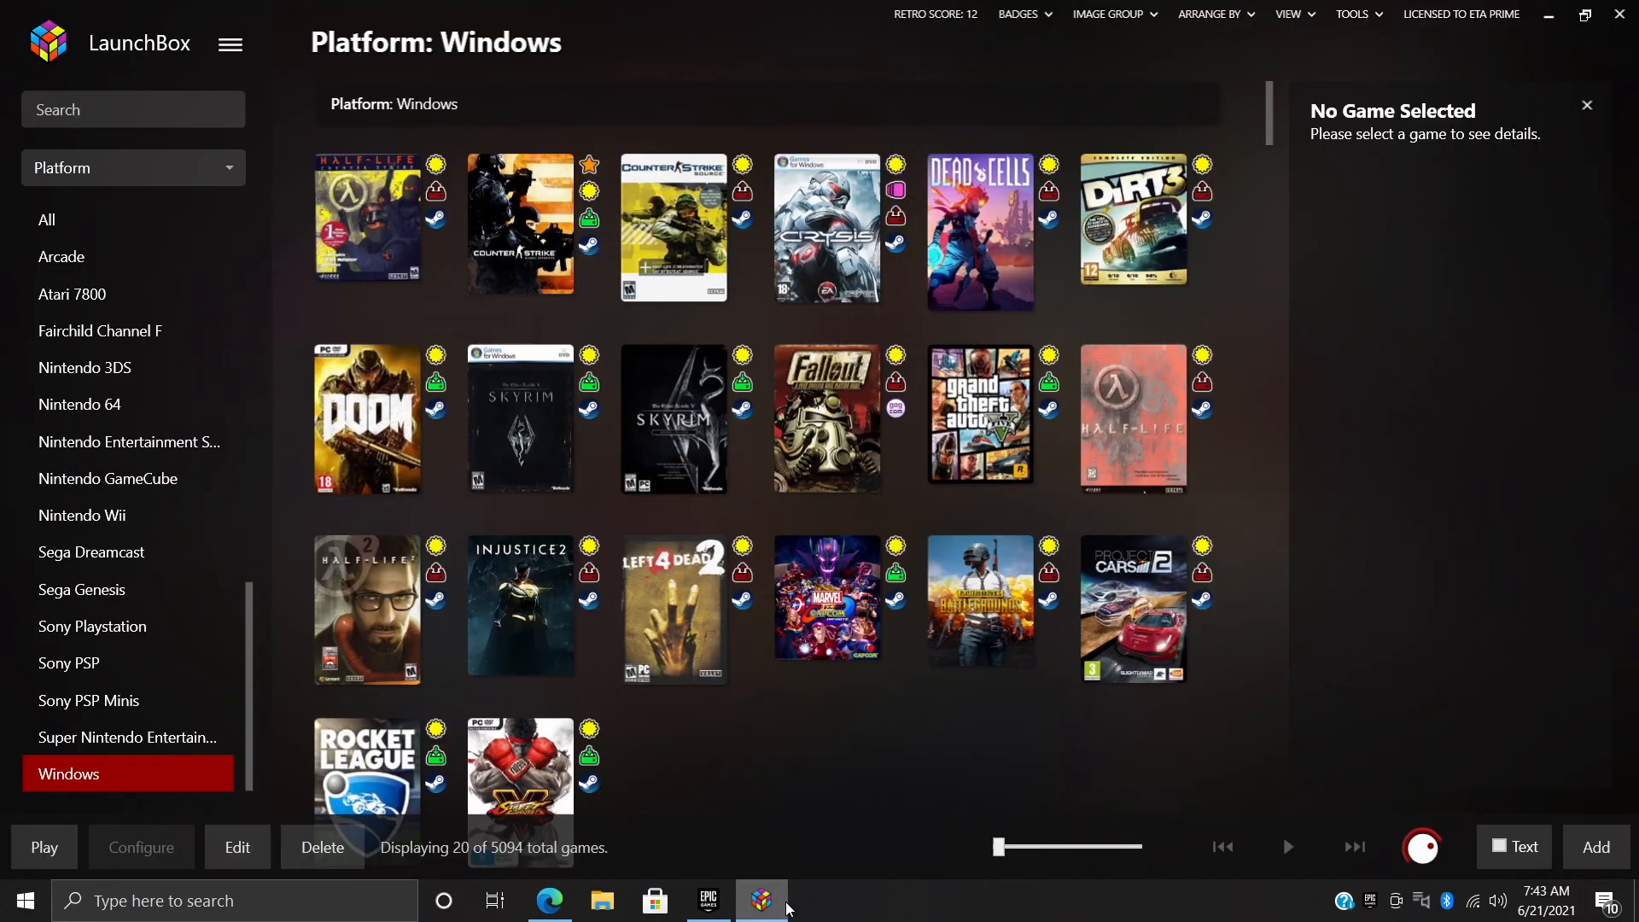
mouse_move(304, 104)
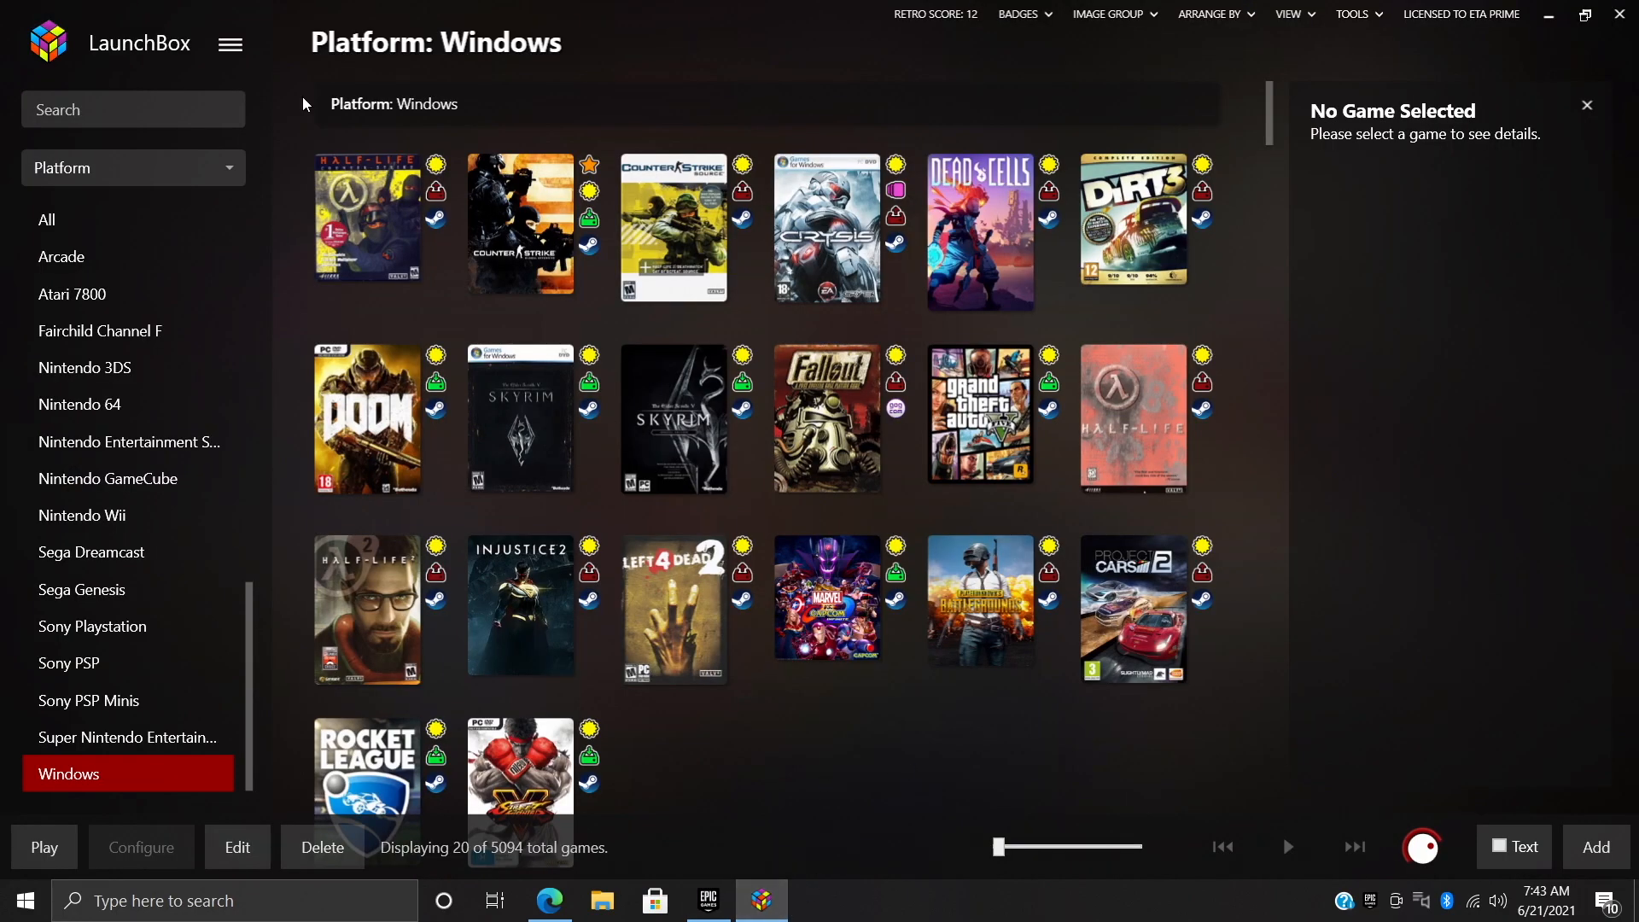
mouse_move(1451, 282)
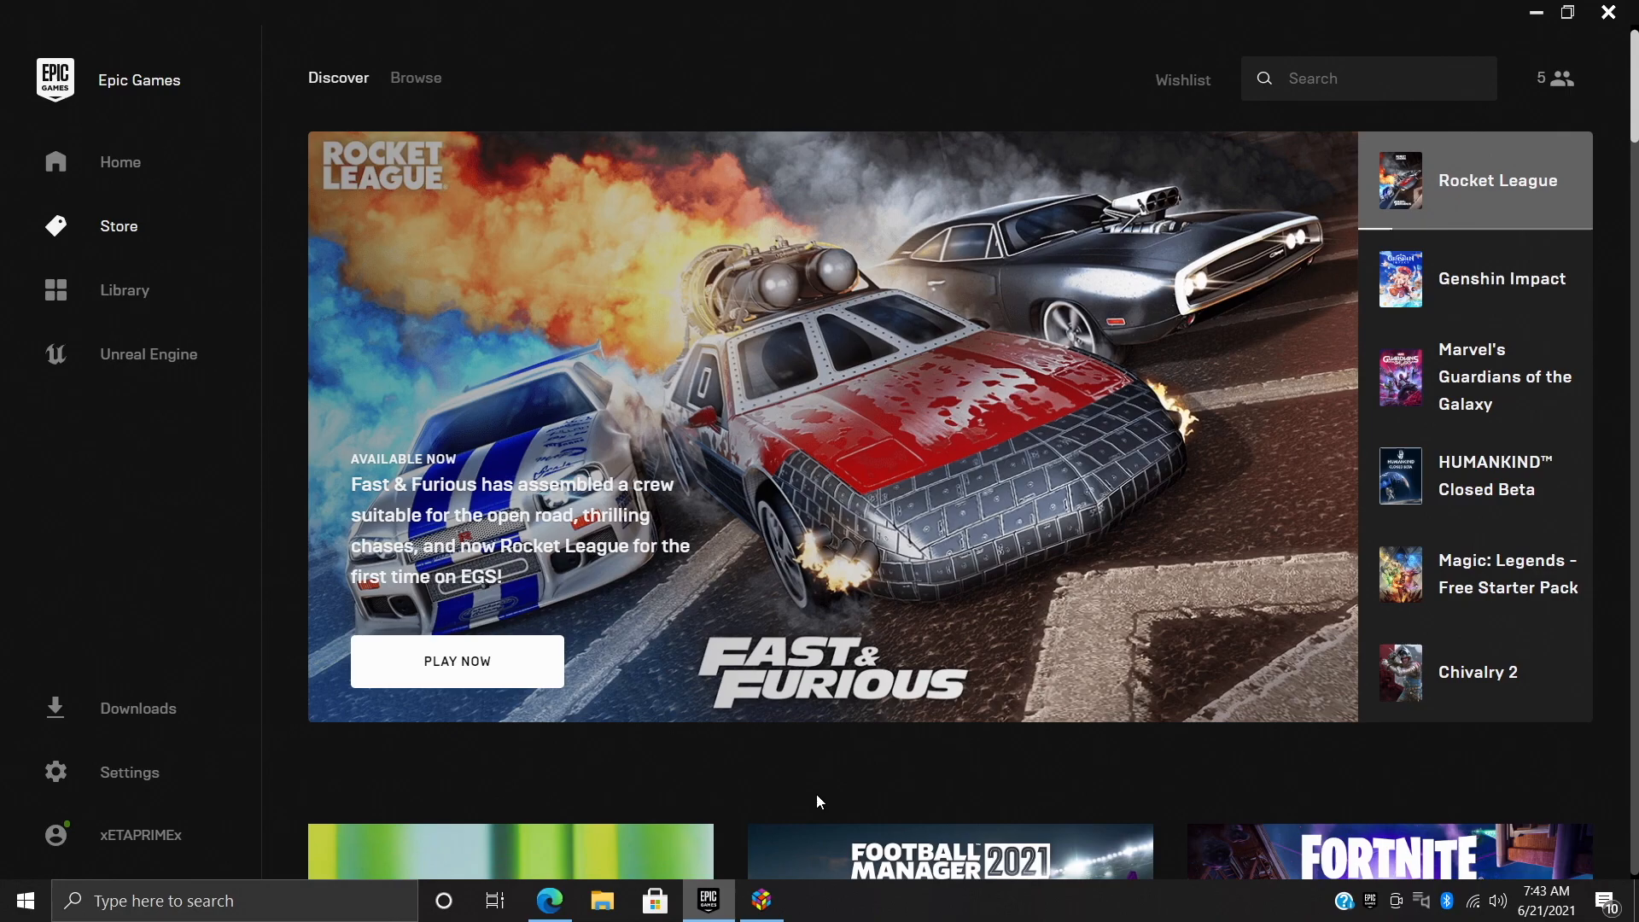
Browse the Epic store front page through its featured, free and recently updated listings
scroll("down", 3)
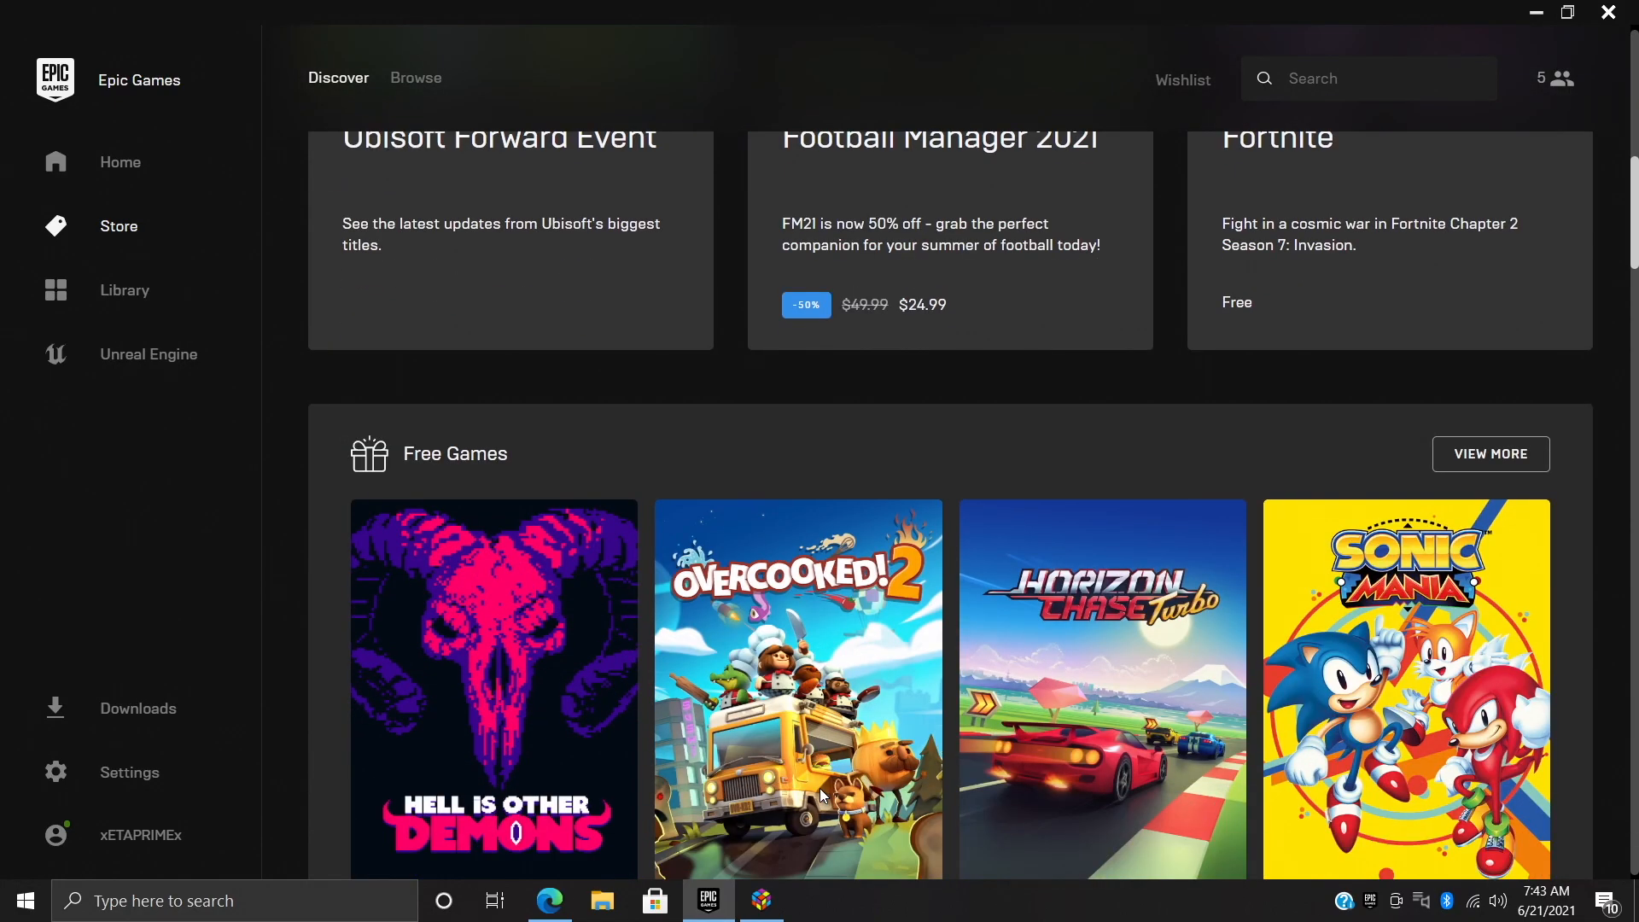
scroll("down", 3)
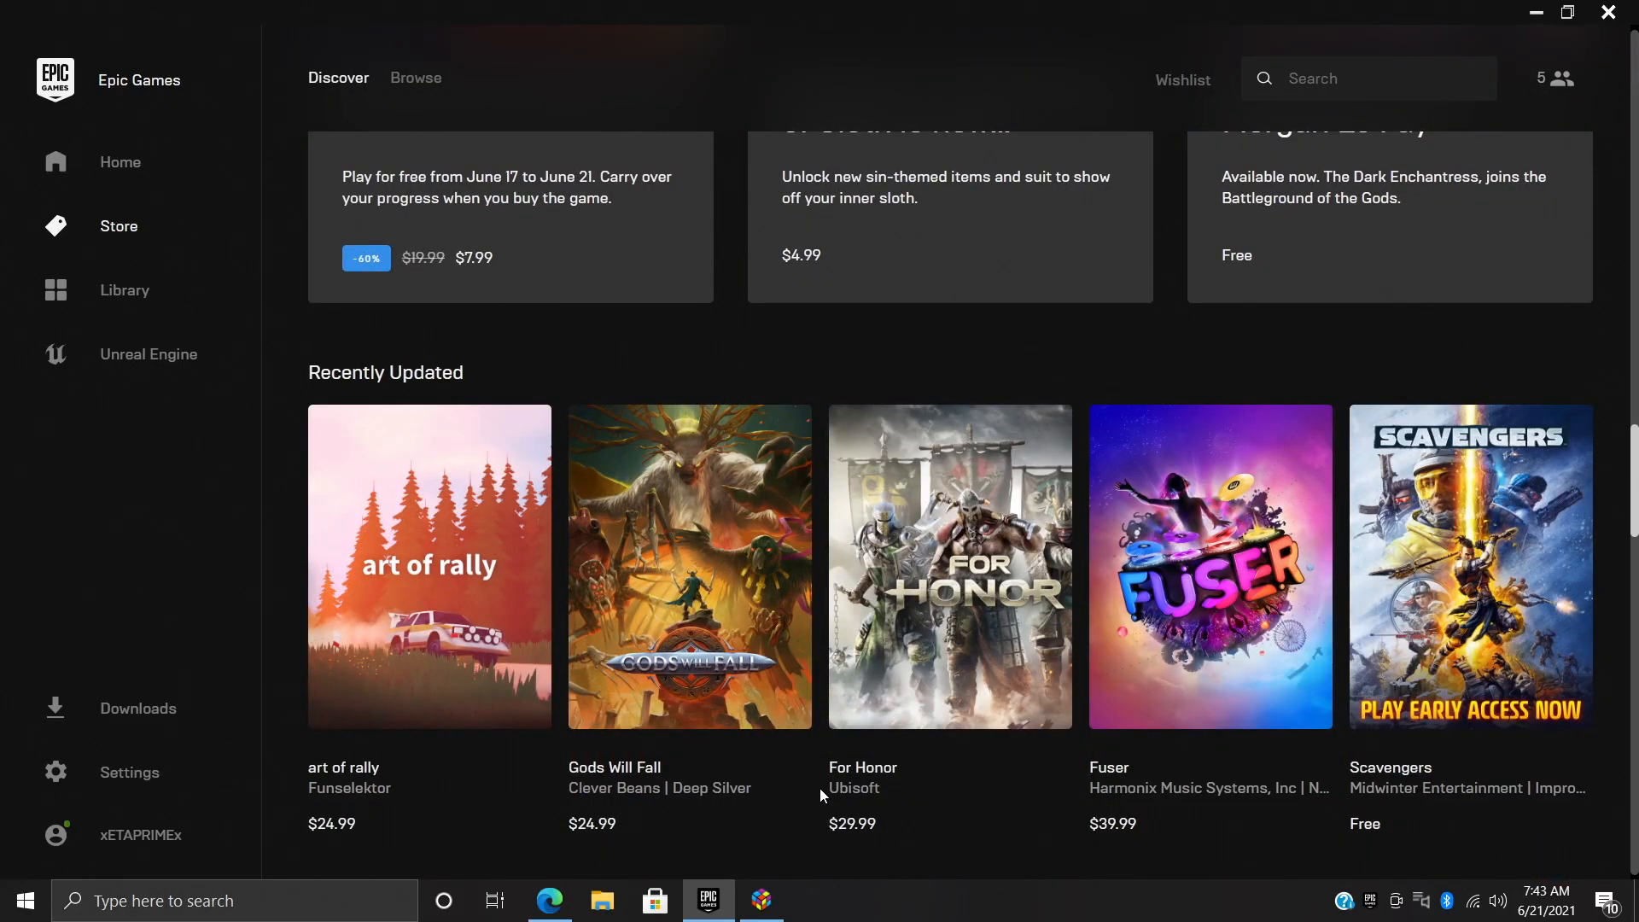
scroll("up", 3)
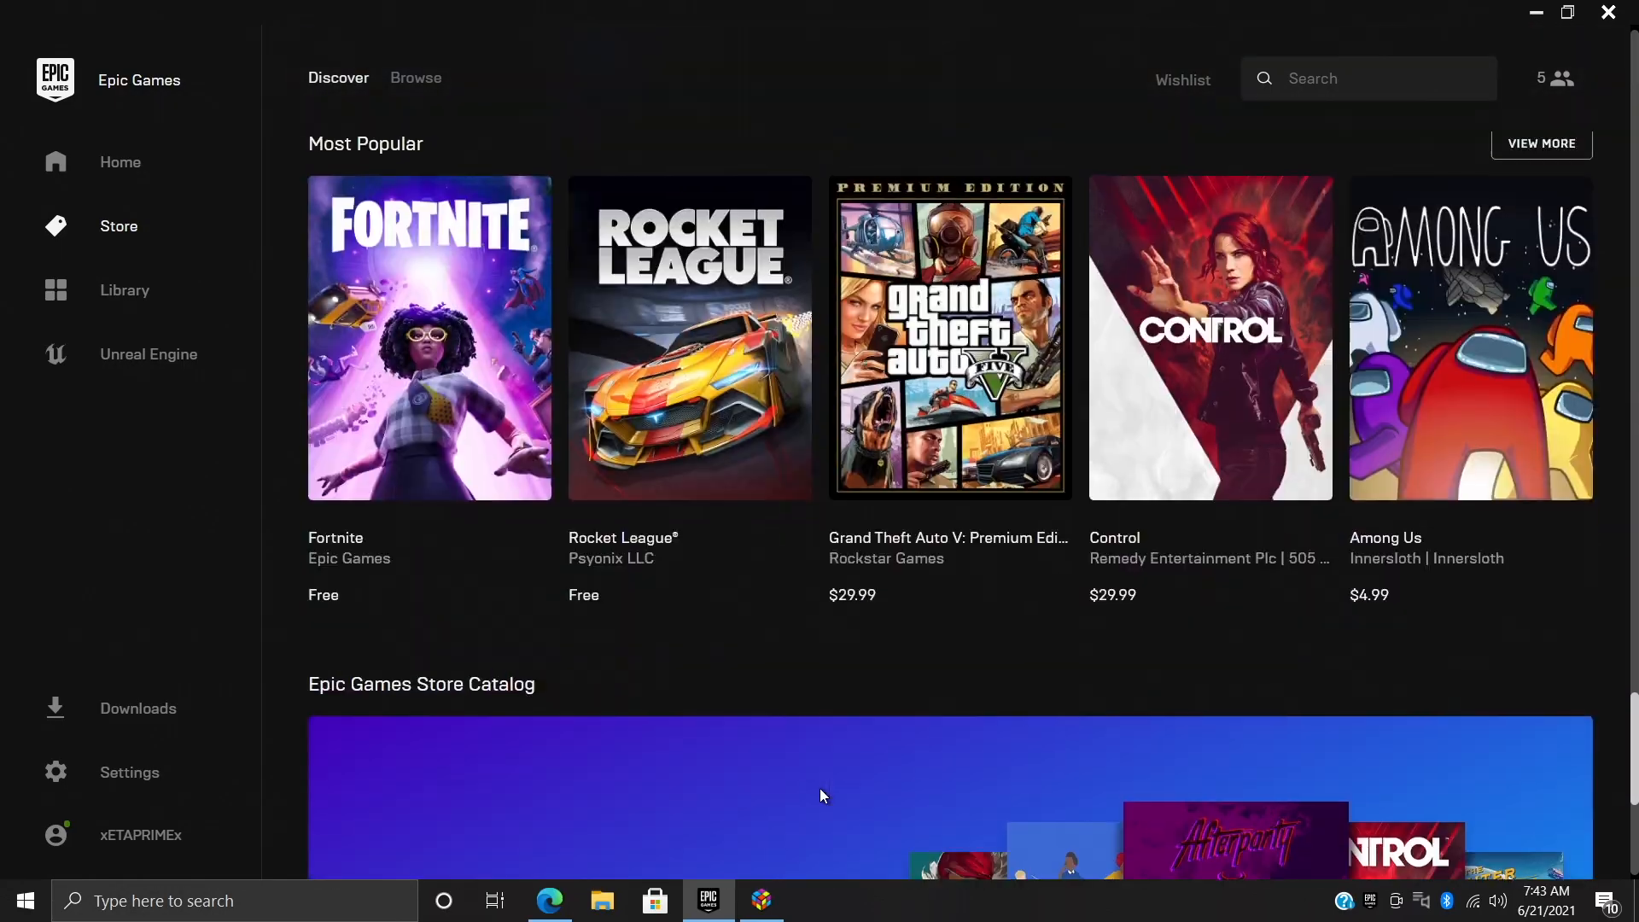
scroll("down", 3)
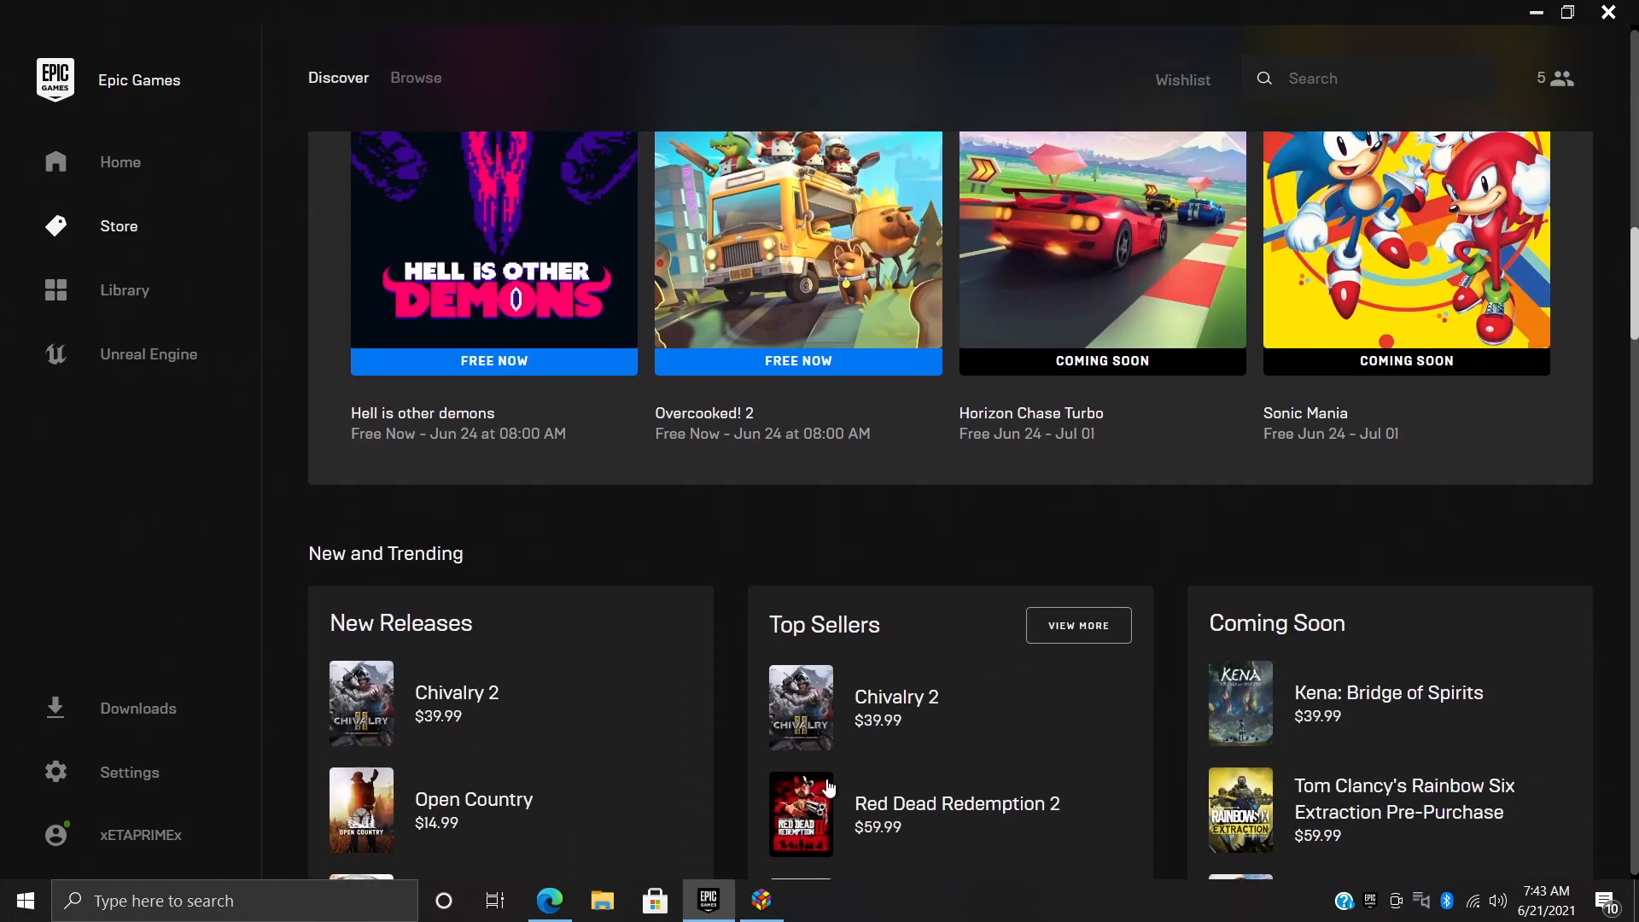
scroll("up", 3)
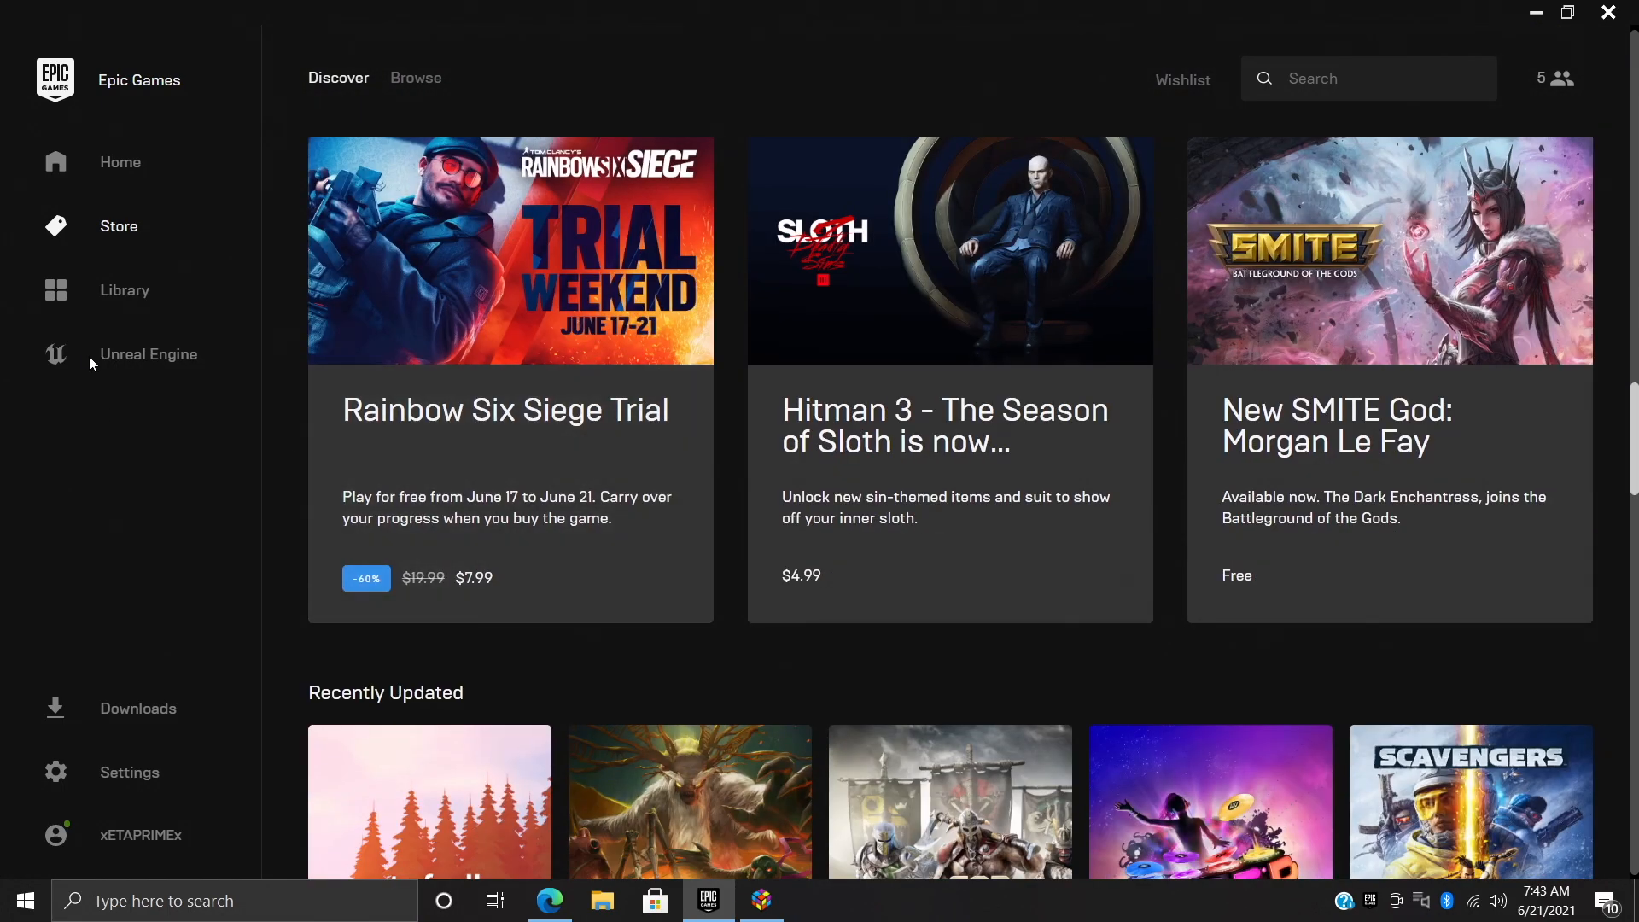
Show the Epic library filtered to All owned games and look through the full list
left_click(123, 290)
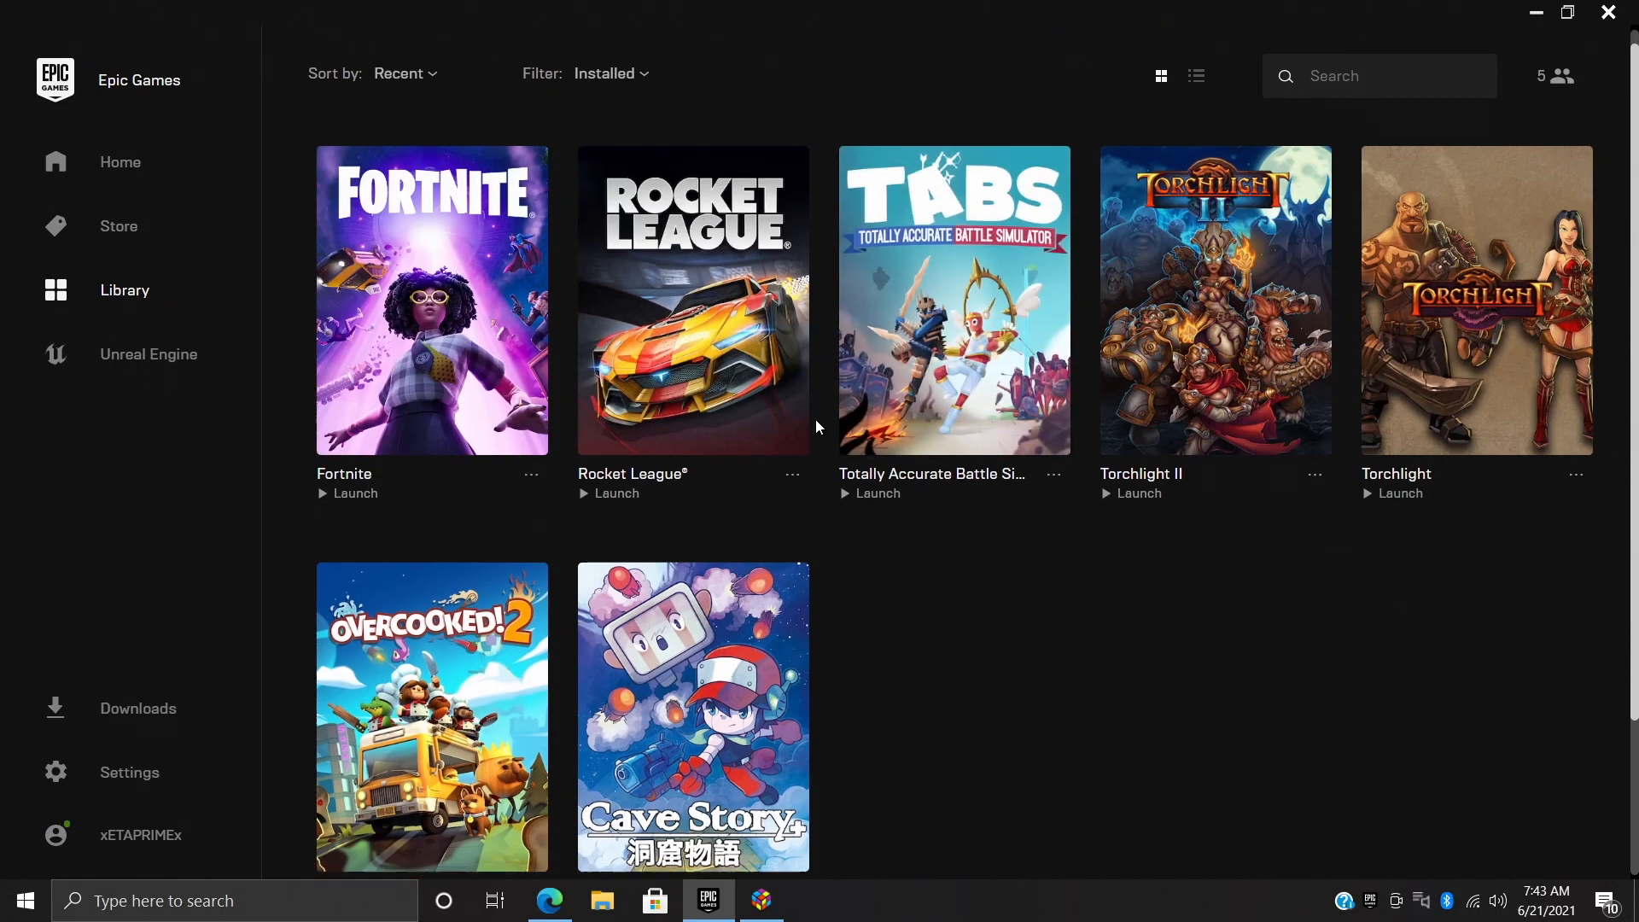
left_click(604, 74)
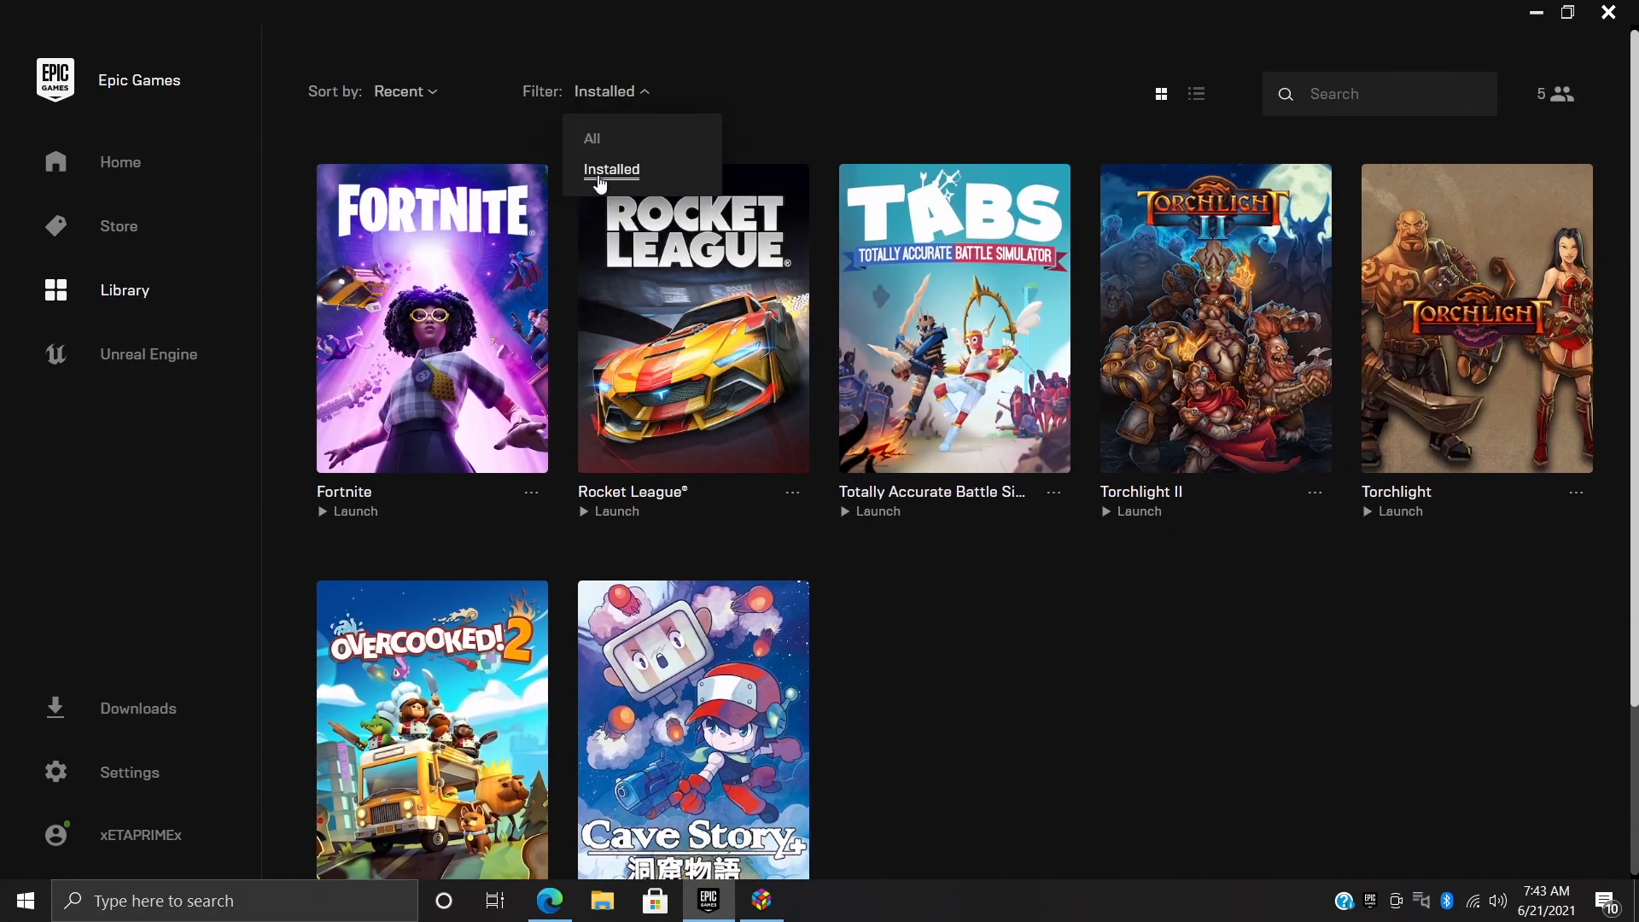
left_click(592, 138)
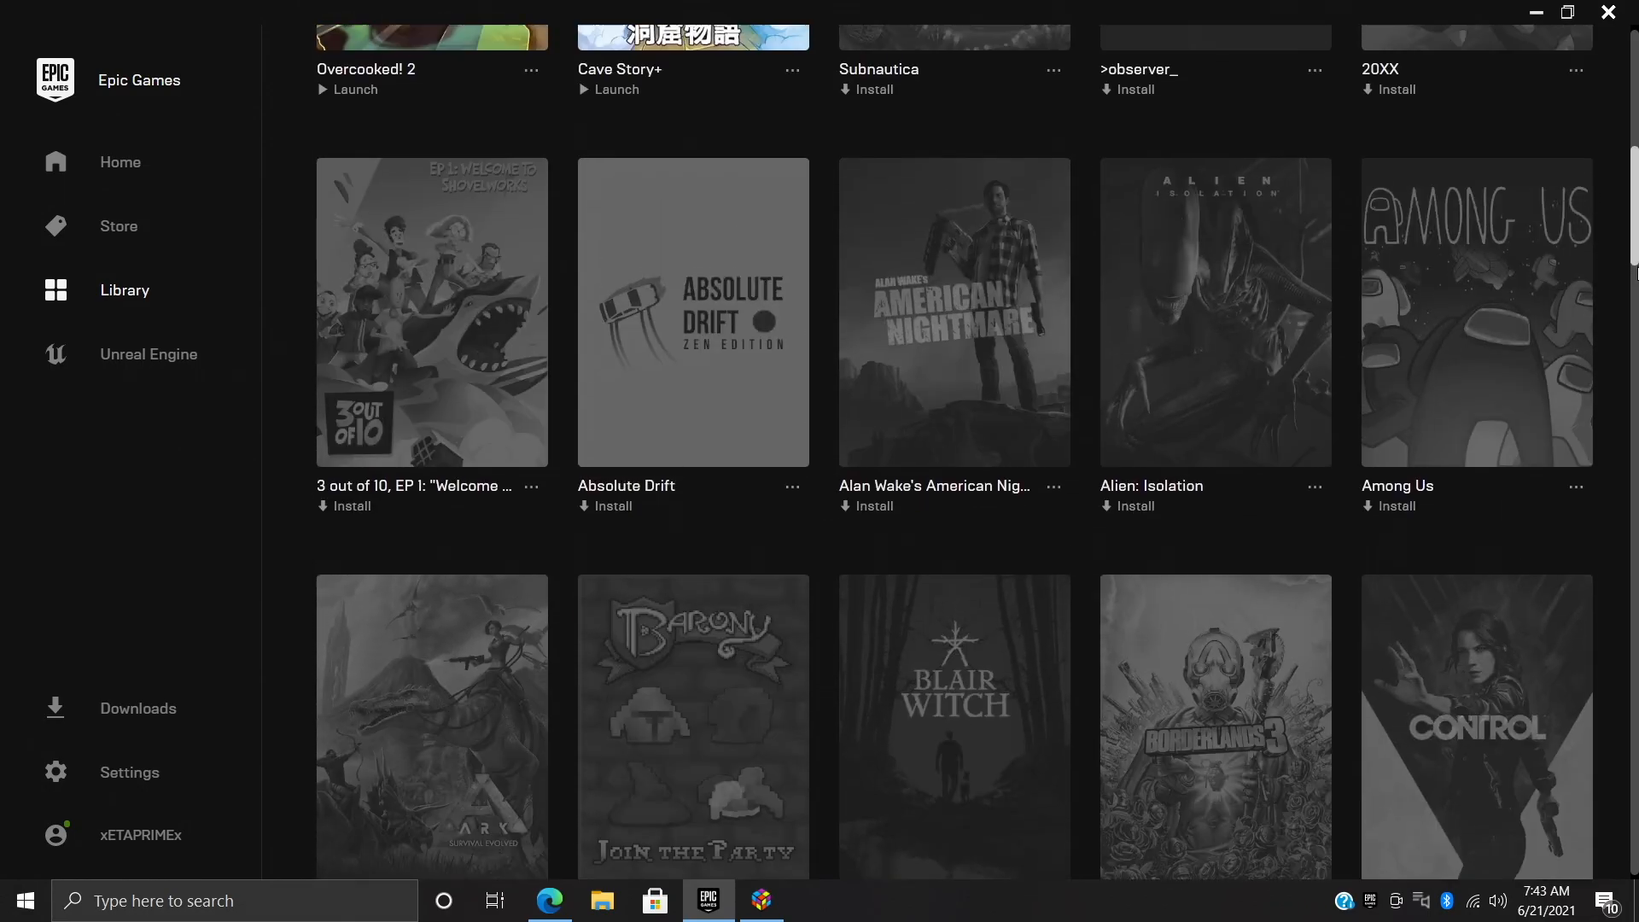
scroll("down", 3)
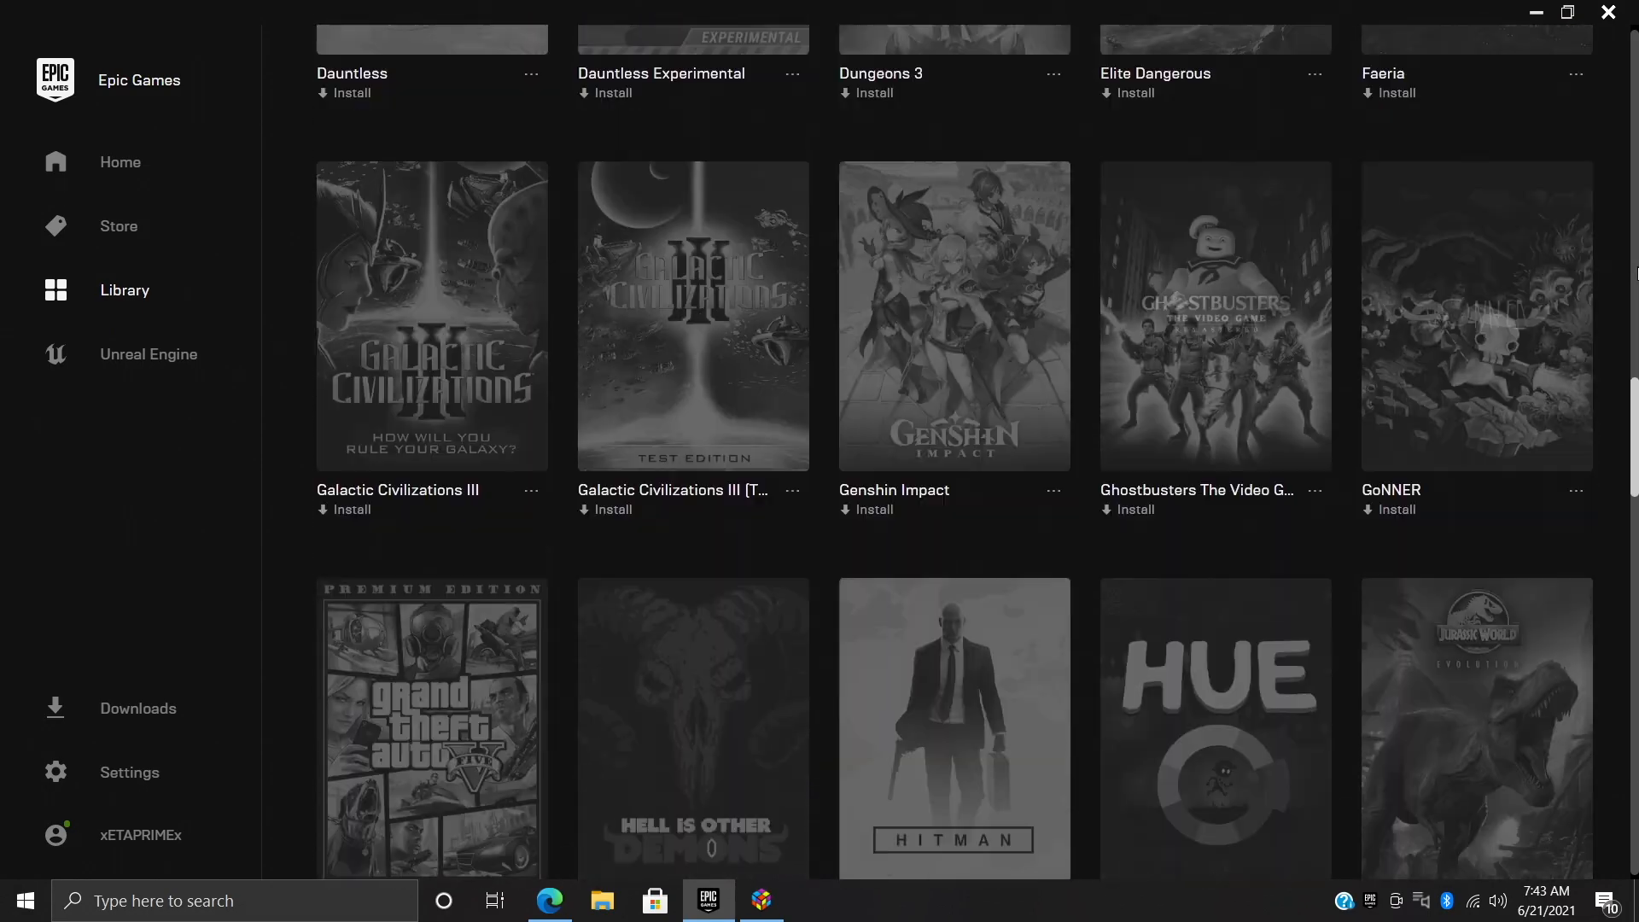
scroll("down", 3)
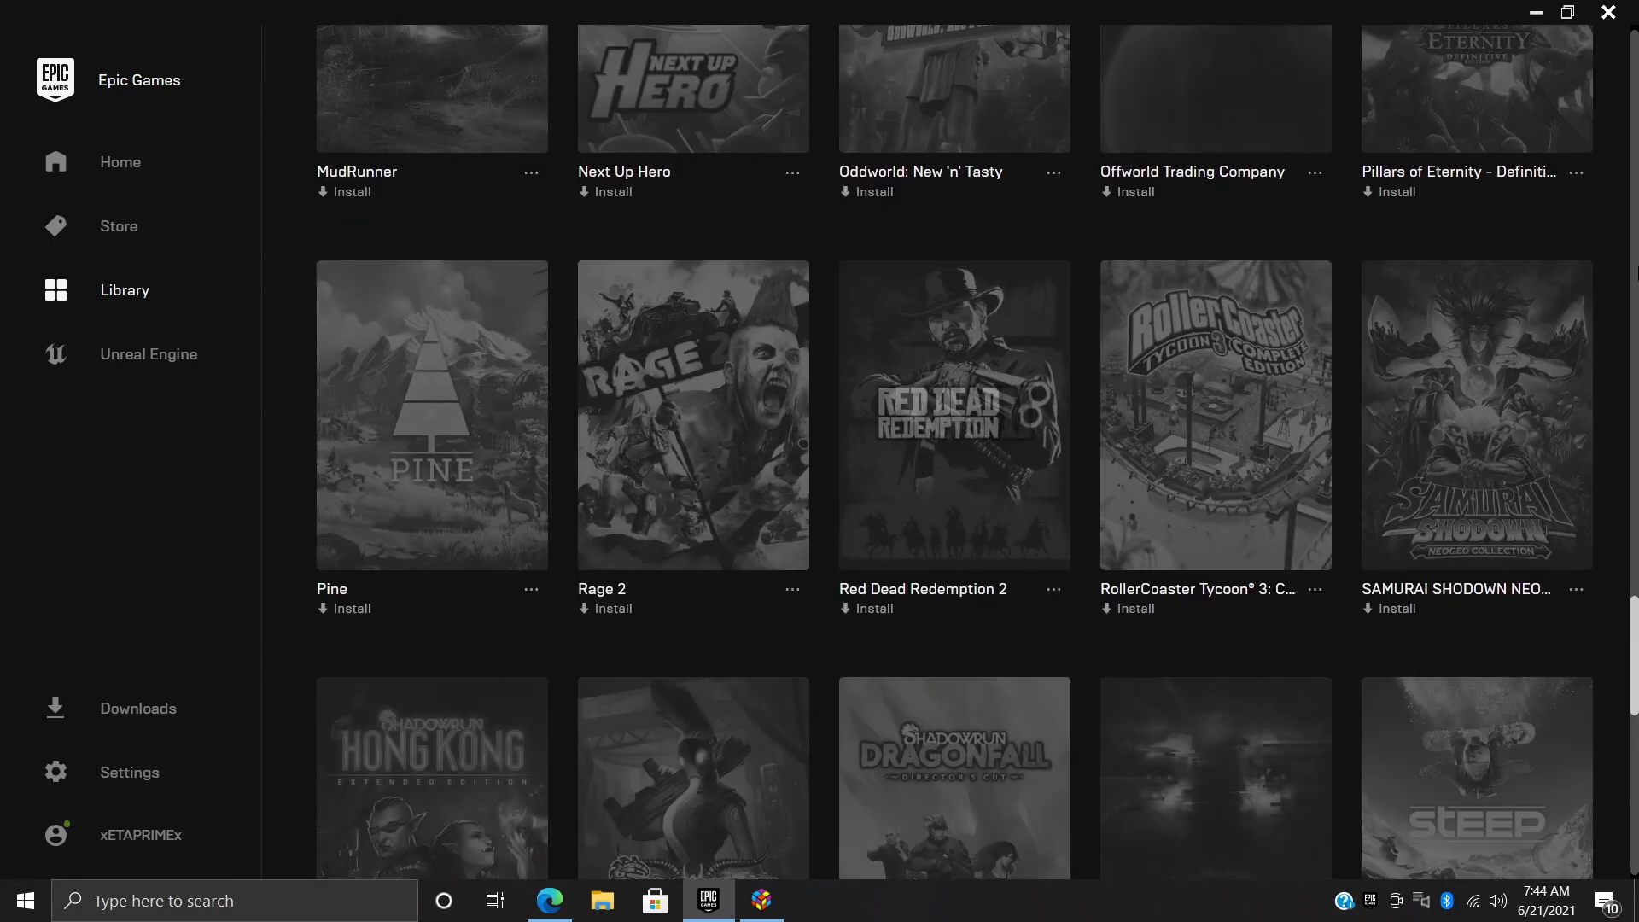
scroll("down", 3)
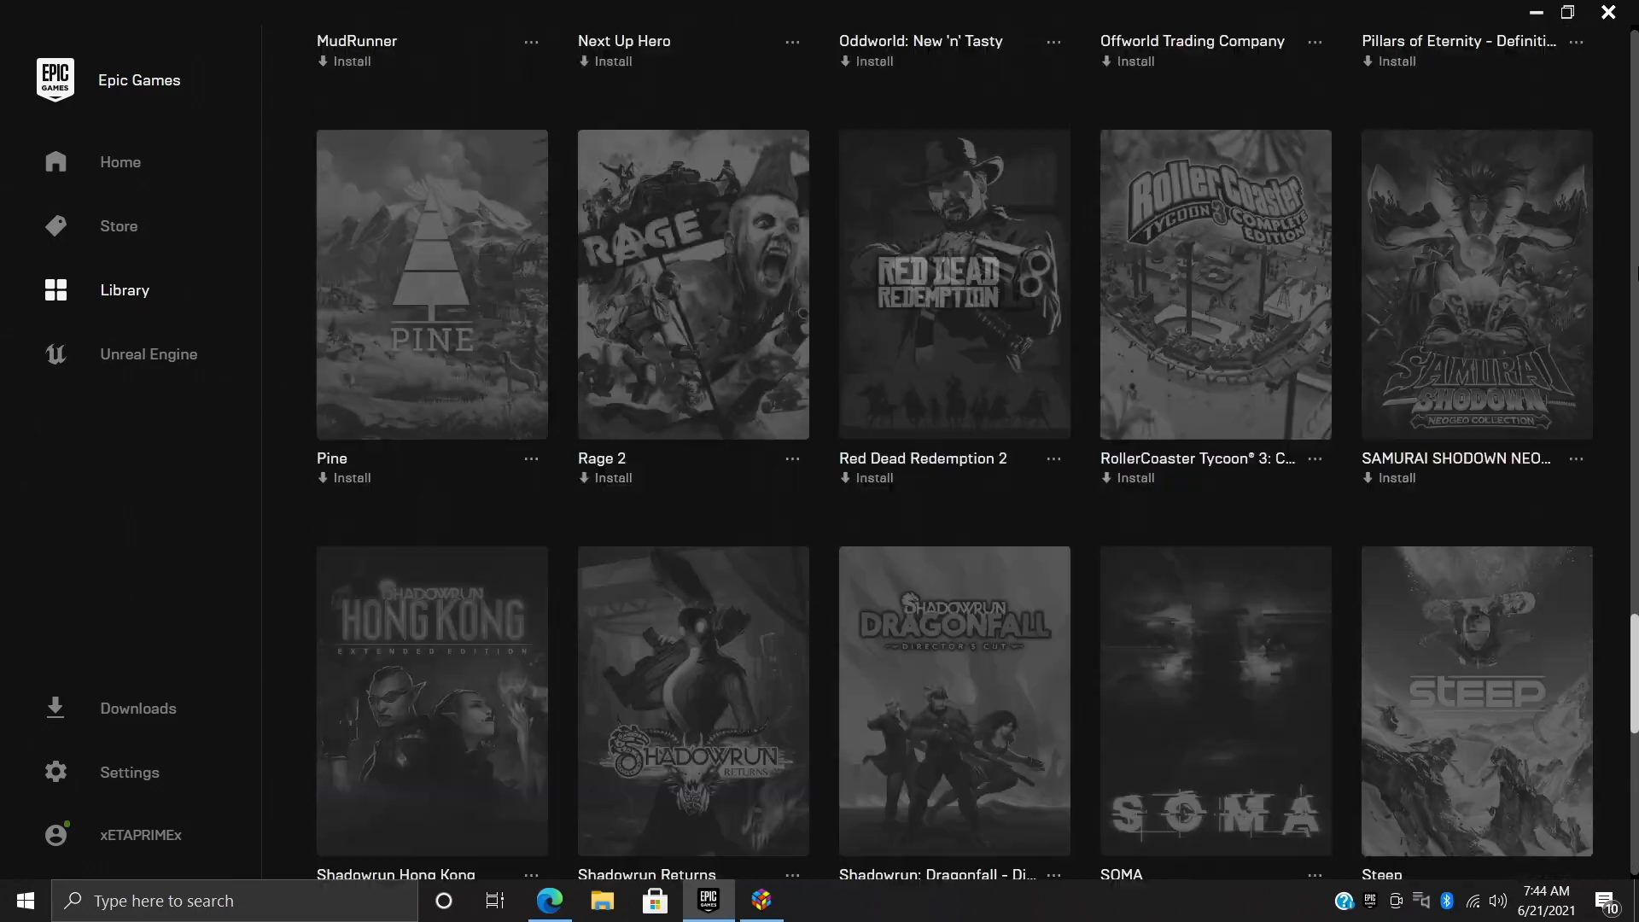
scroll("up", 3)
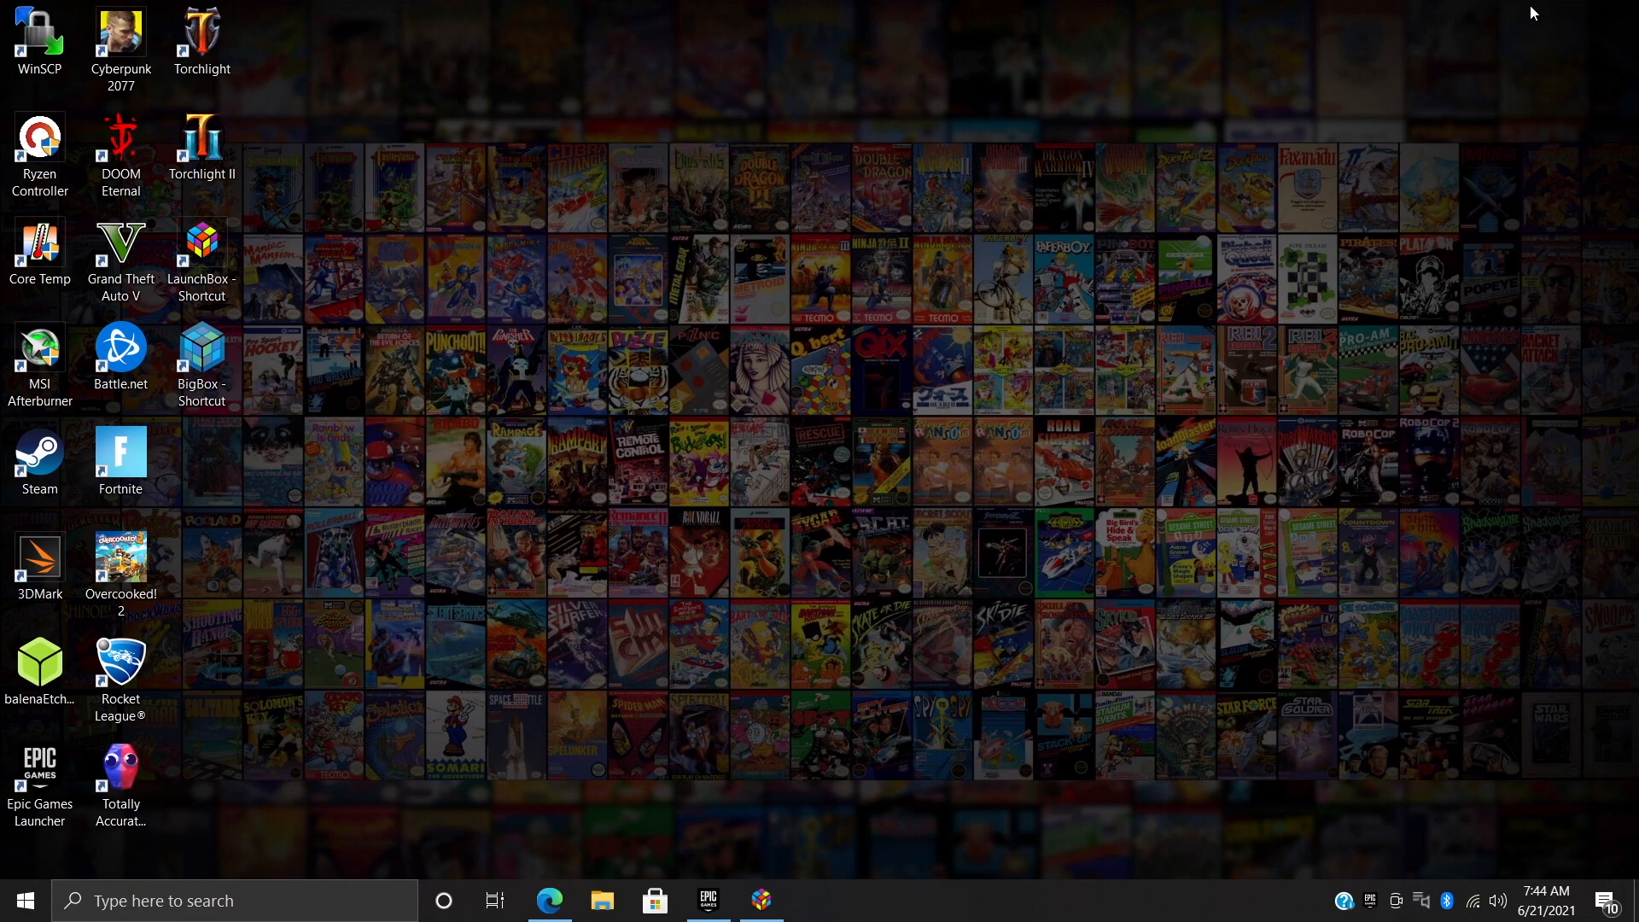
mouse_move(553, 366)
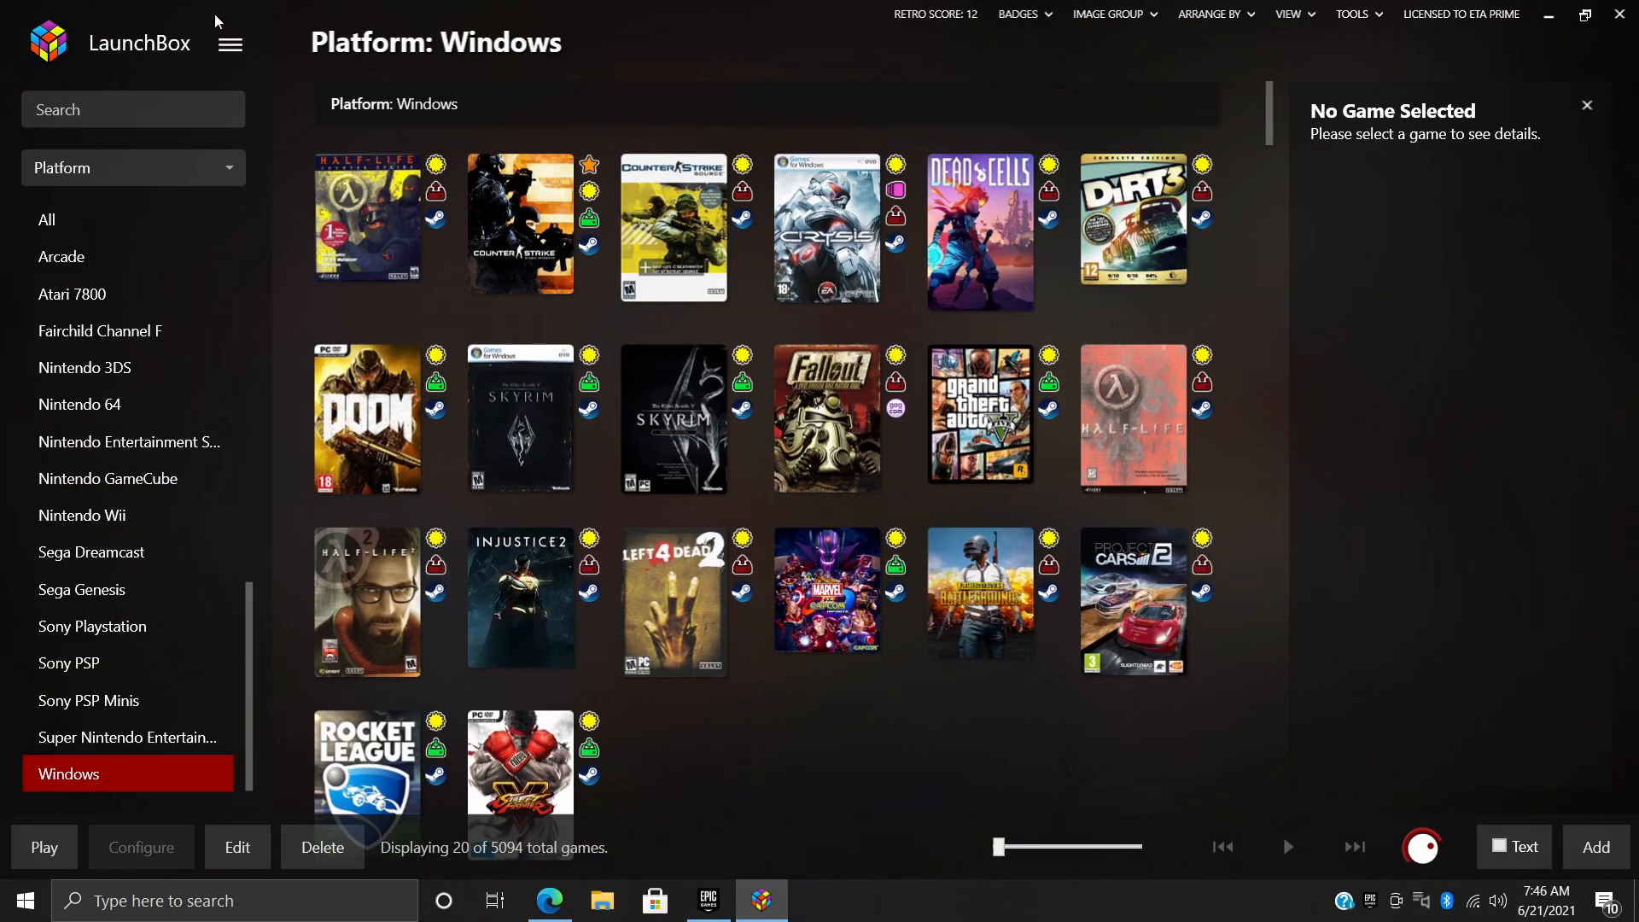
Reach the Epic Games import wizard from LaunchBox's Tools > Import menu
left_click(229, 44)
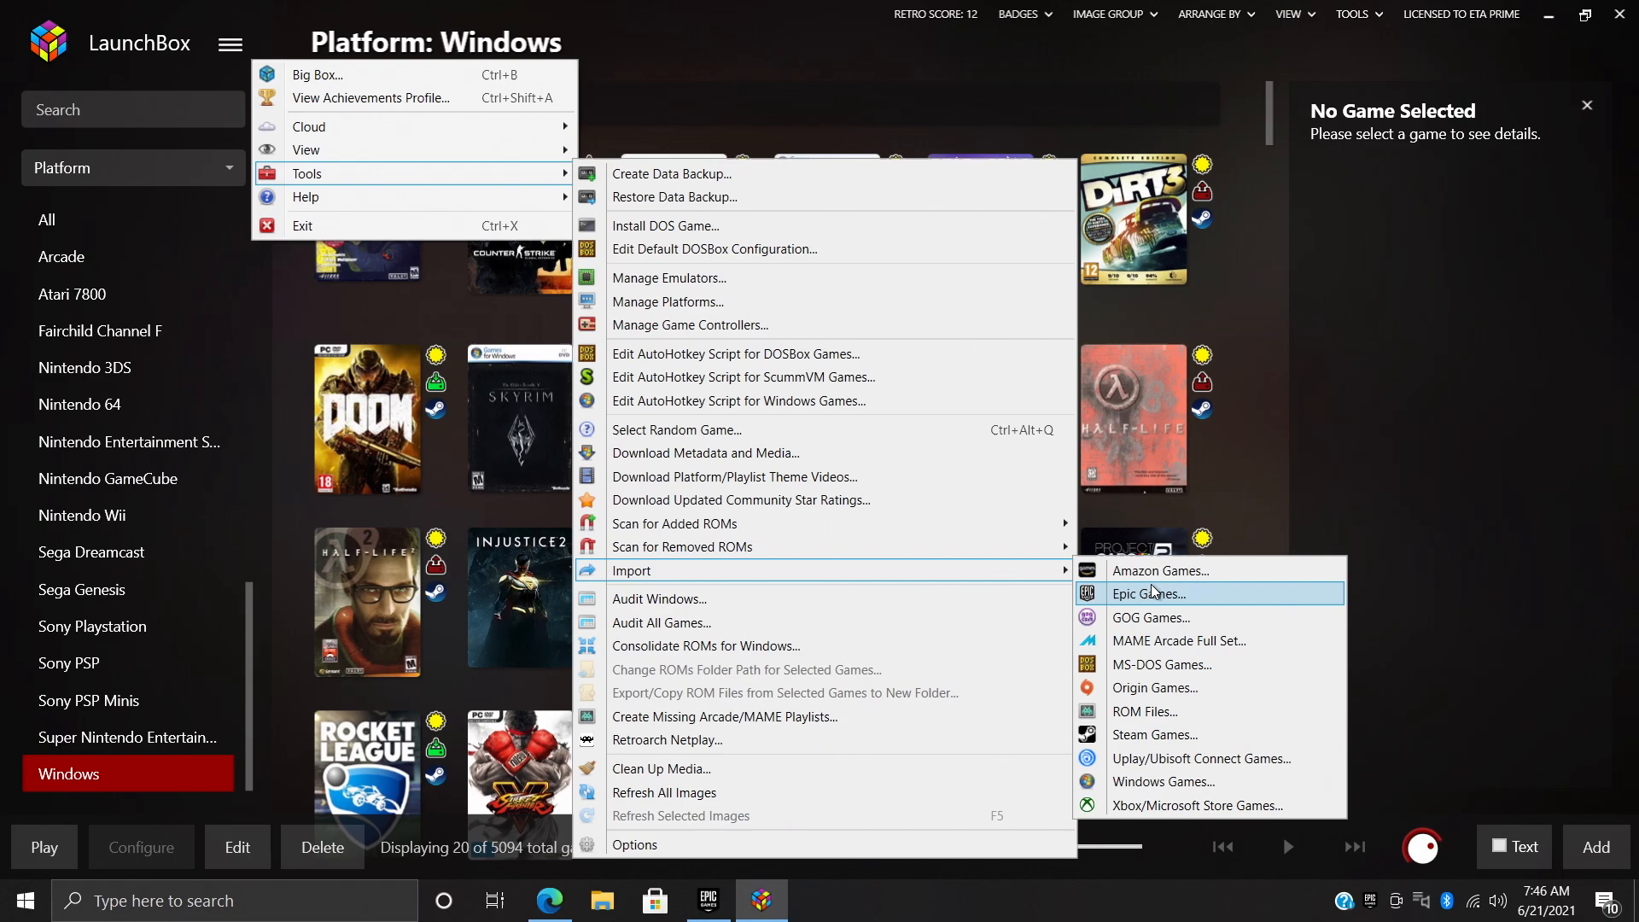
mouse_move(1154, 734)
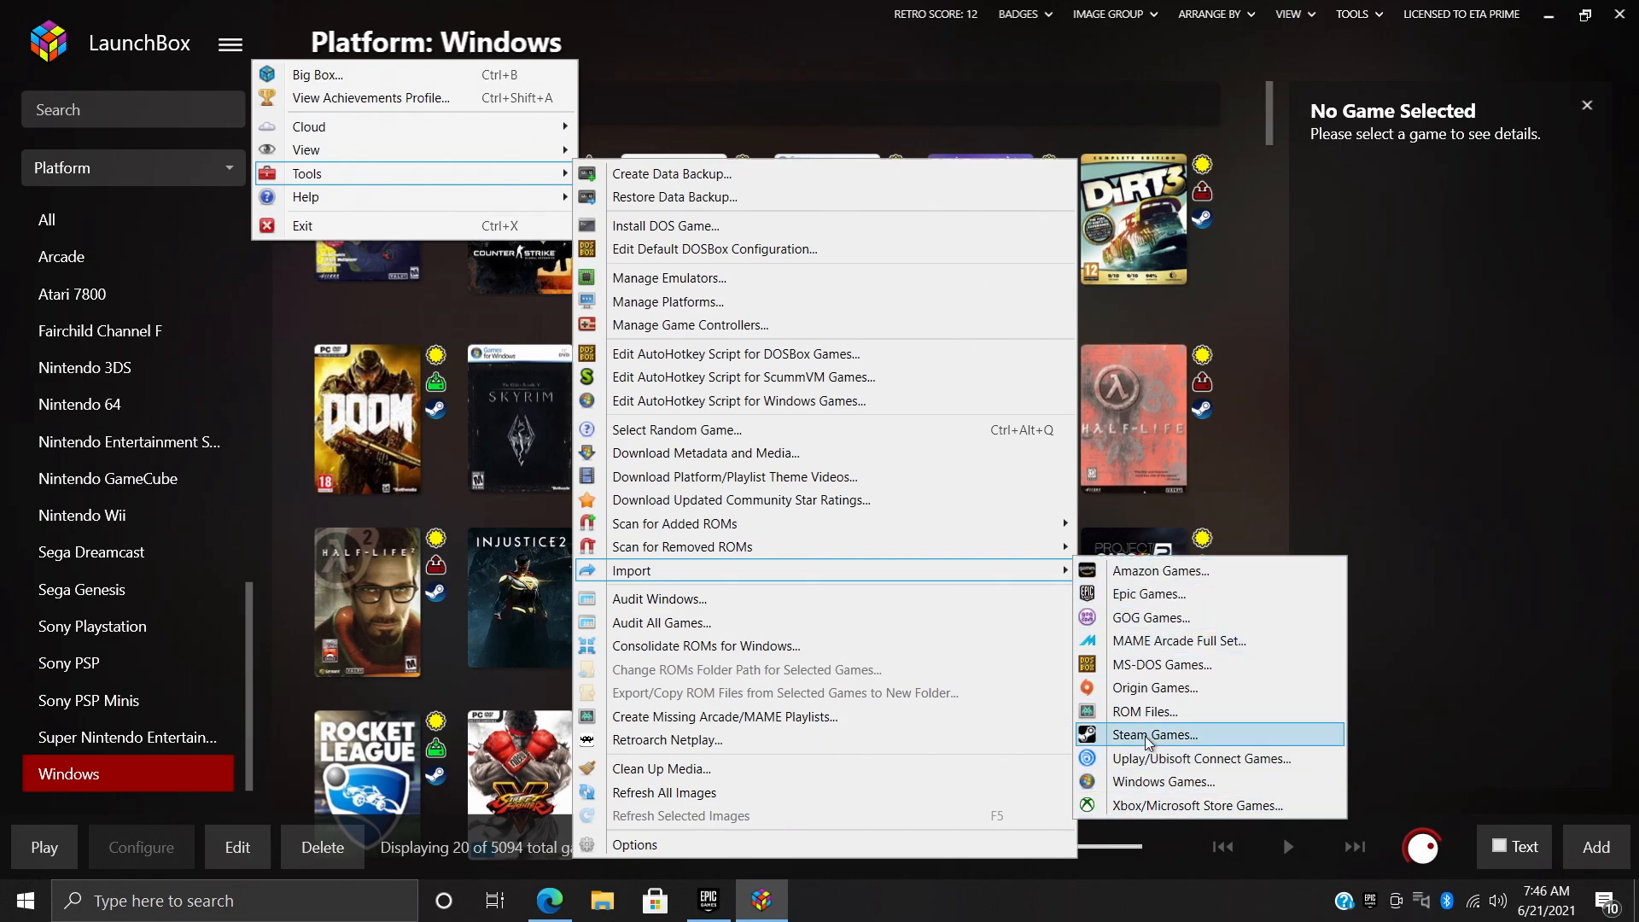
mouse_move(1133, 610)
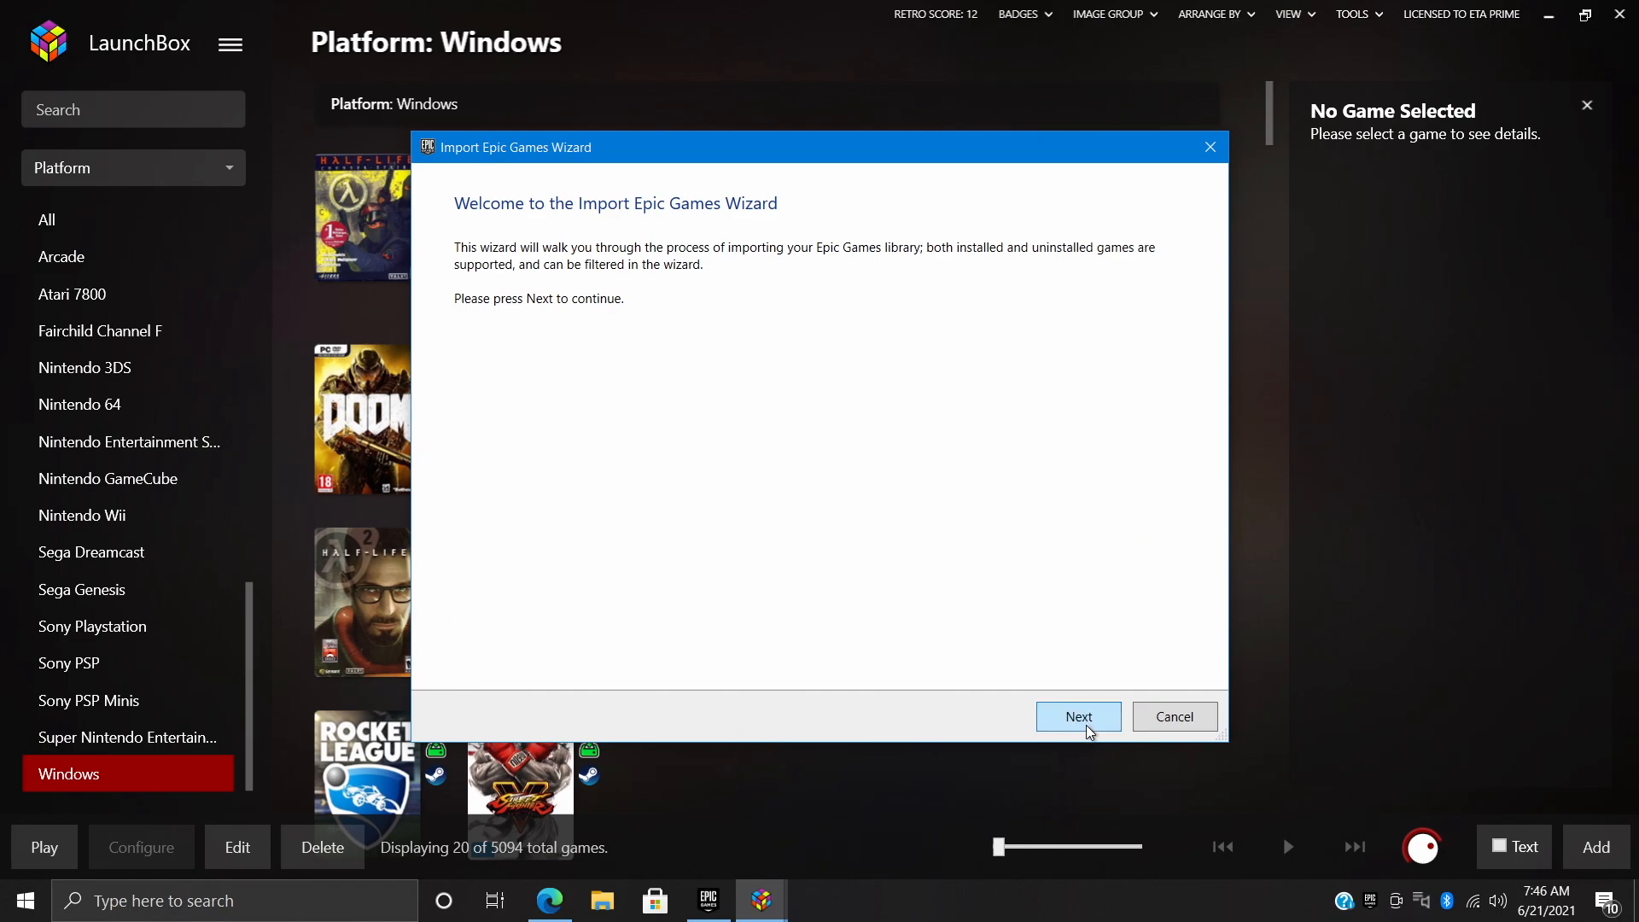
Accept the Windows platform, prioritize Epic Games metadata, keep all image types and reach custom options
left_click(1077, 715)
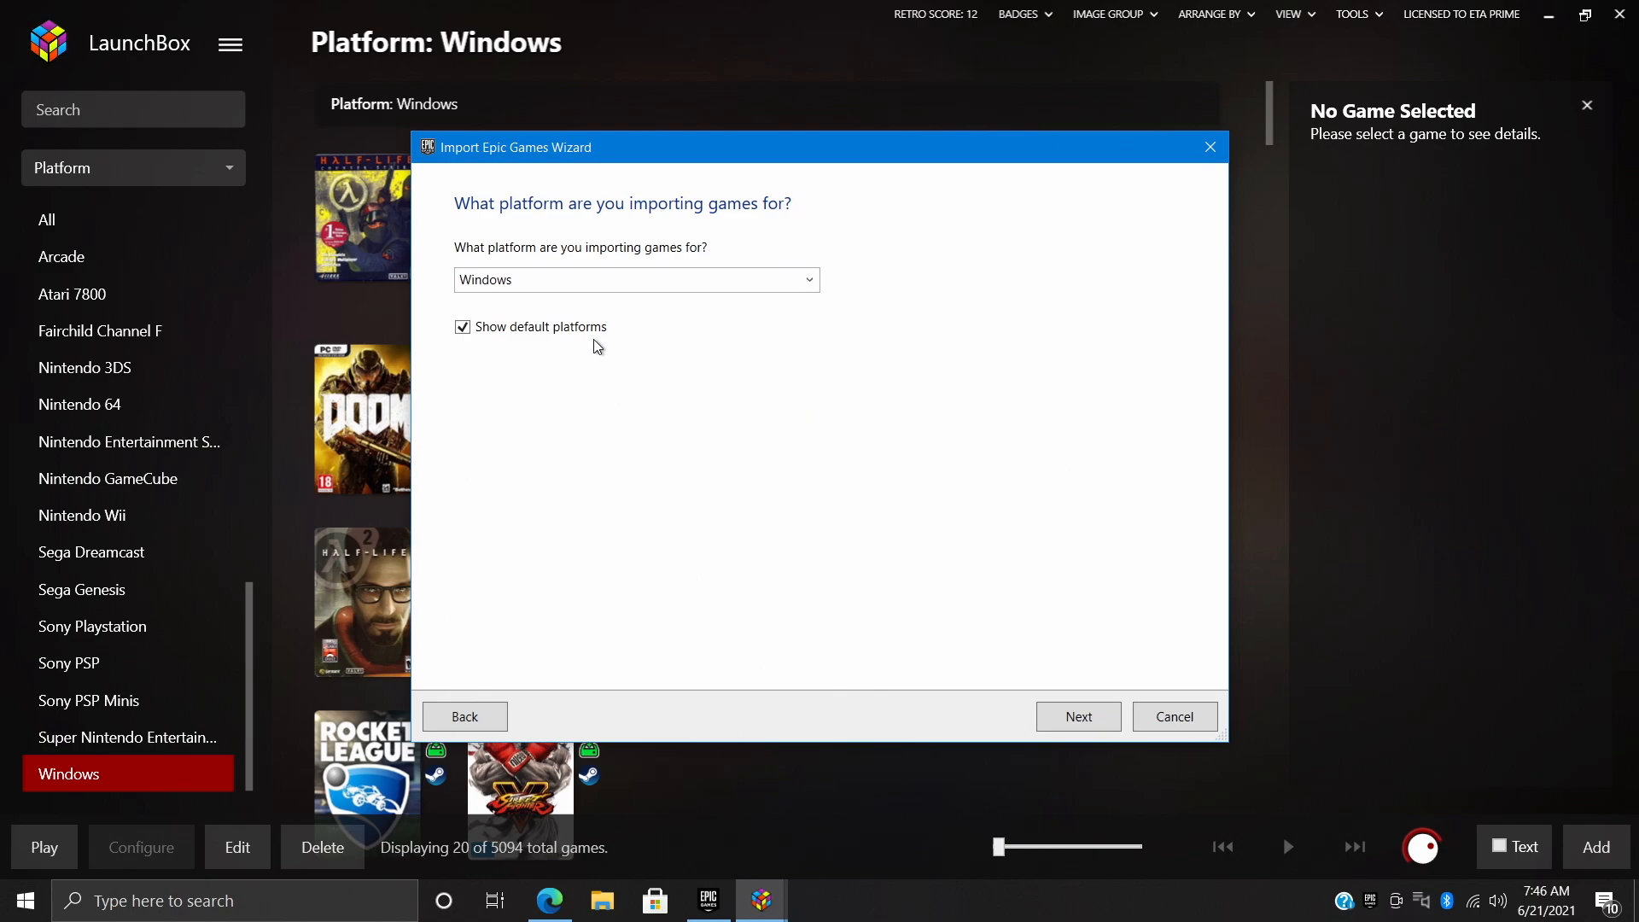
mouse_move(682, 314)
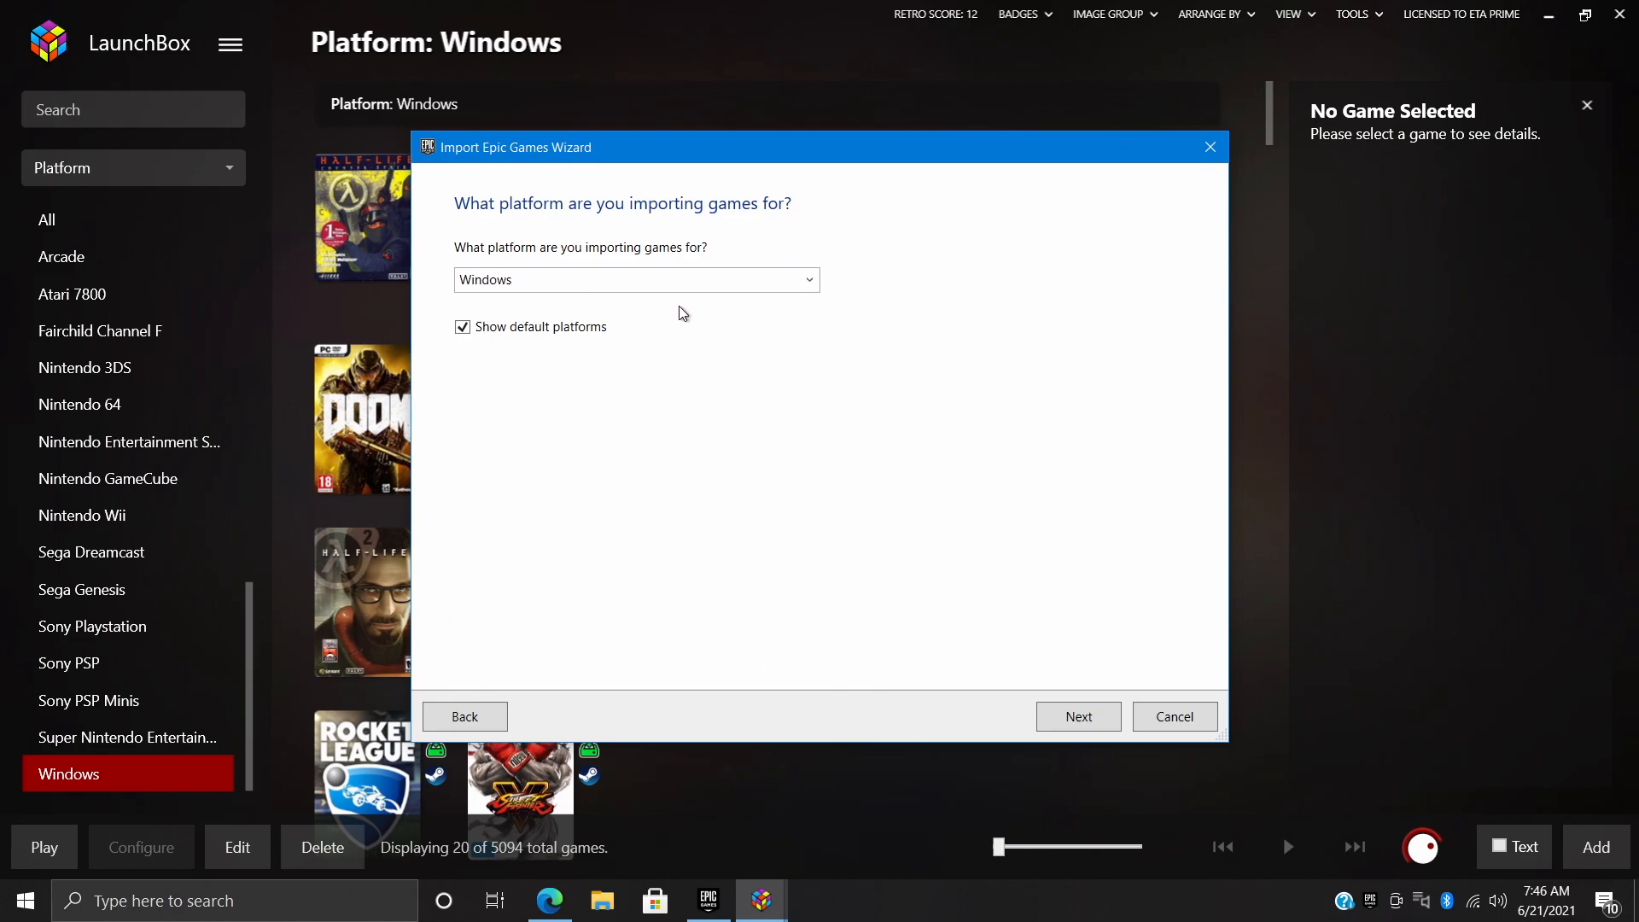
mouse_move(1241, 787)
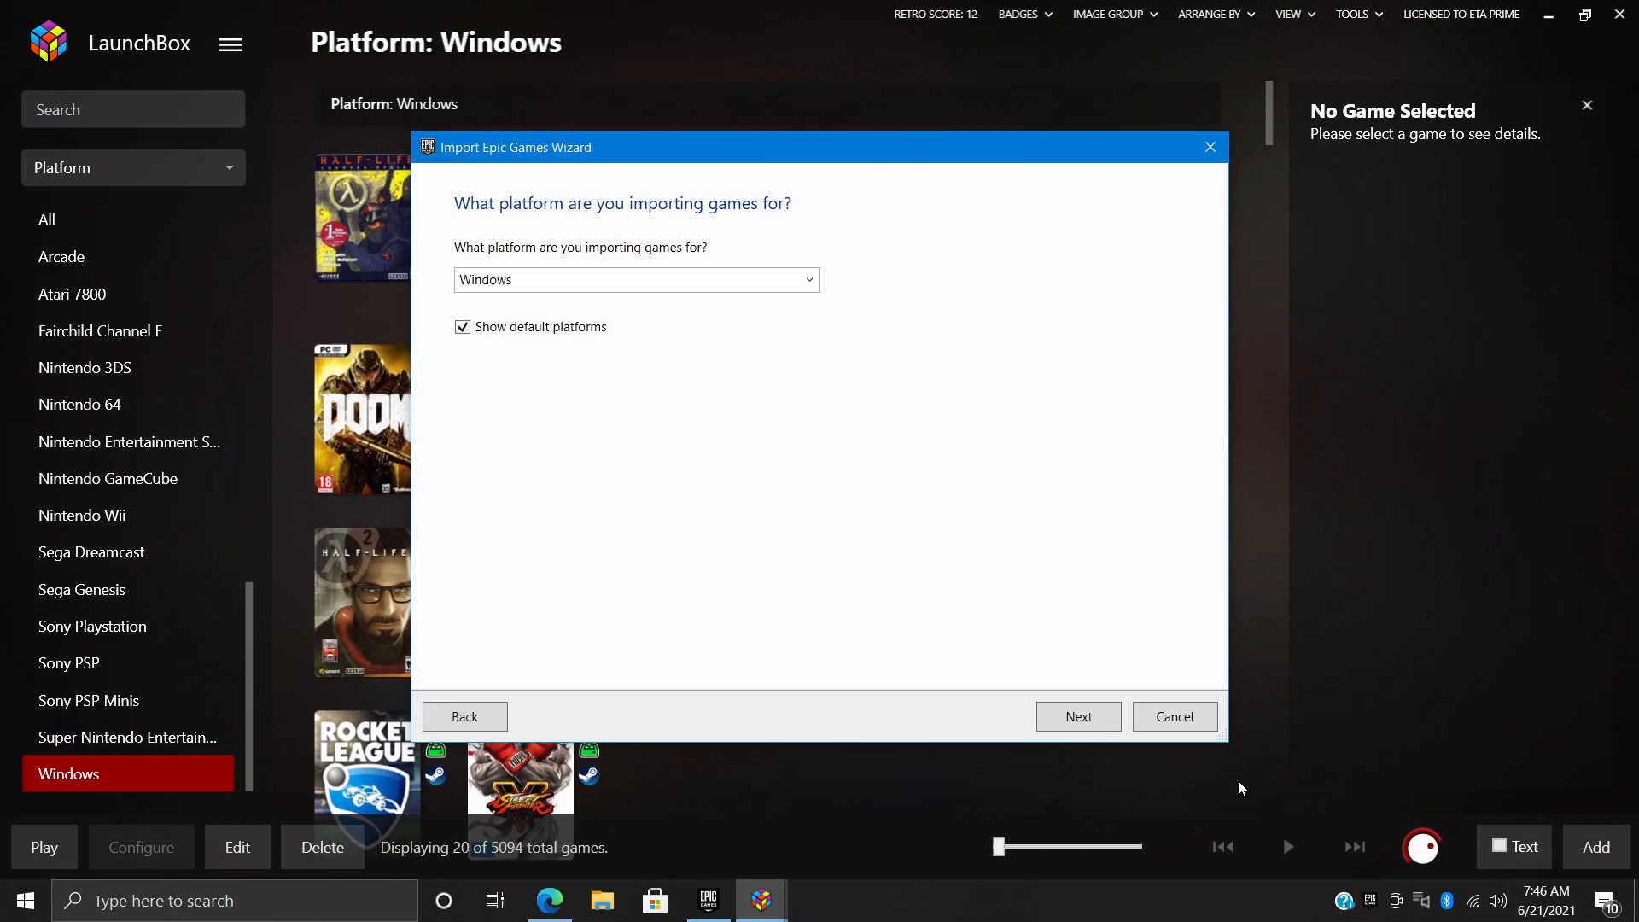
left_click(1077, 715)
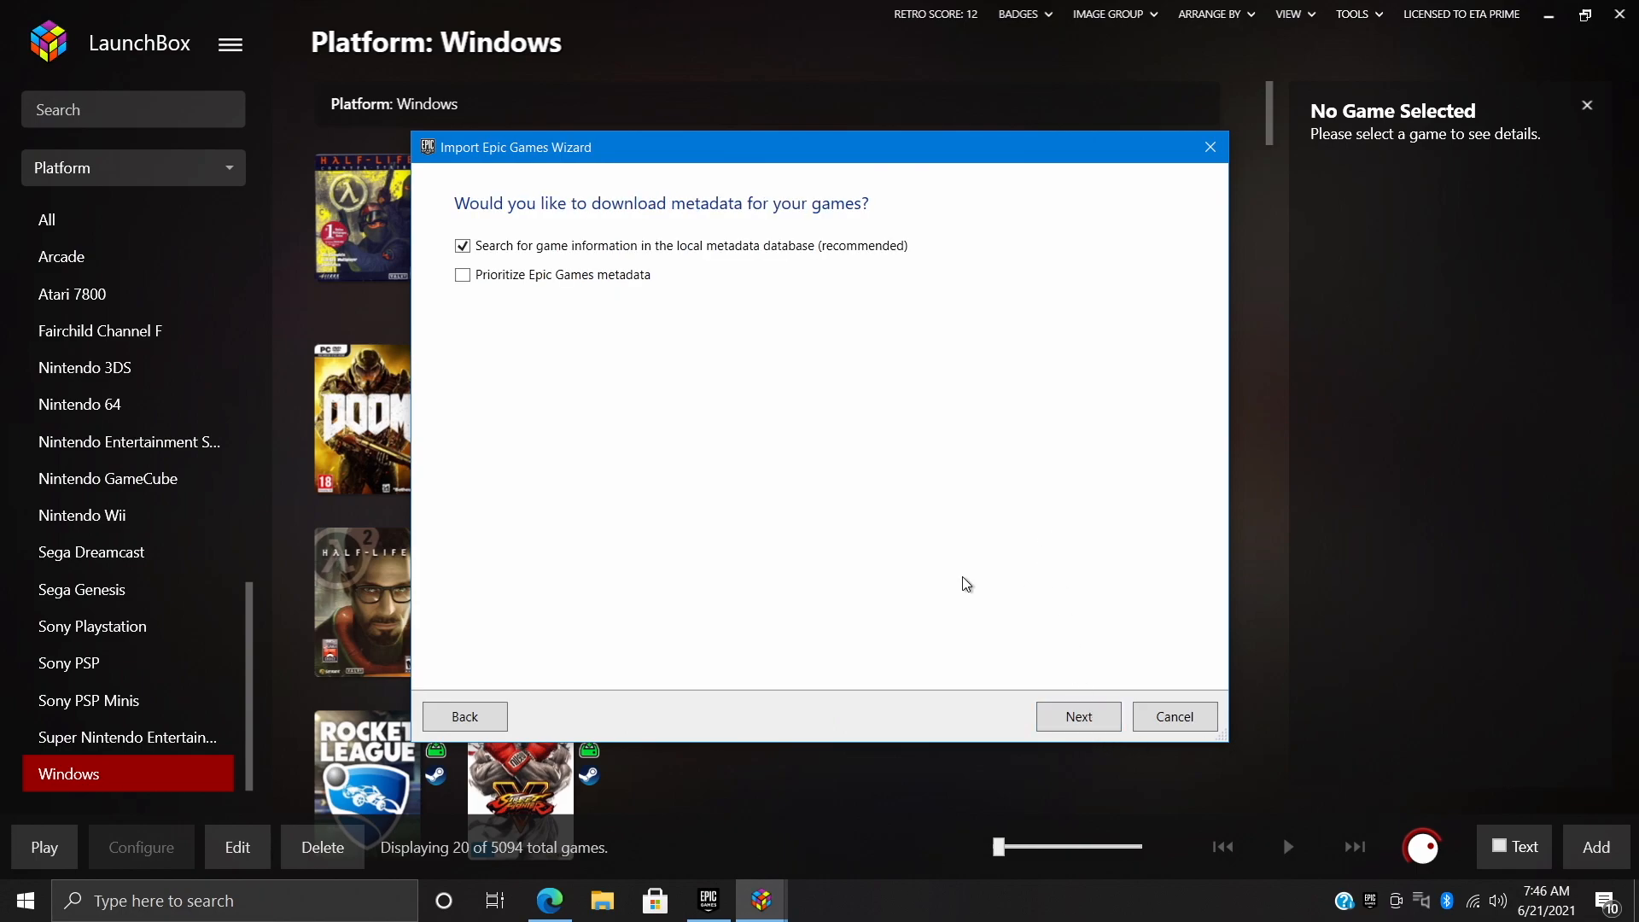
mouse_move(630, 273)
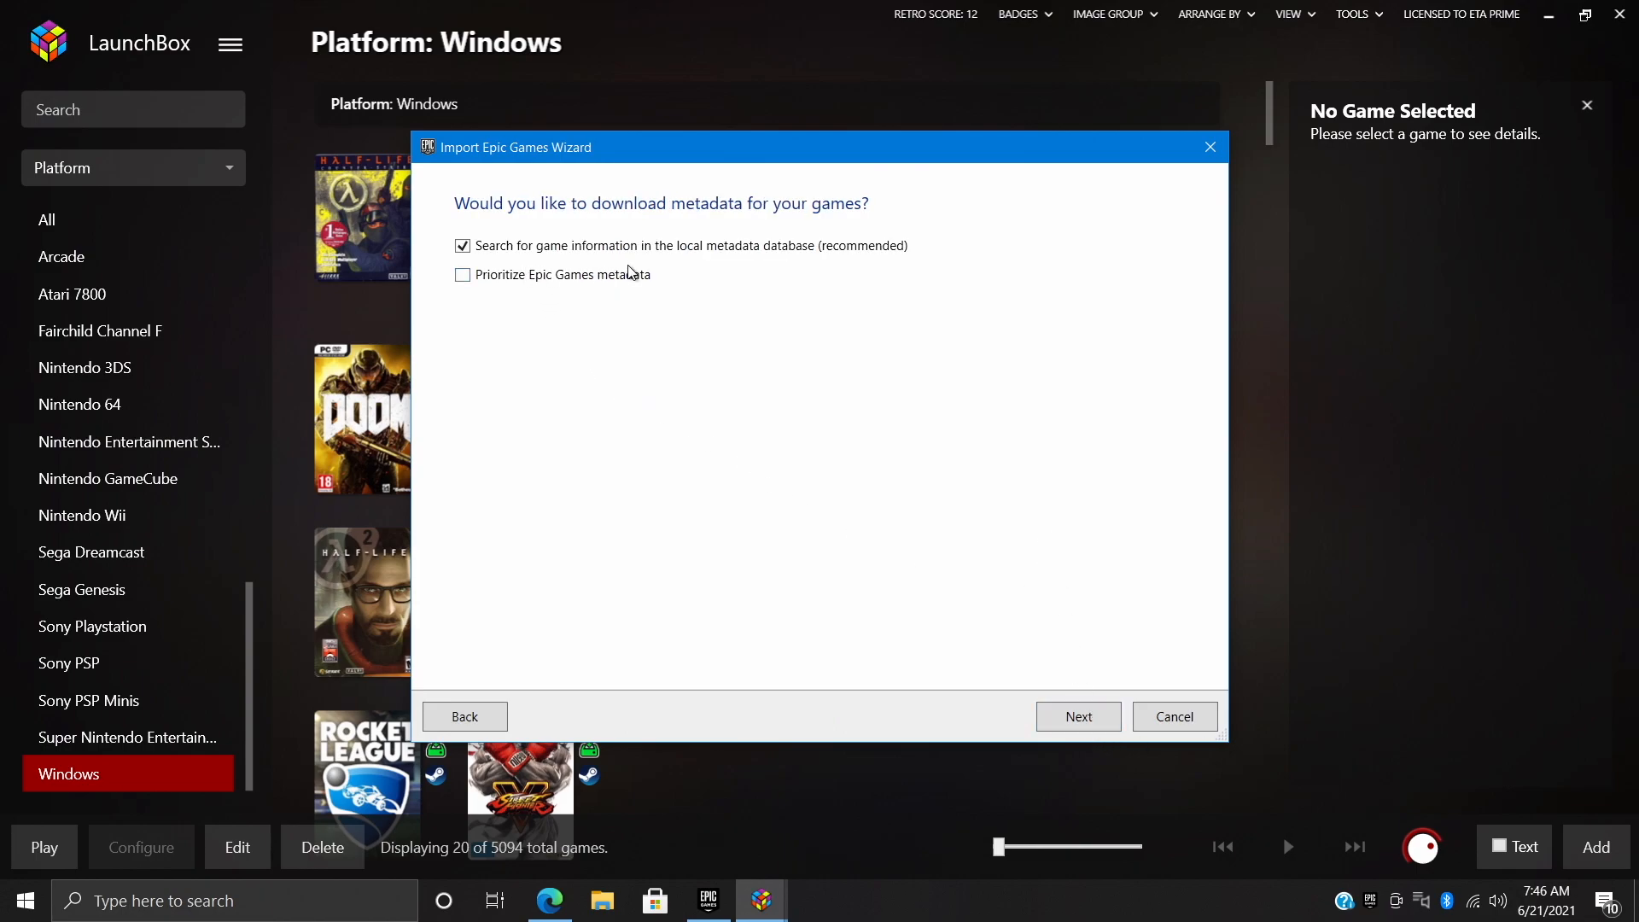
mouse_move(791, 274)
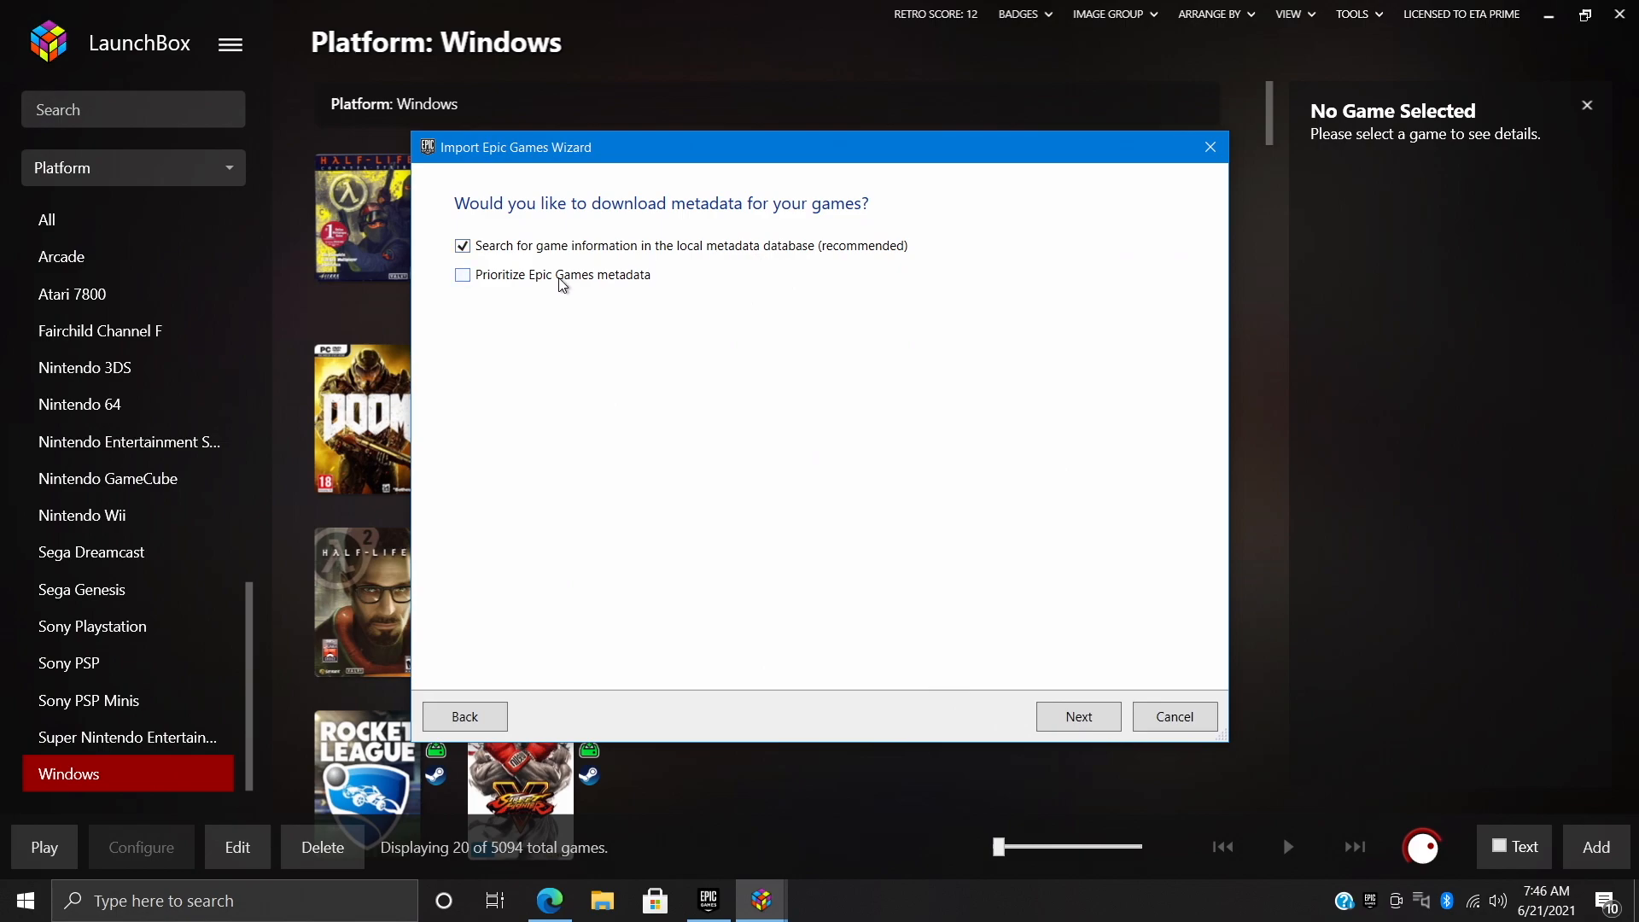
left_click(463, 273)
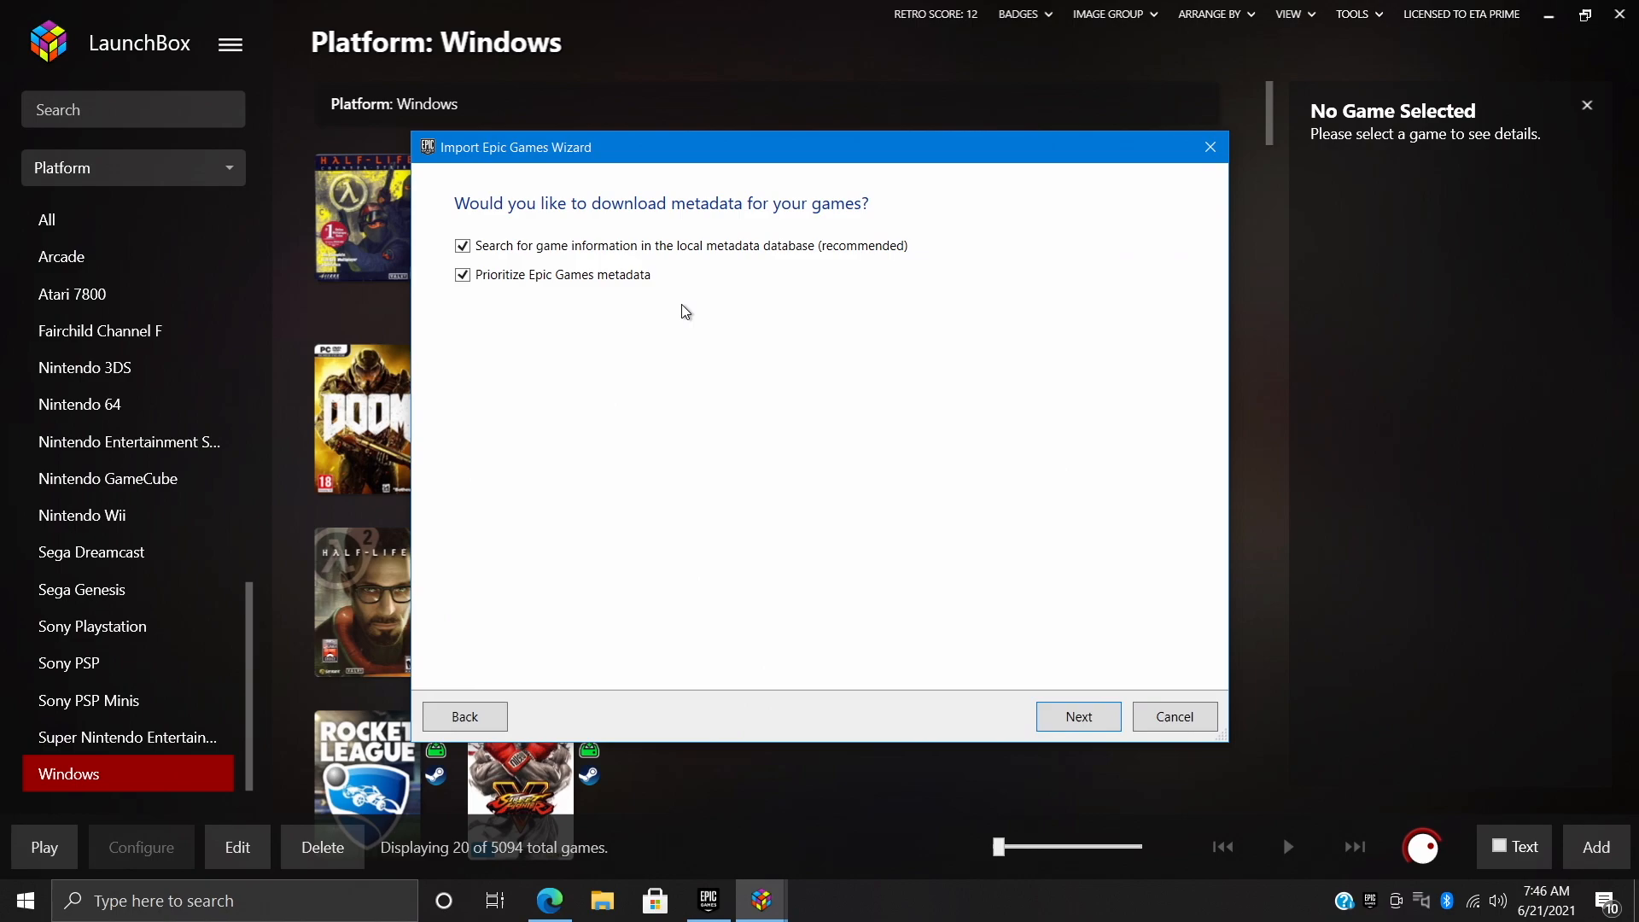
mouse_move(856, 398)
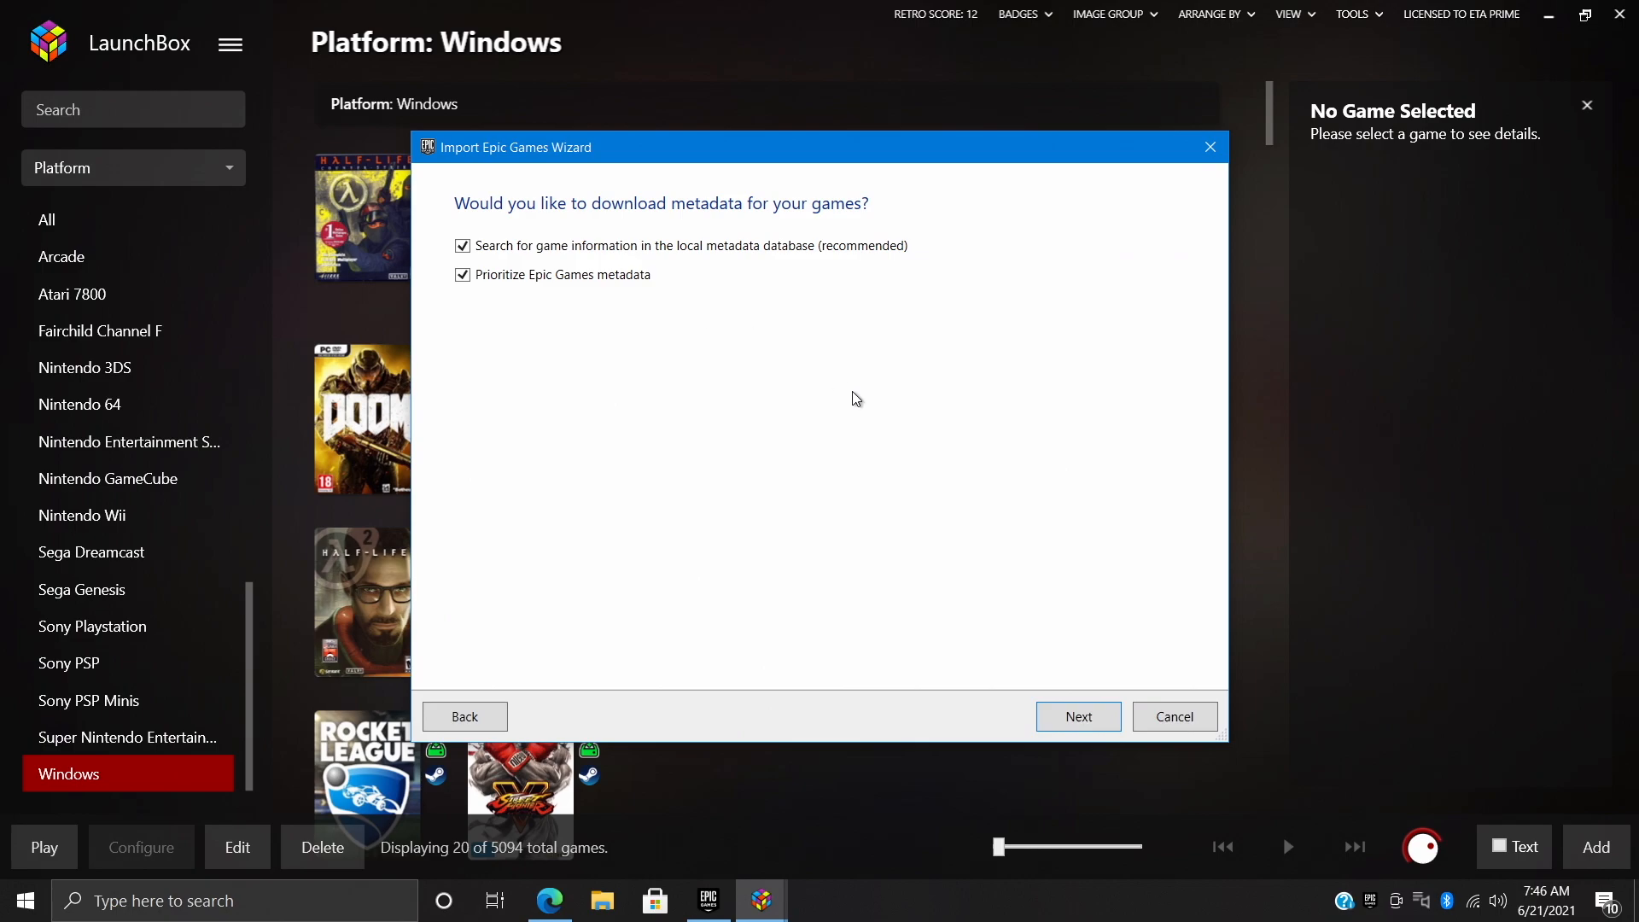
left_click(1077, 716)
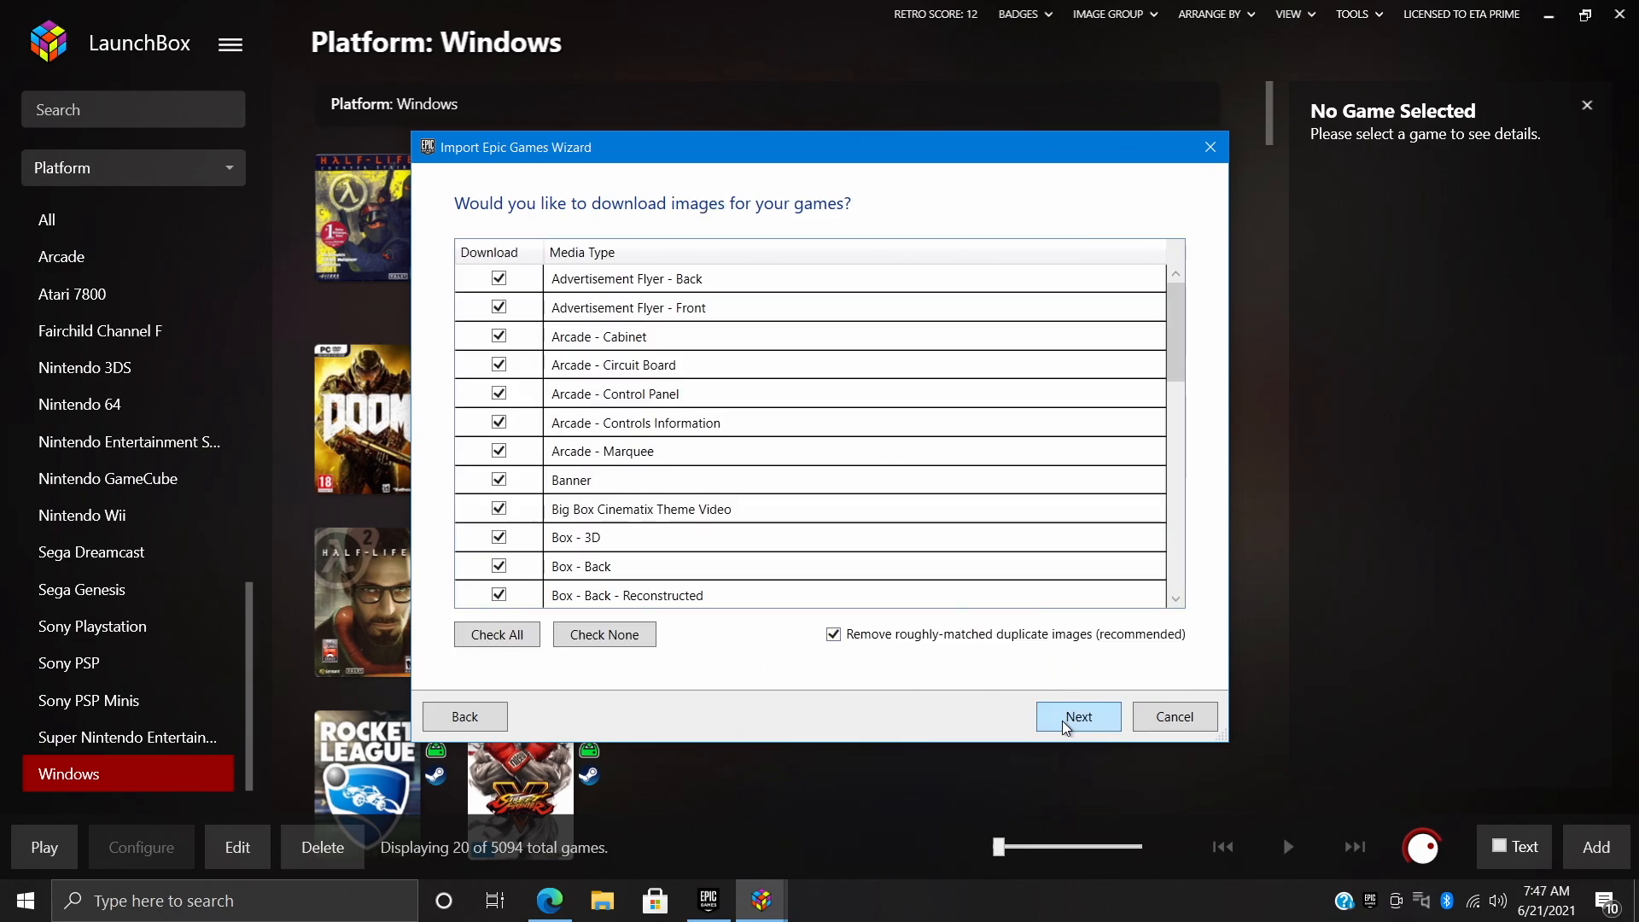
scroll("down", 3)
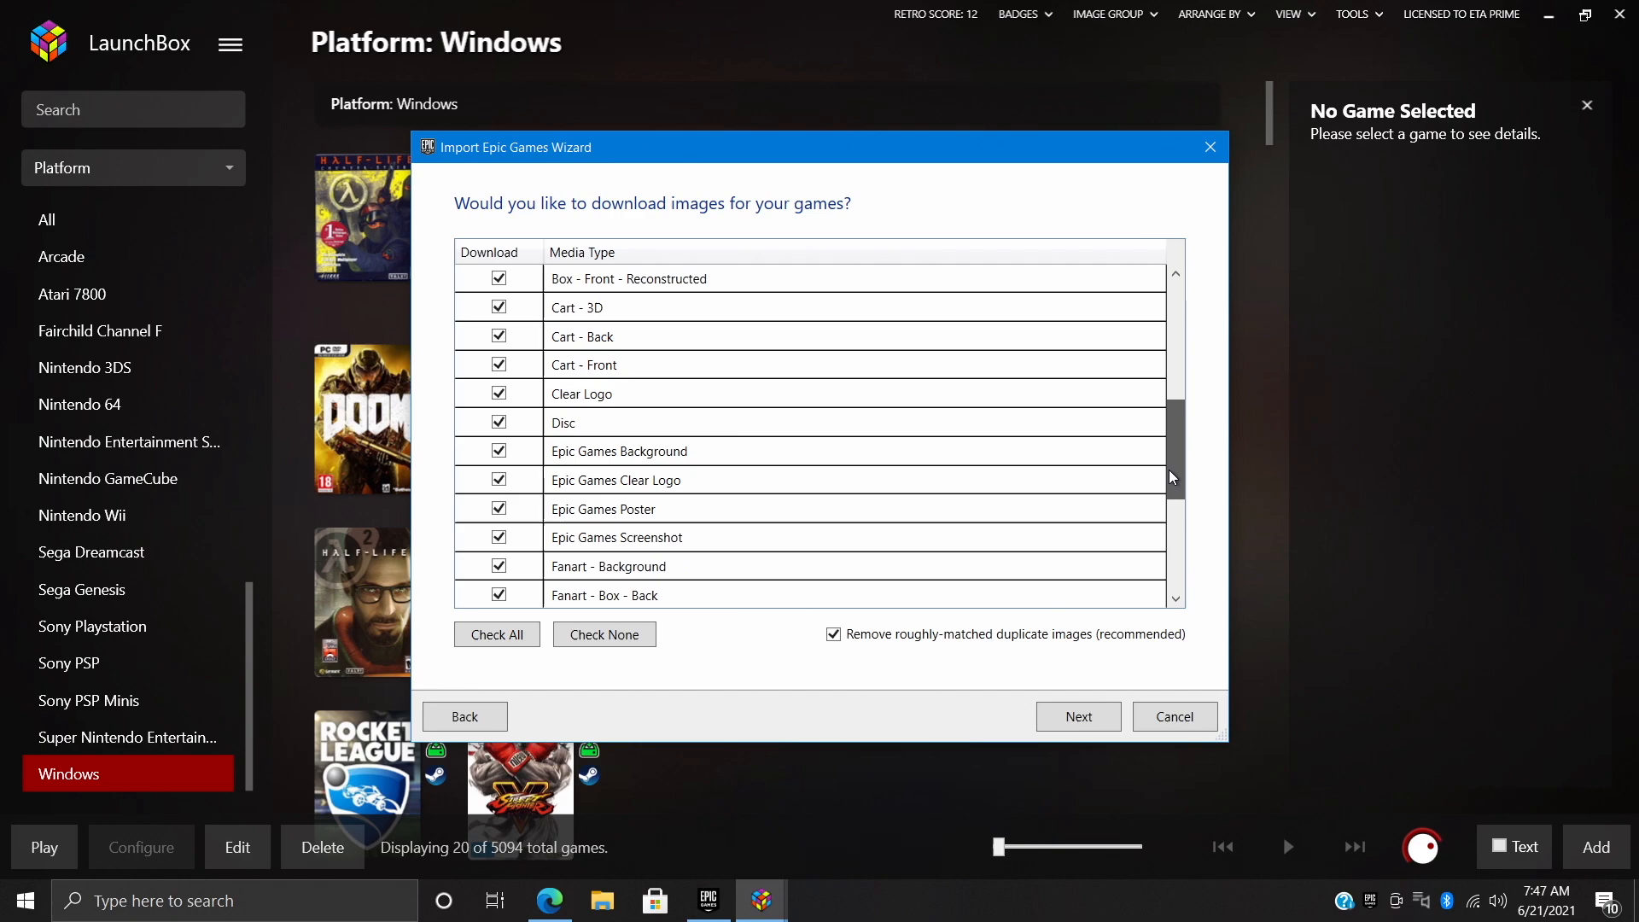
scroll("up", 3)
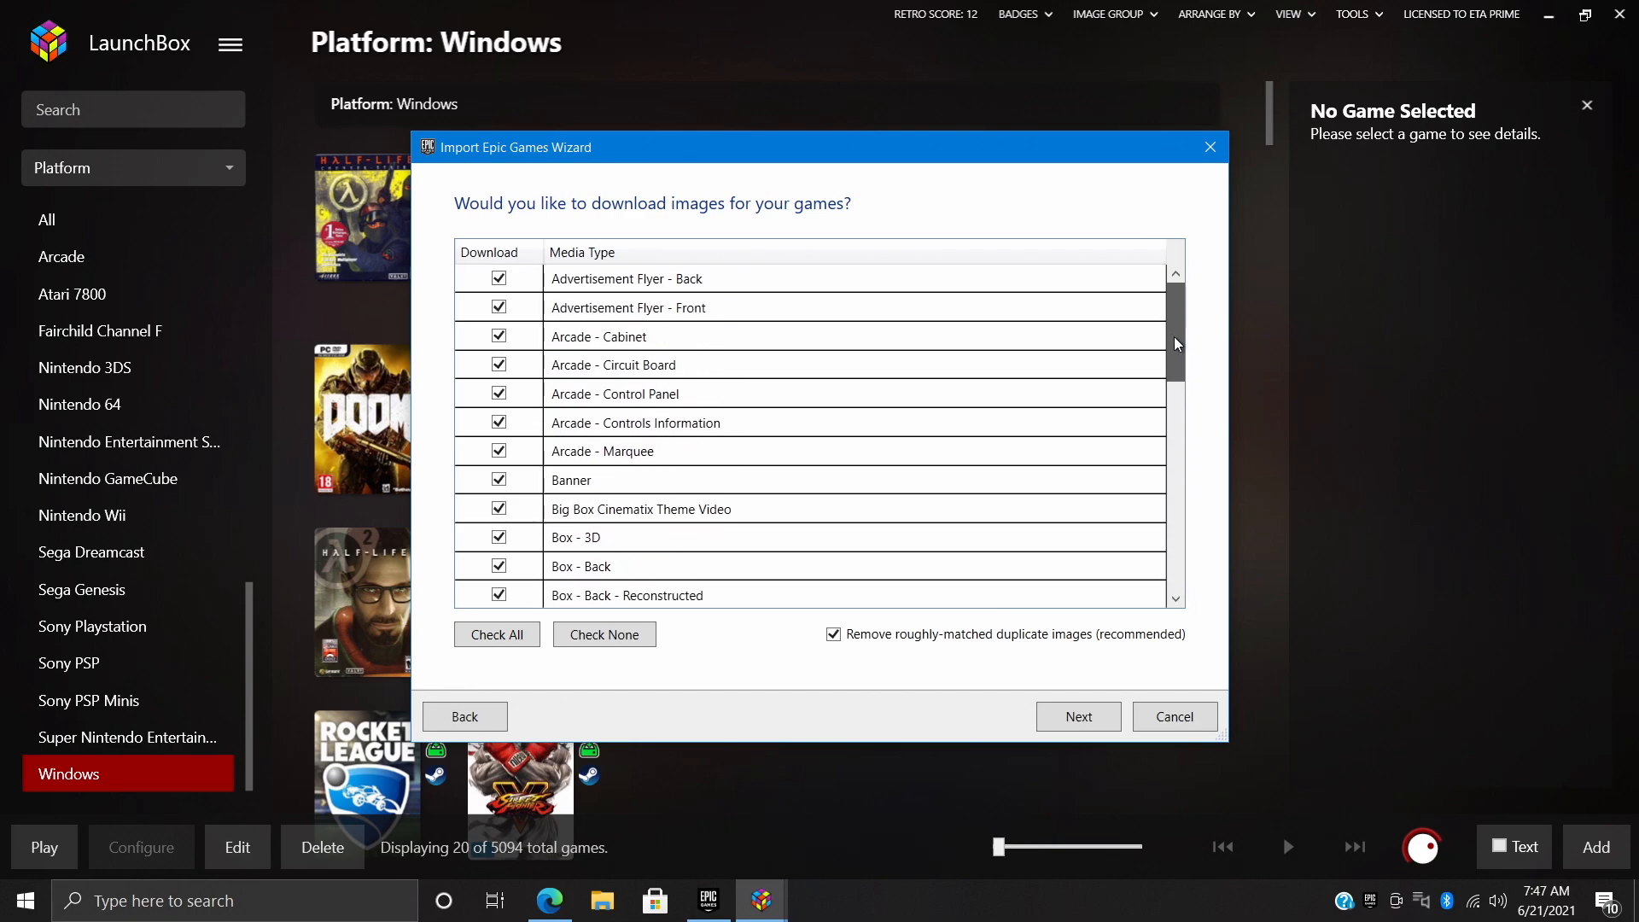
left_click(1077, 716)
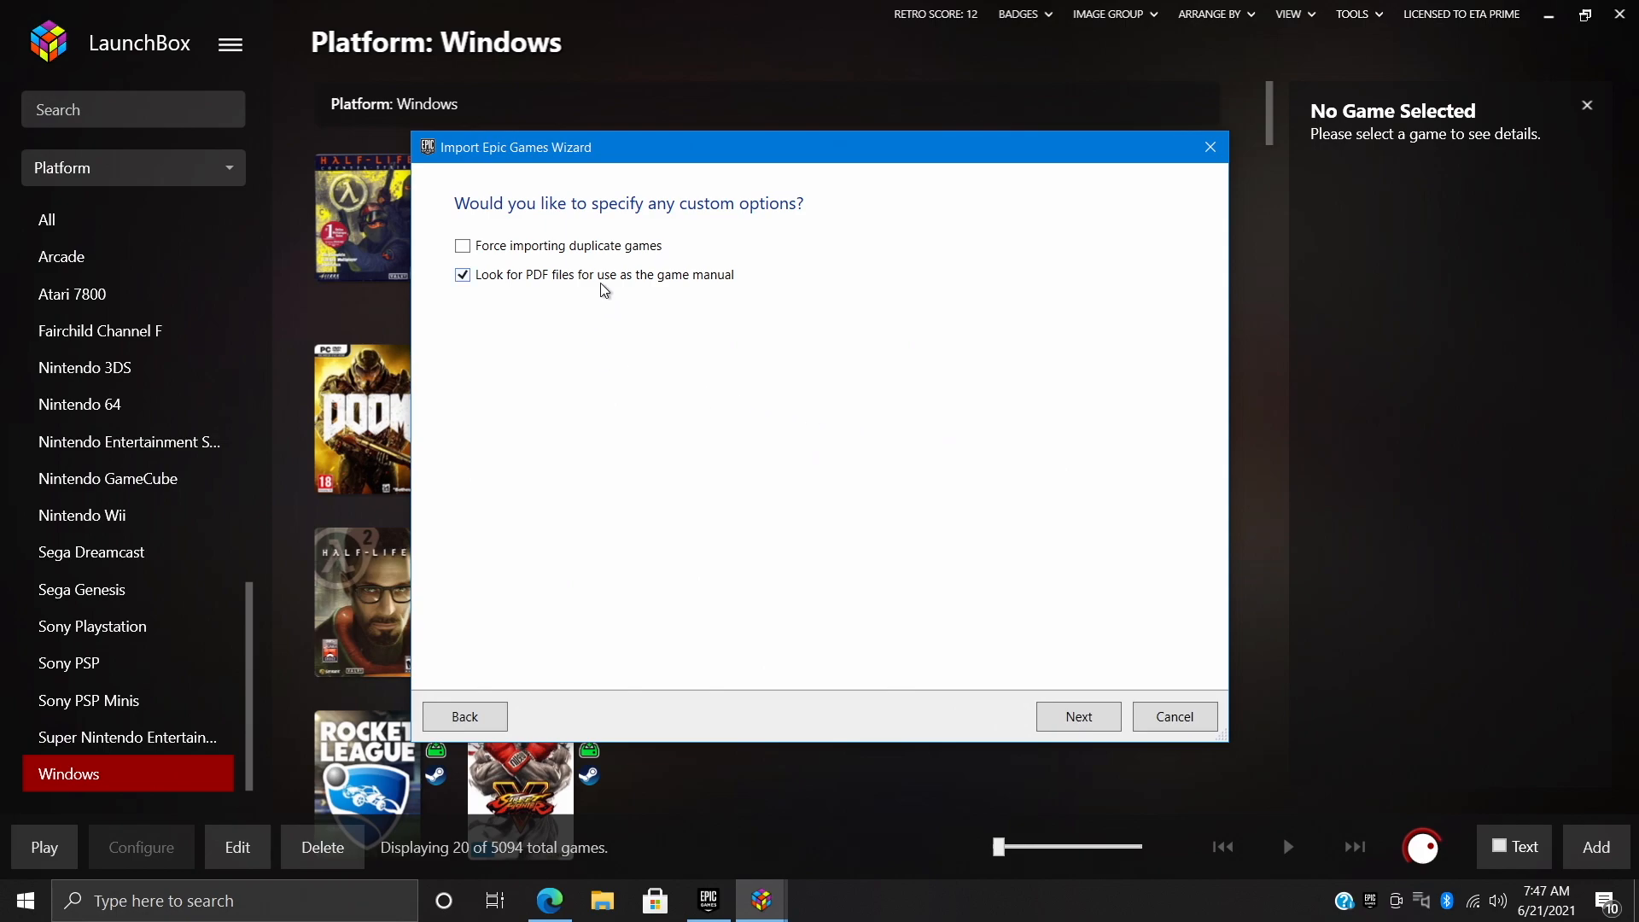
mouse_move(543, 296)
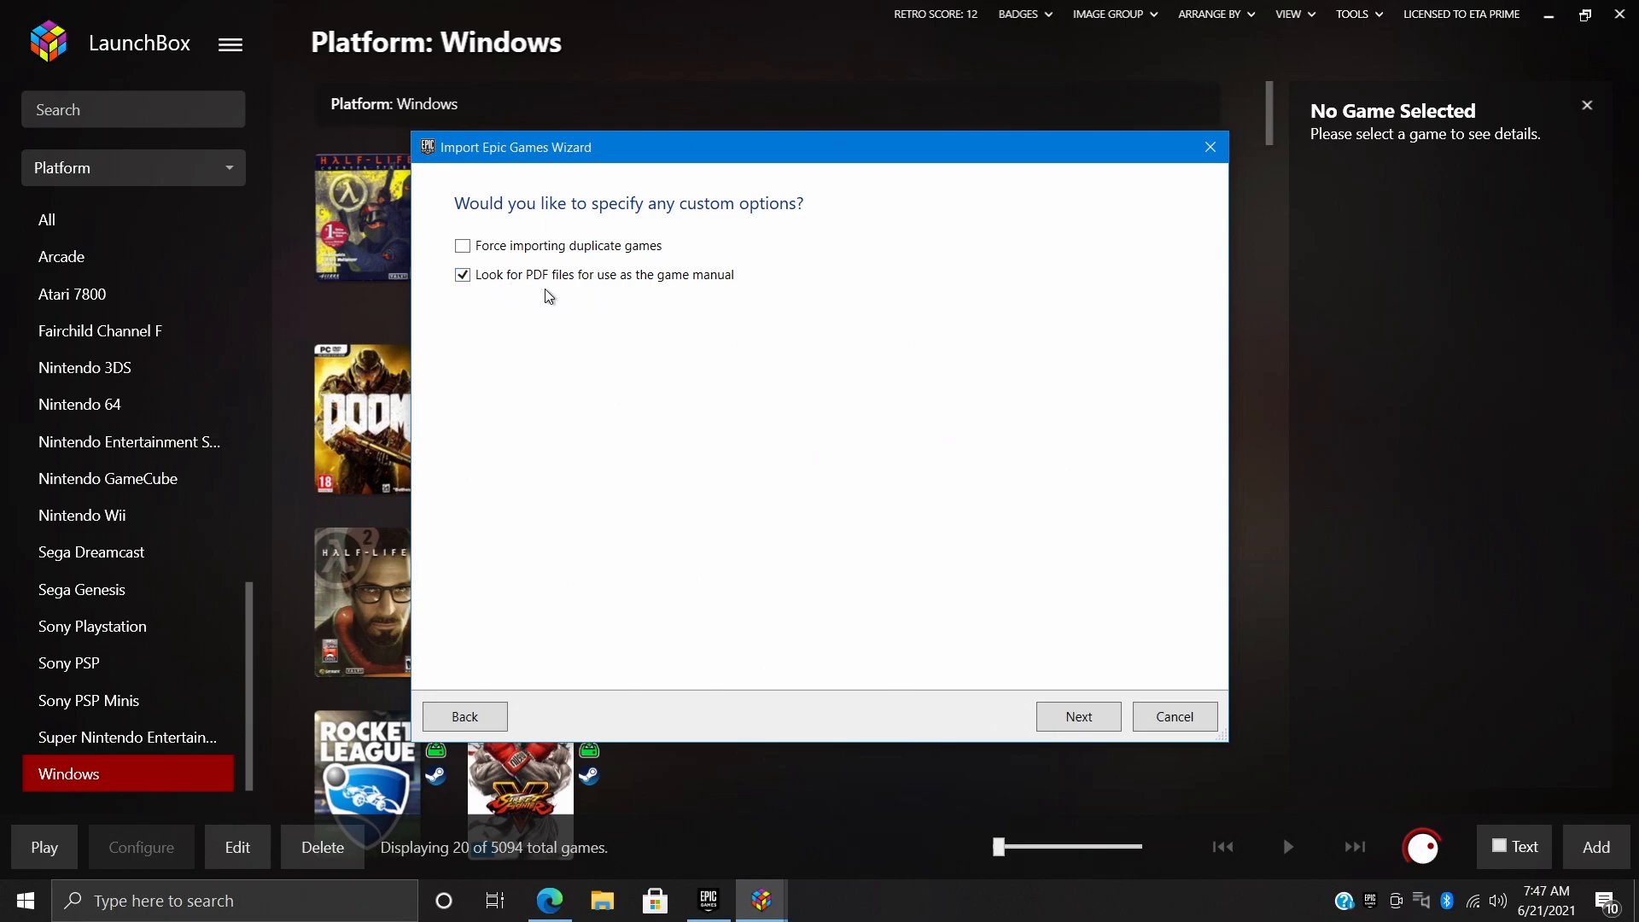
Start parsing the Epic library and sign in to the Epic account to list owned titles
left_click(1077, 715)
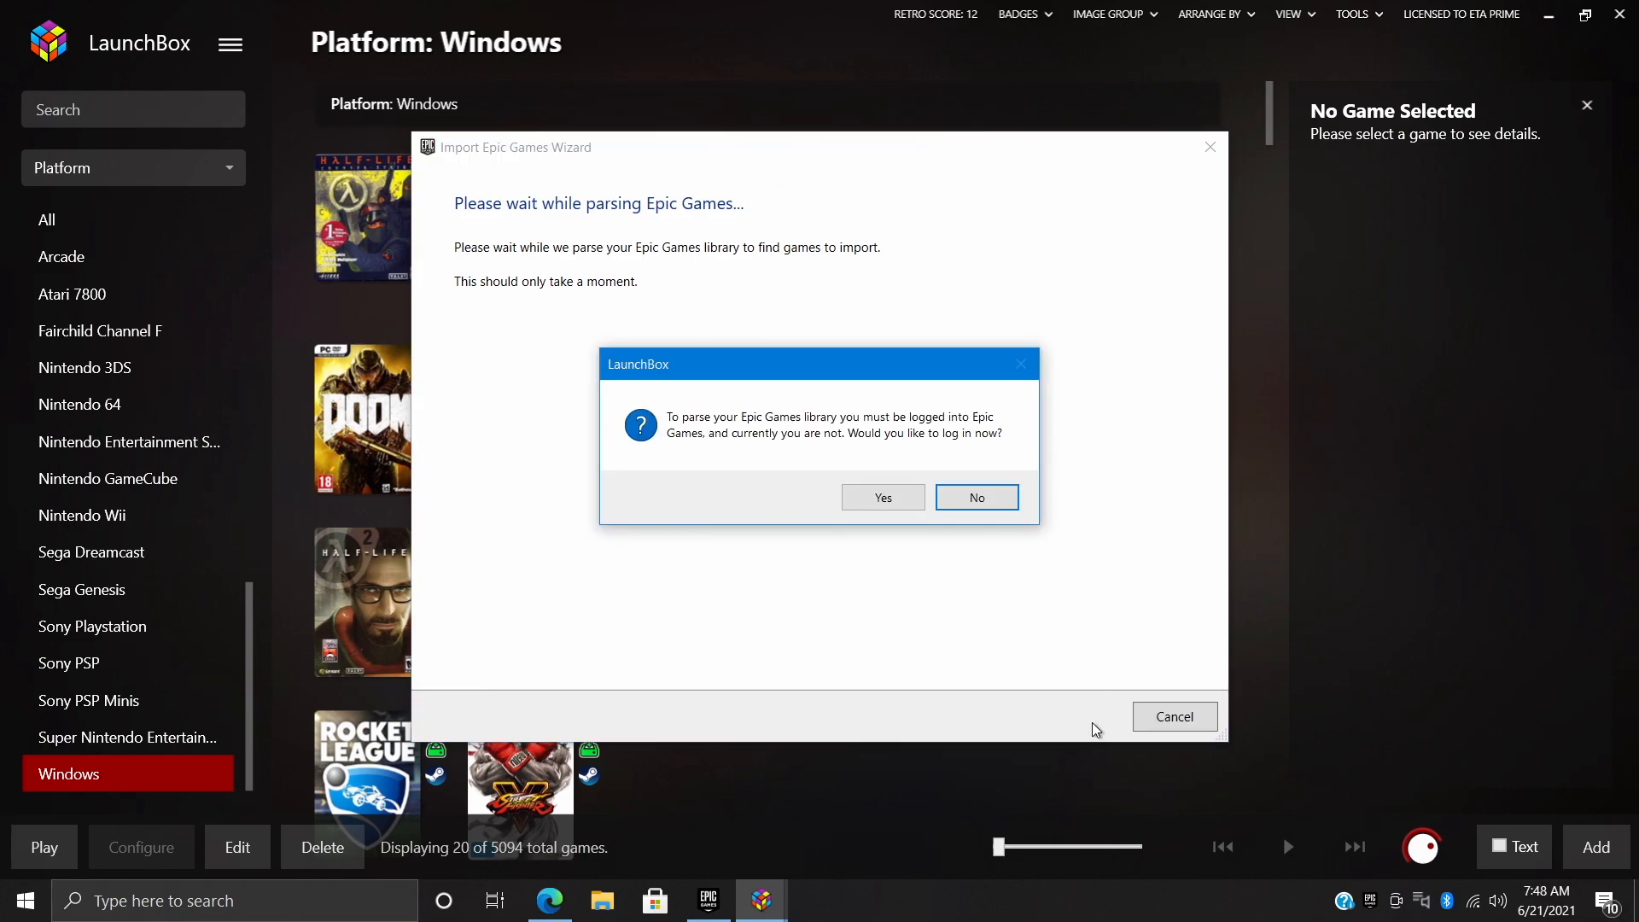
mouse_move(881, 497)
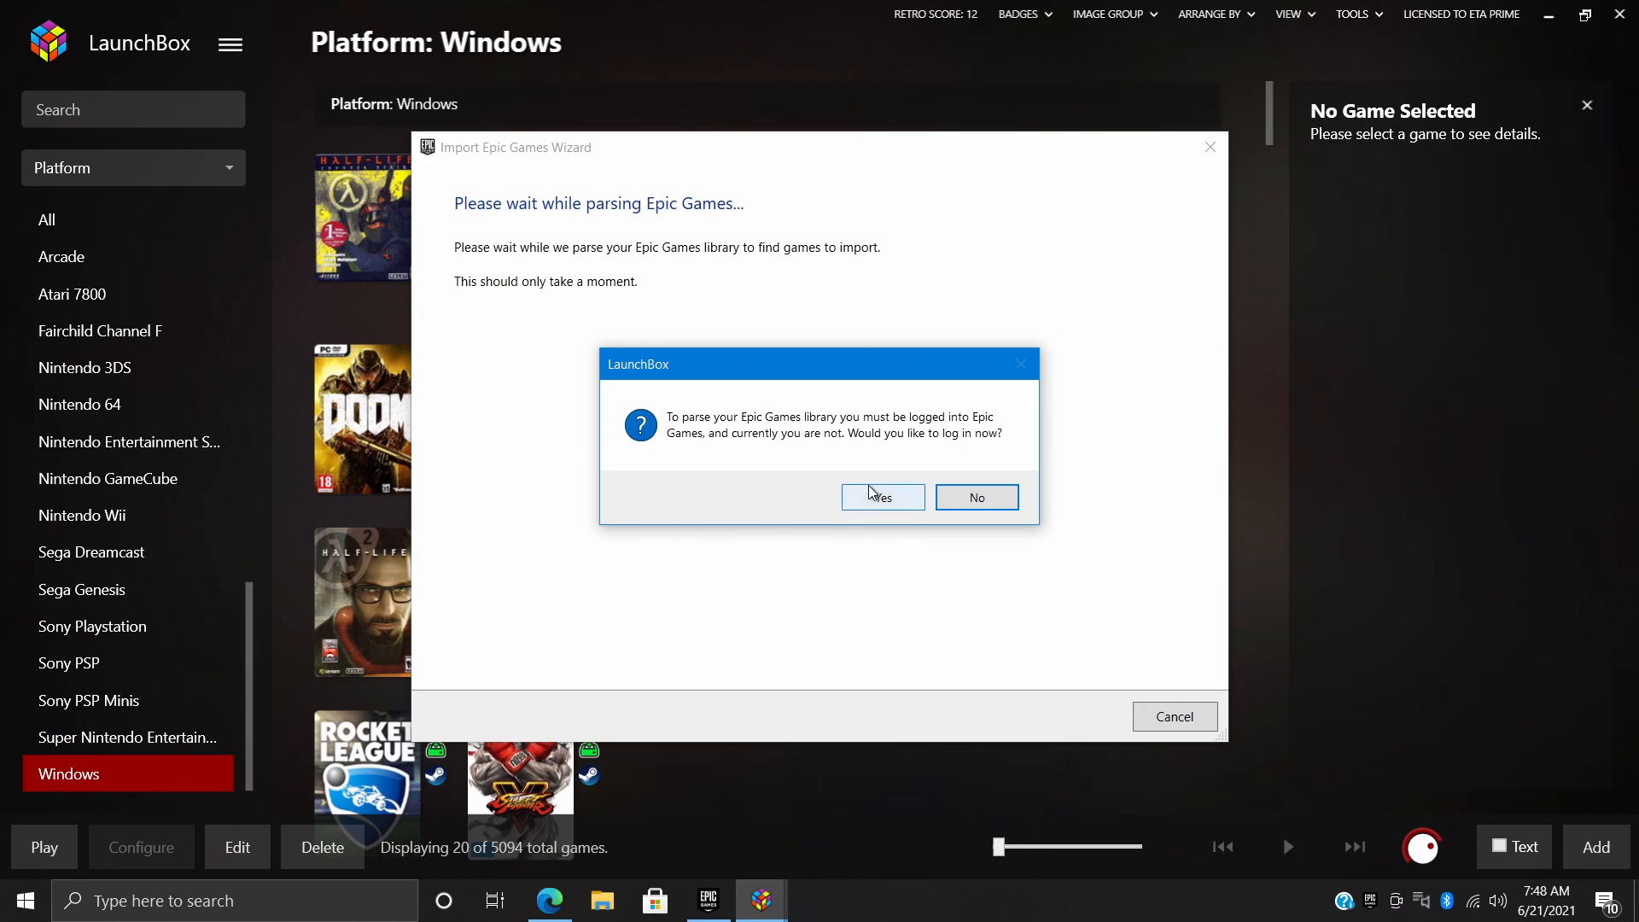
mouse_move(876, 505)
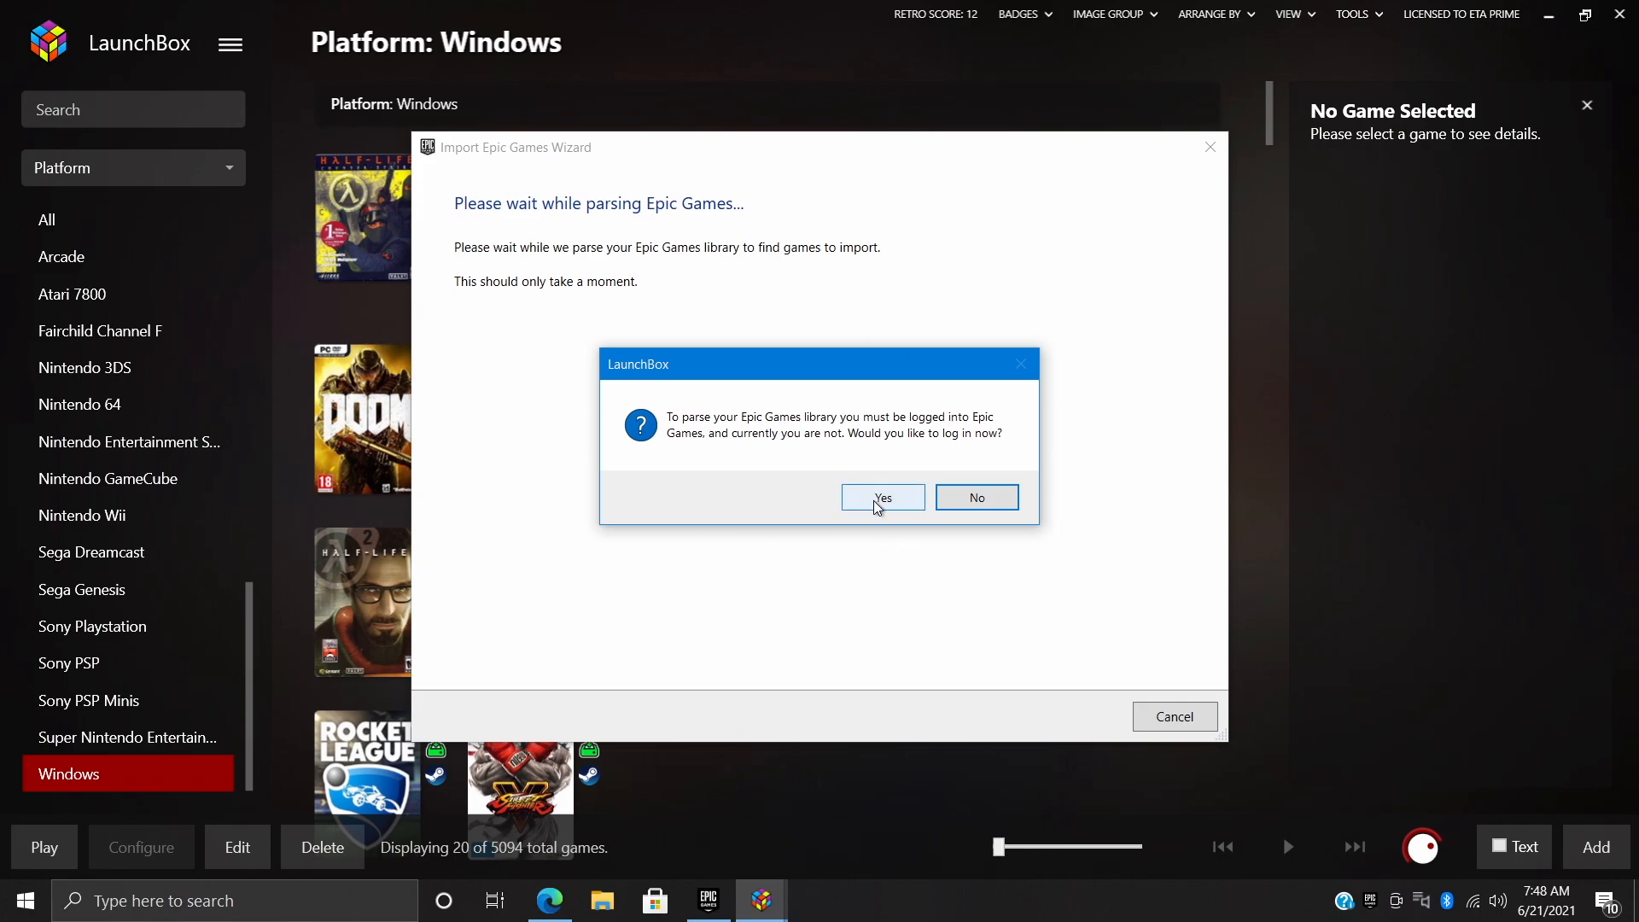
left_click(881, 497)
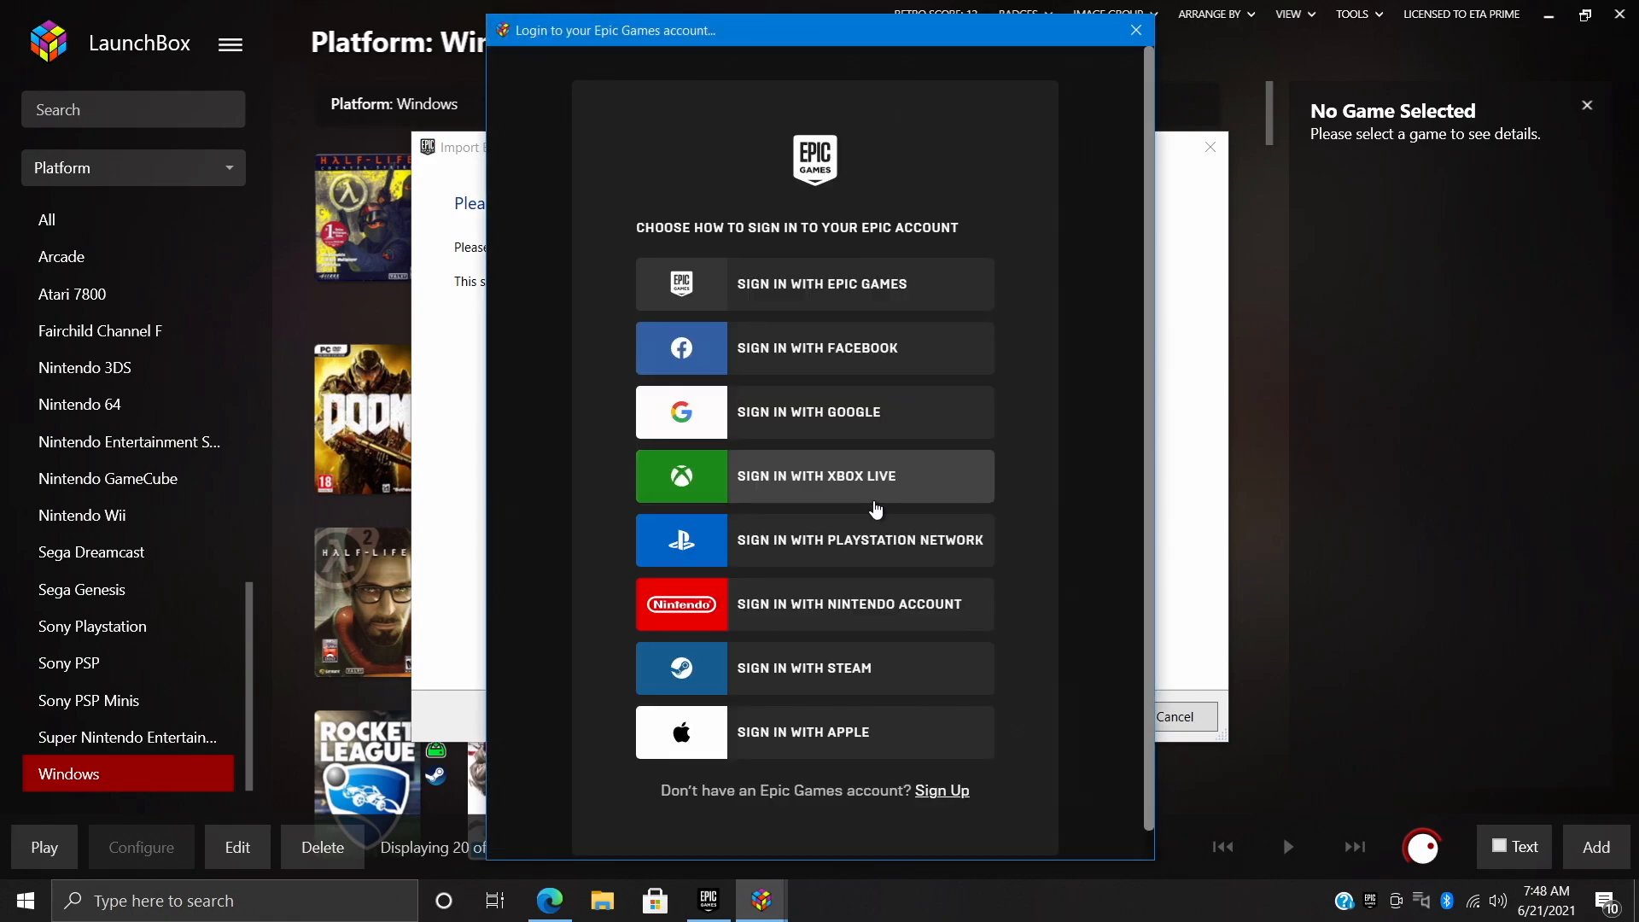
mouse_move(837, 743)
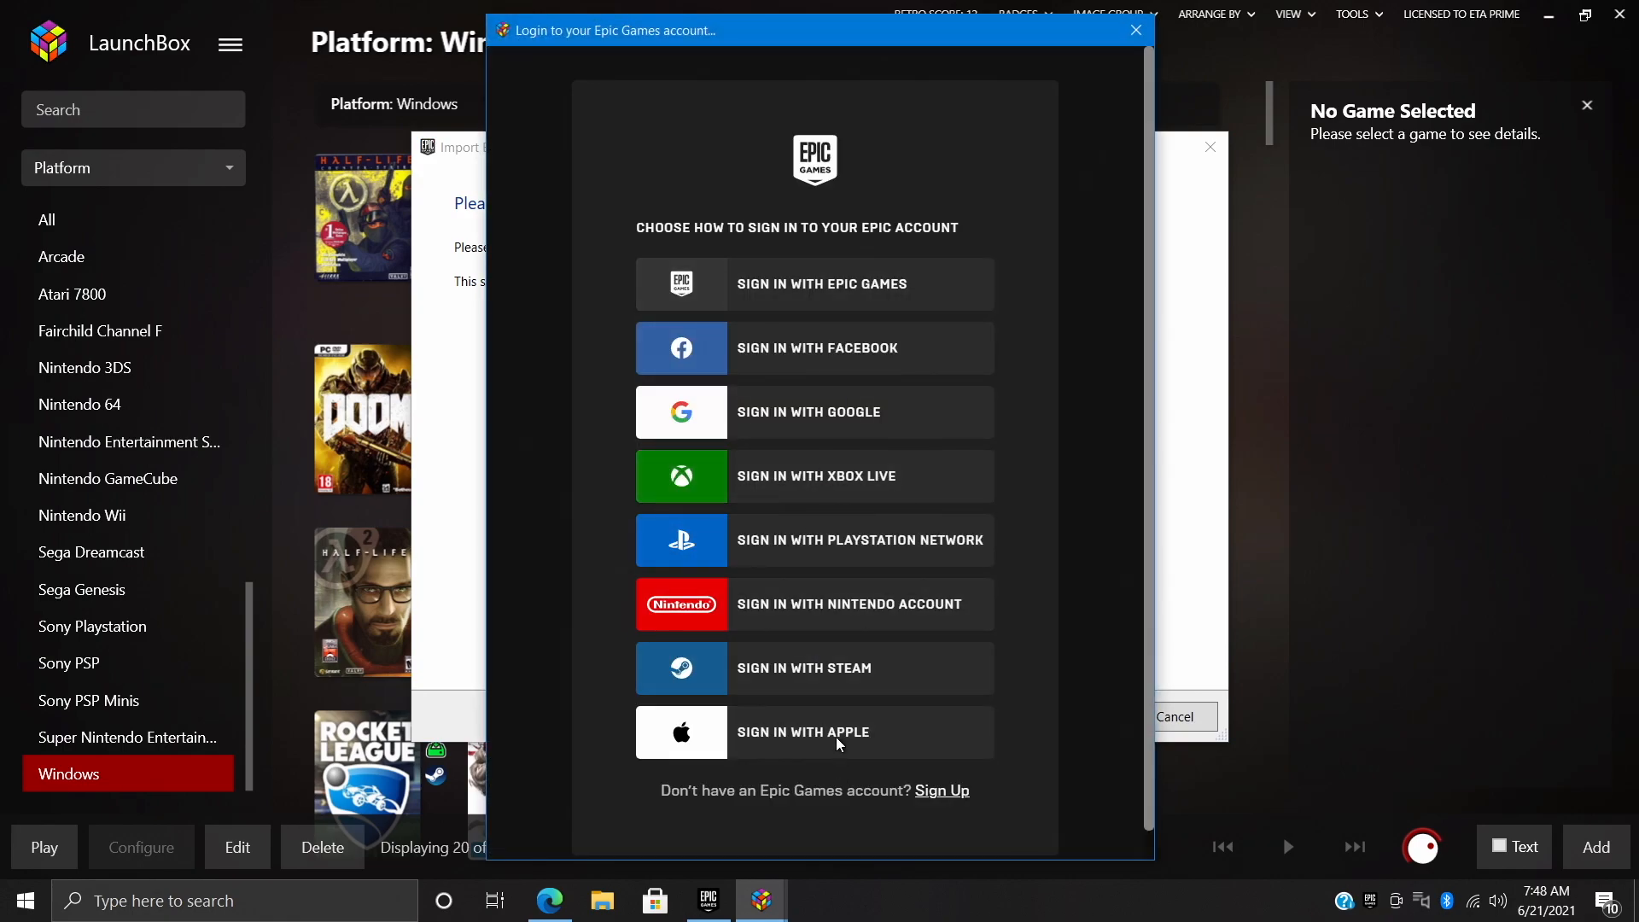
mouse_move(798, 347)
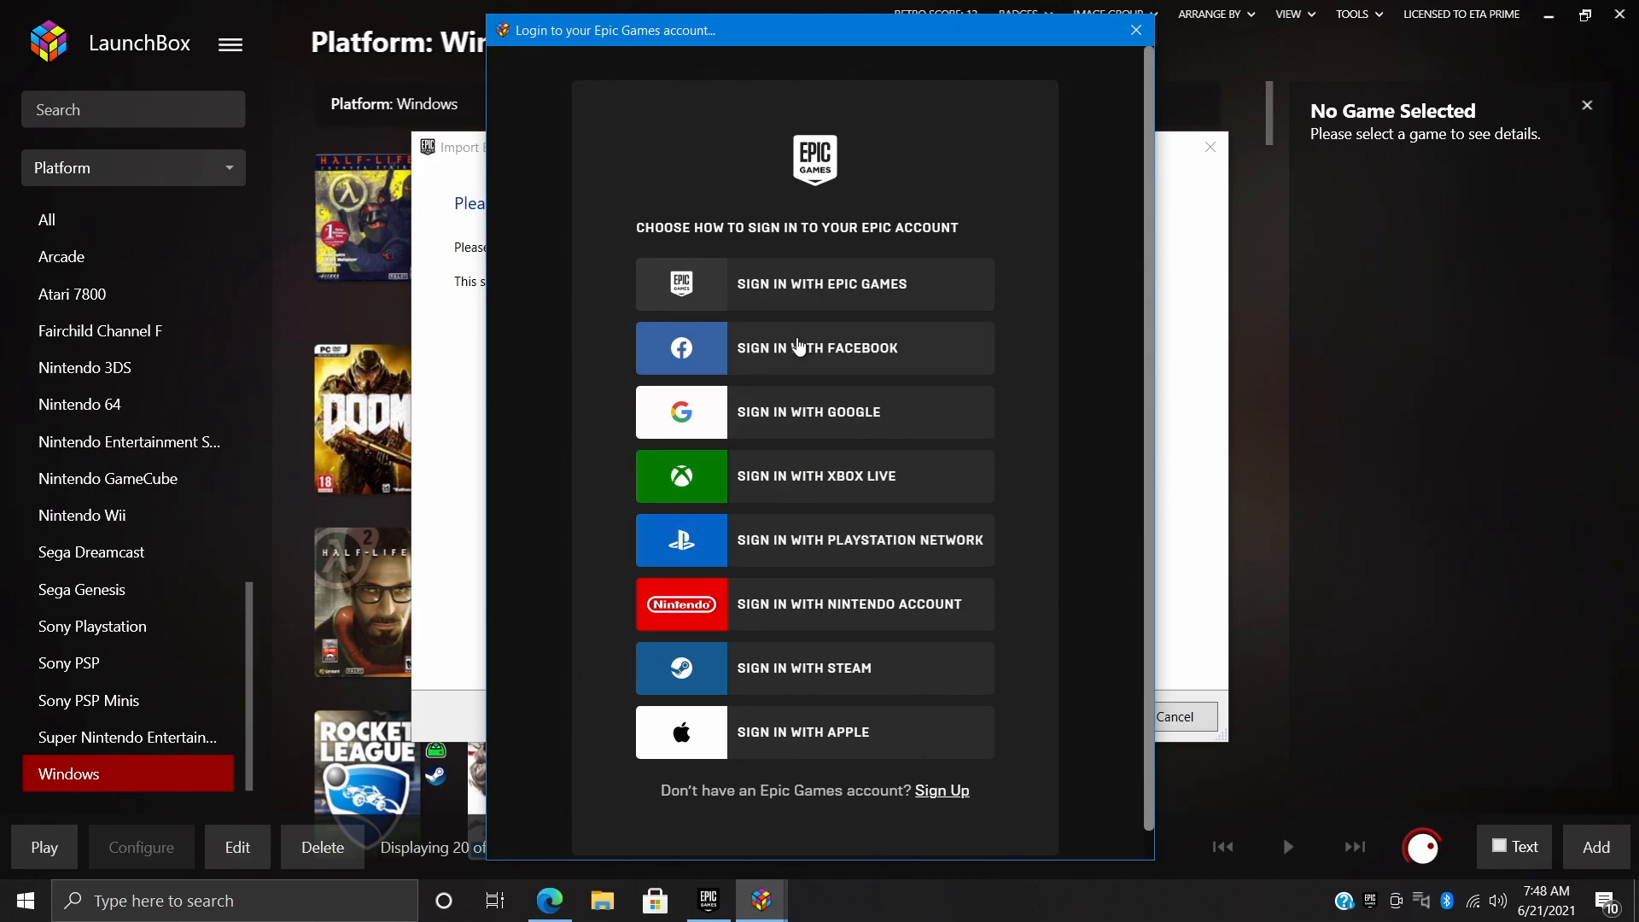
left_click(813, 283)
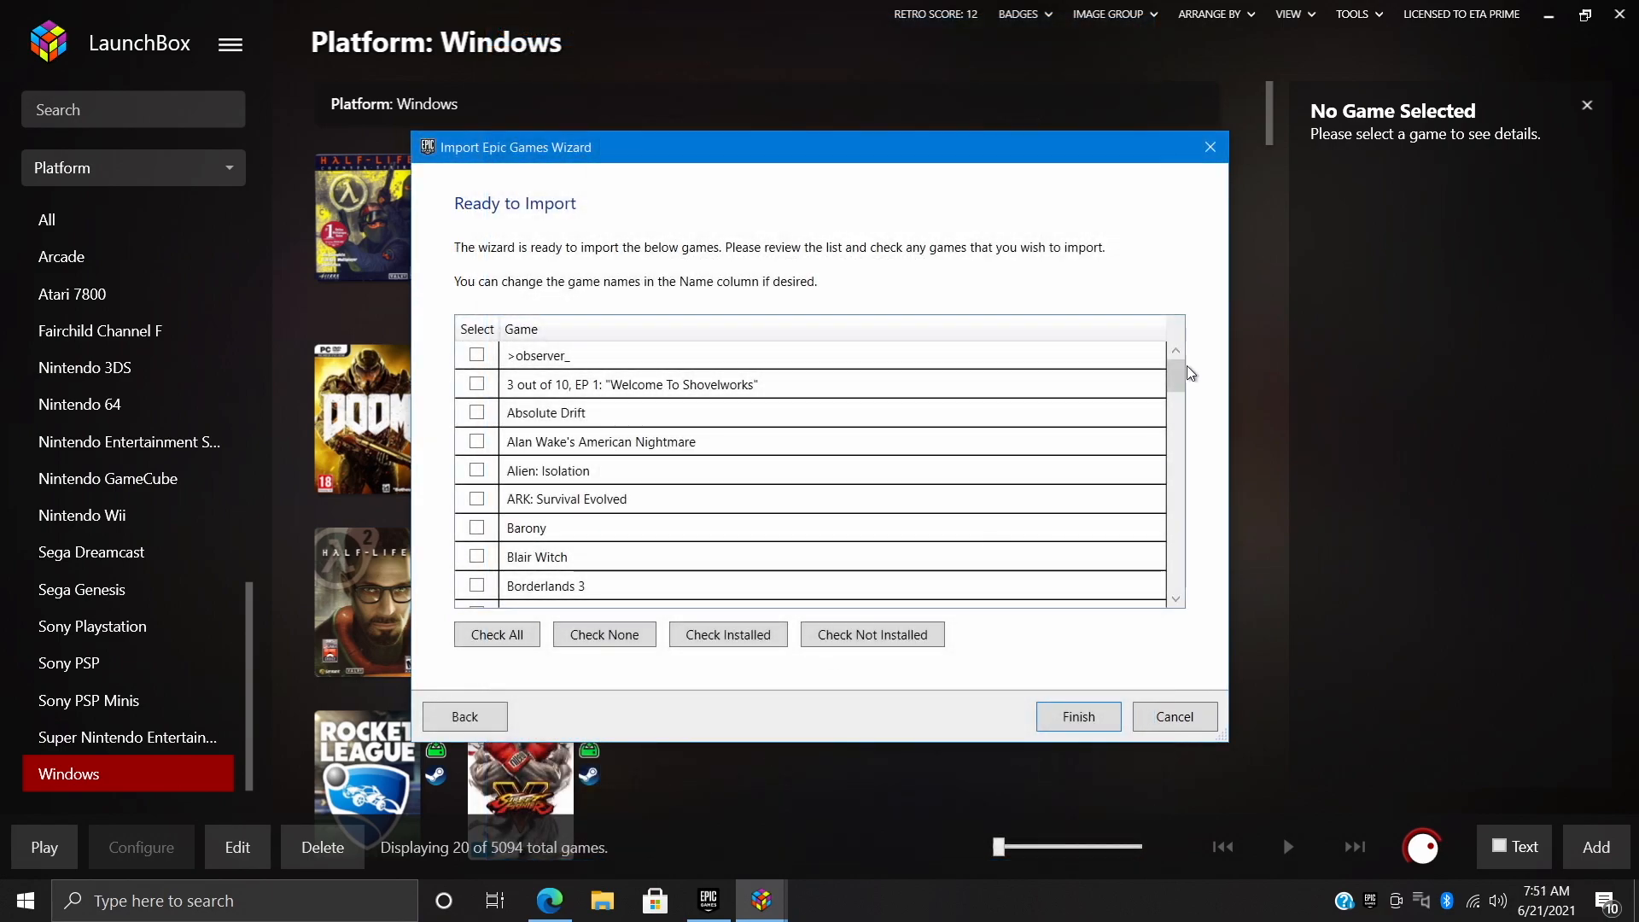
Review the parsed Epic titles and tick only the installed games via Check Installed
scroll("down", 3)
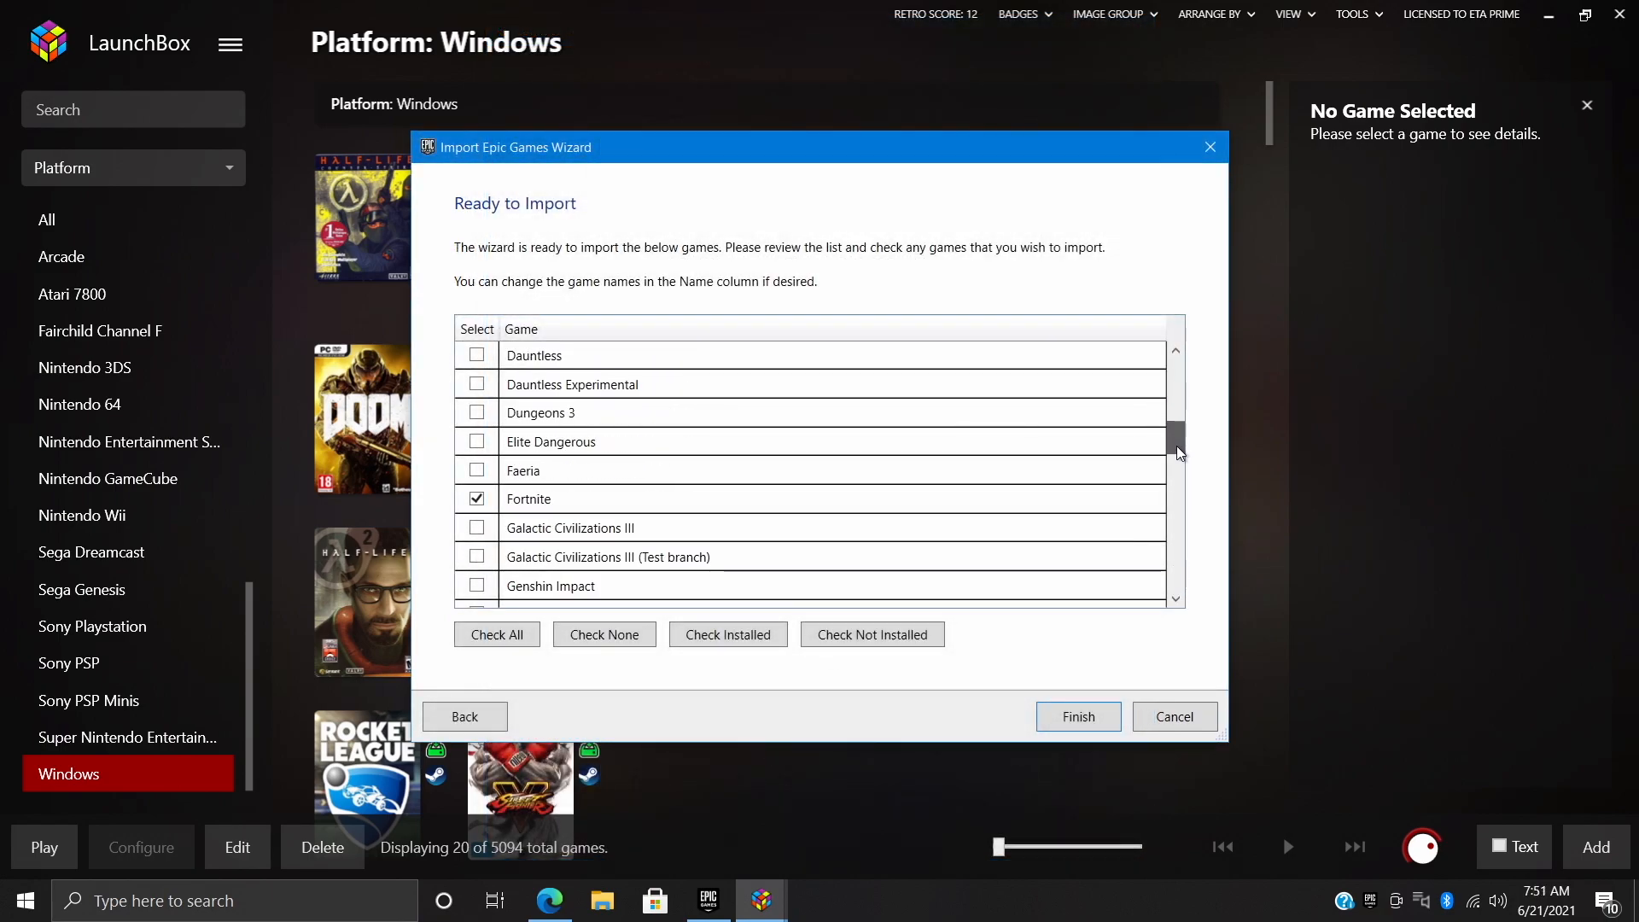
scroll("down", 3)
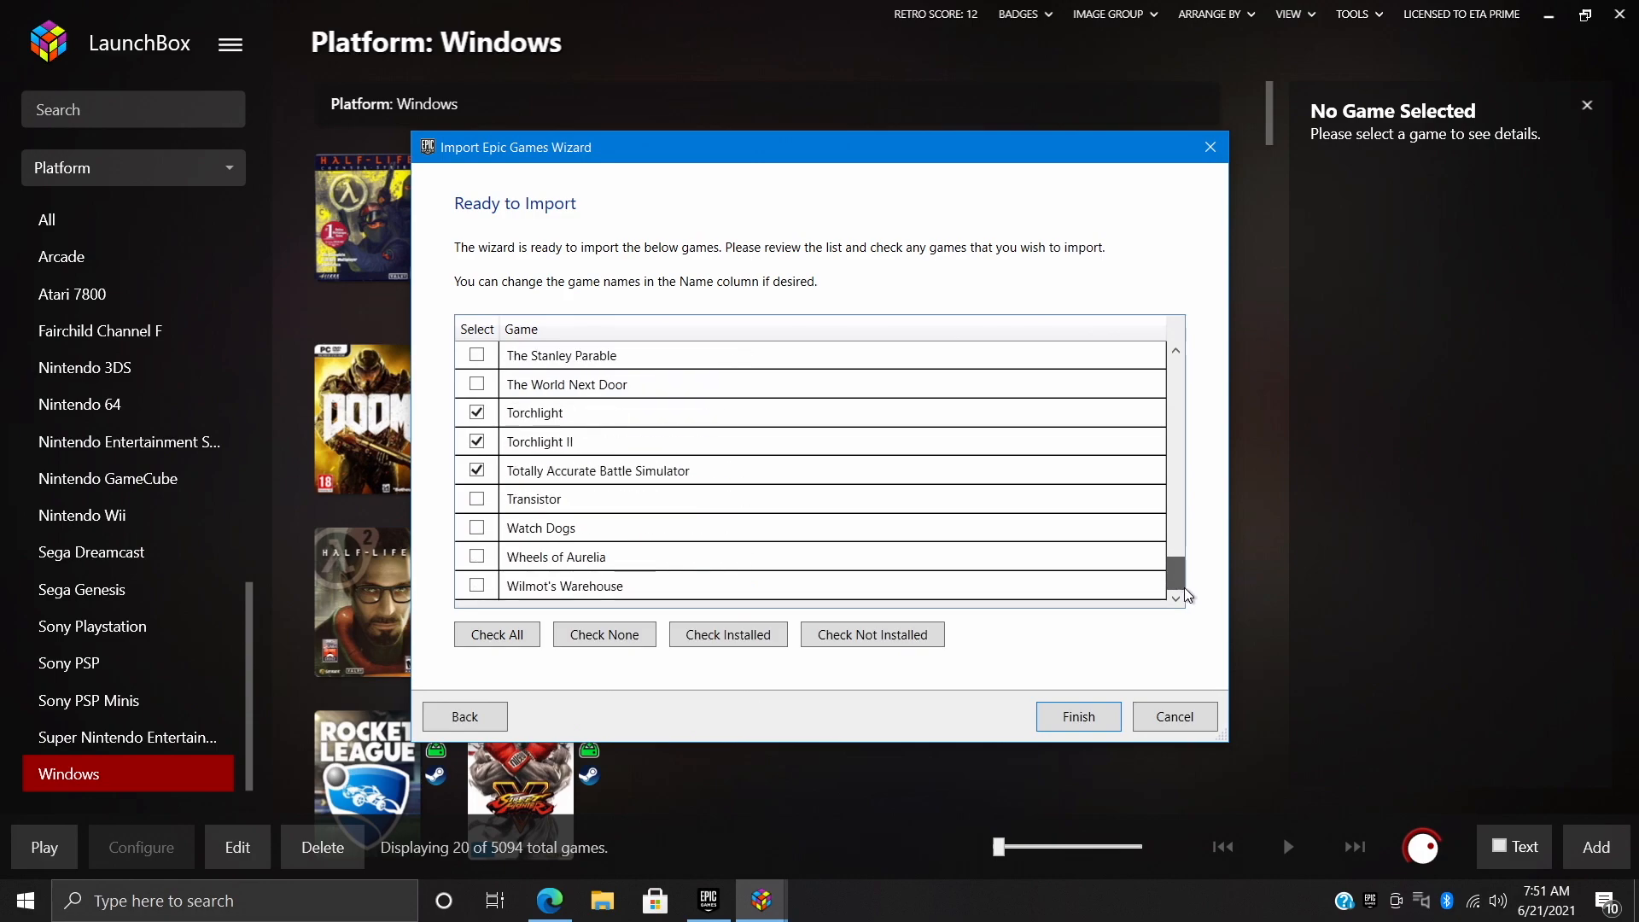
scroll("up", 3)
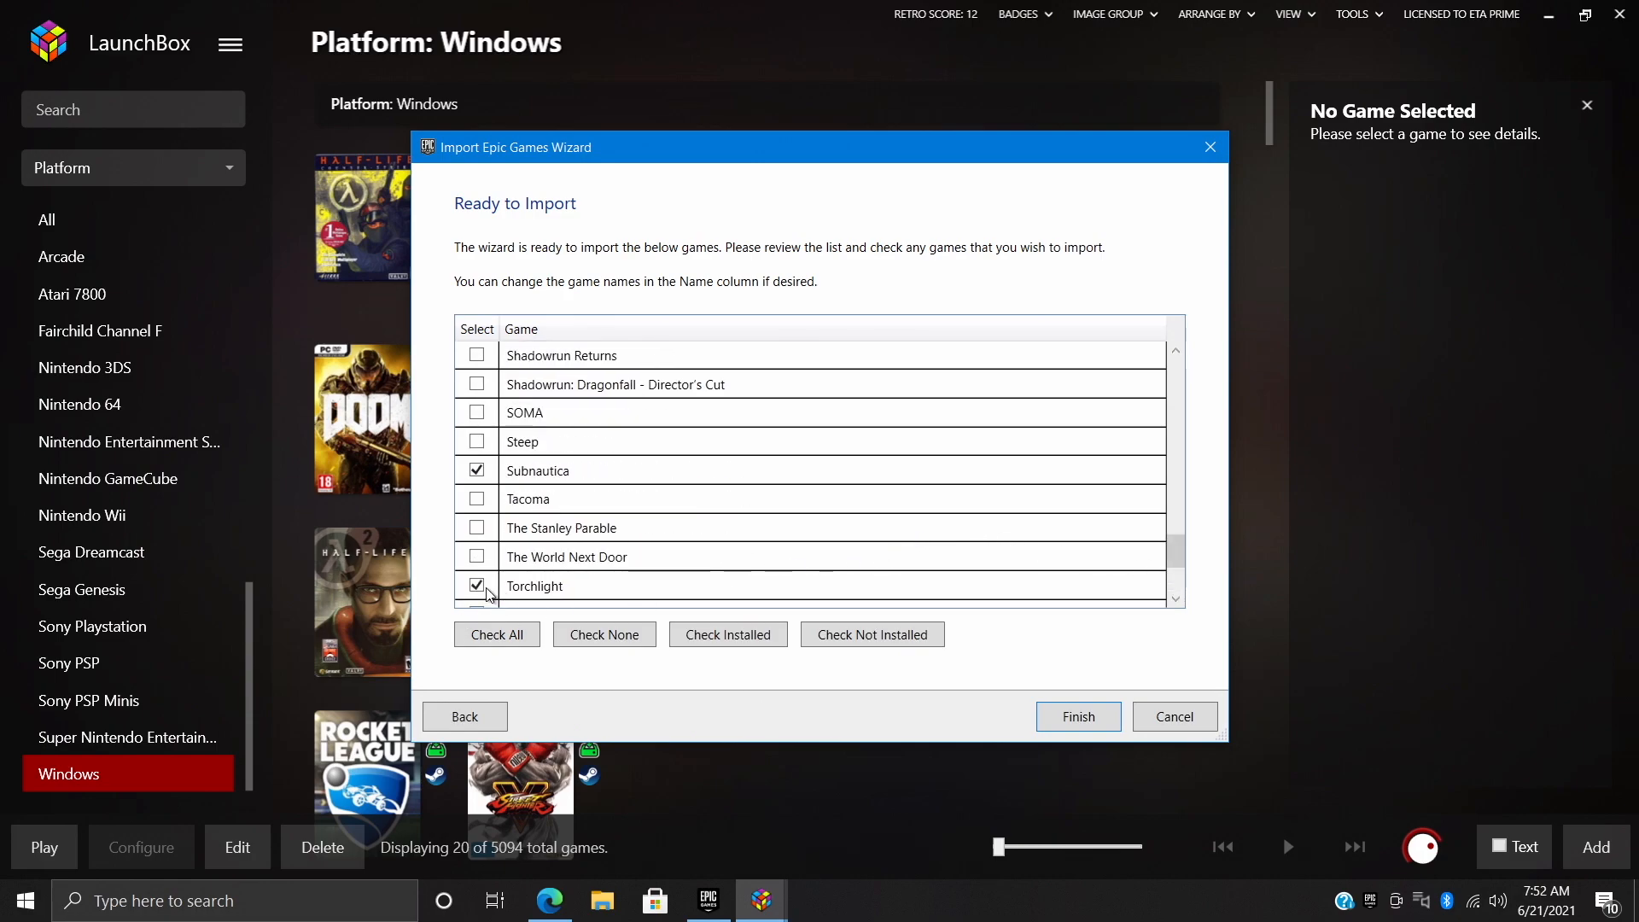
scroll("down", 3)
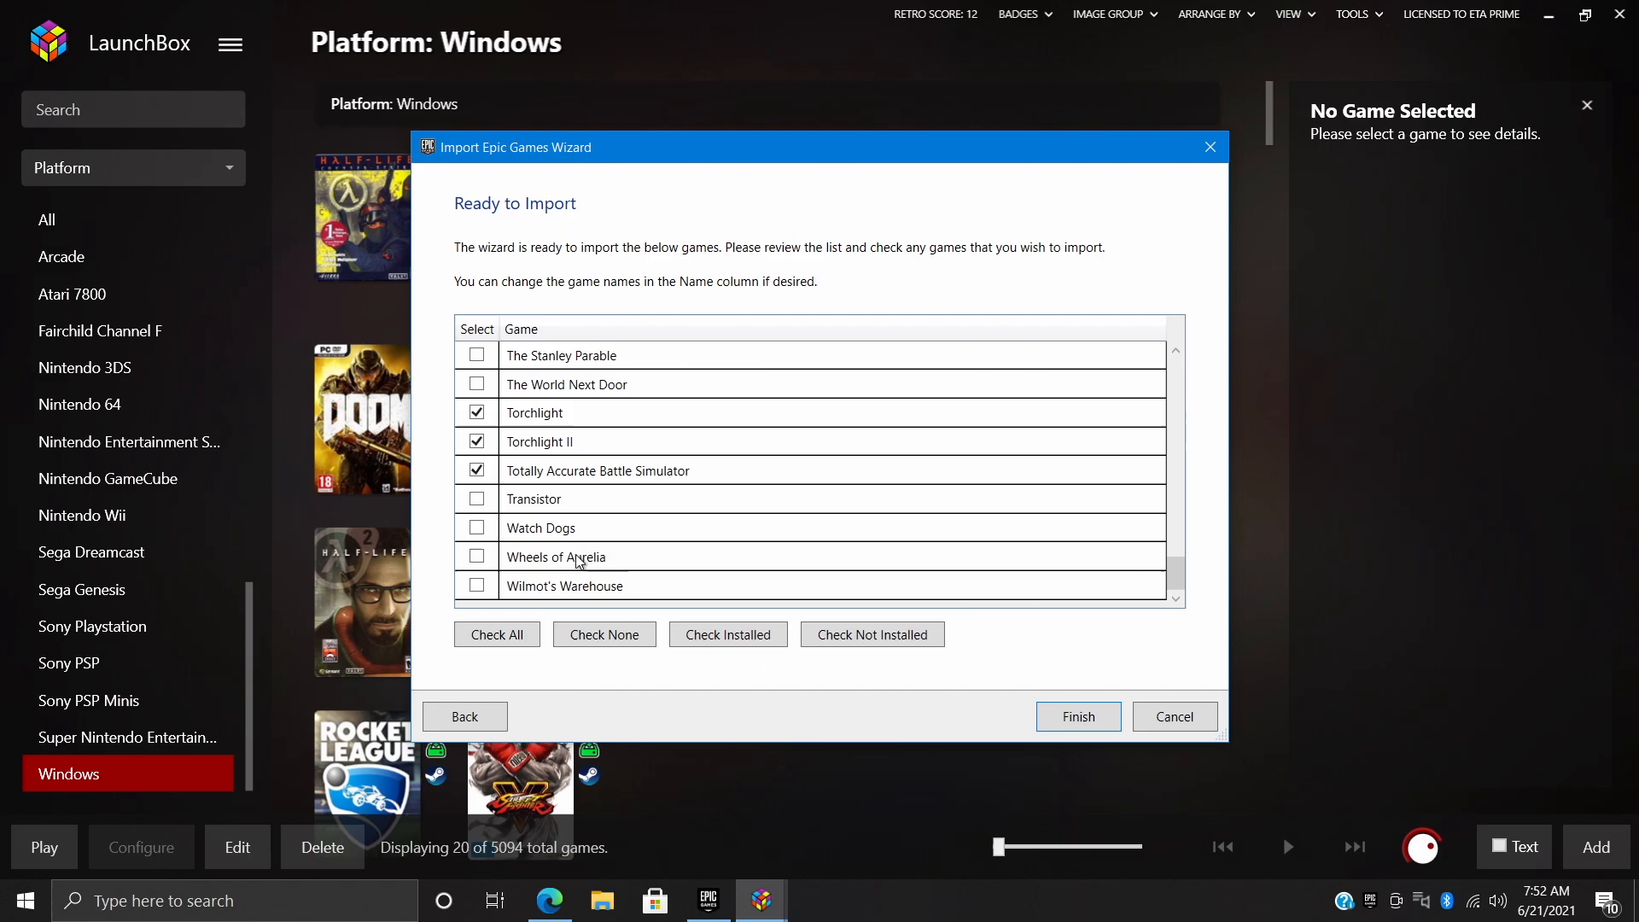
scroll("up", 3)
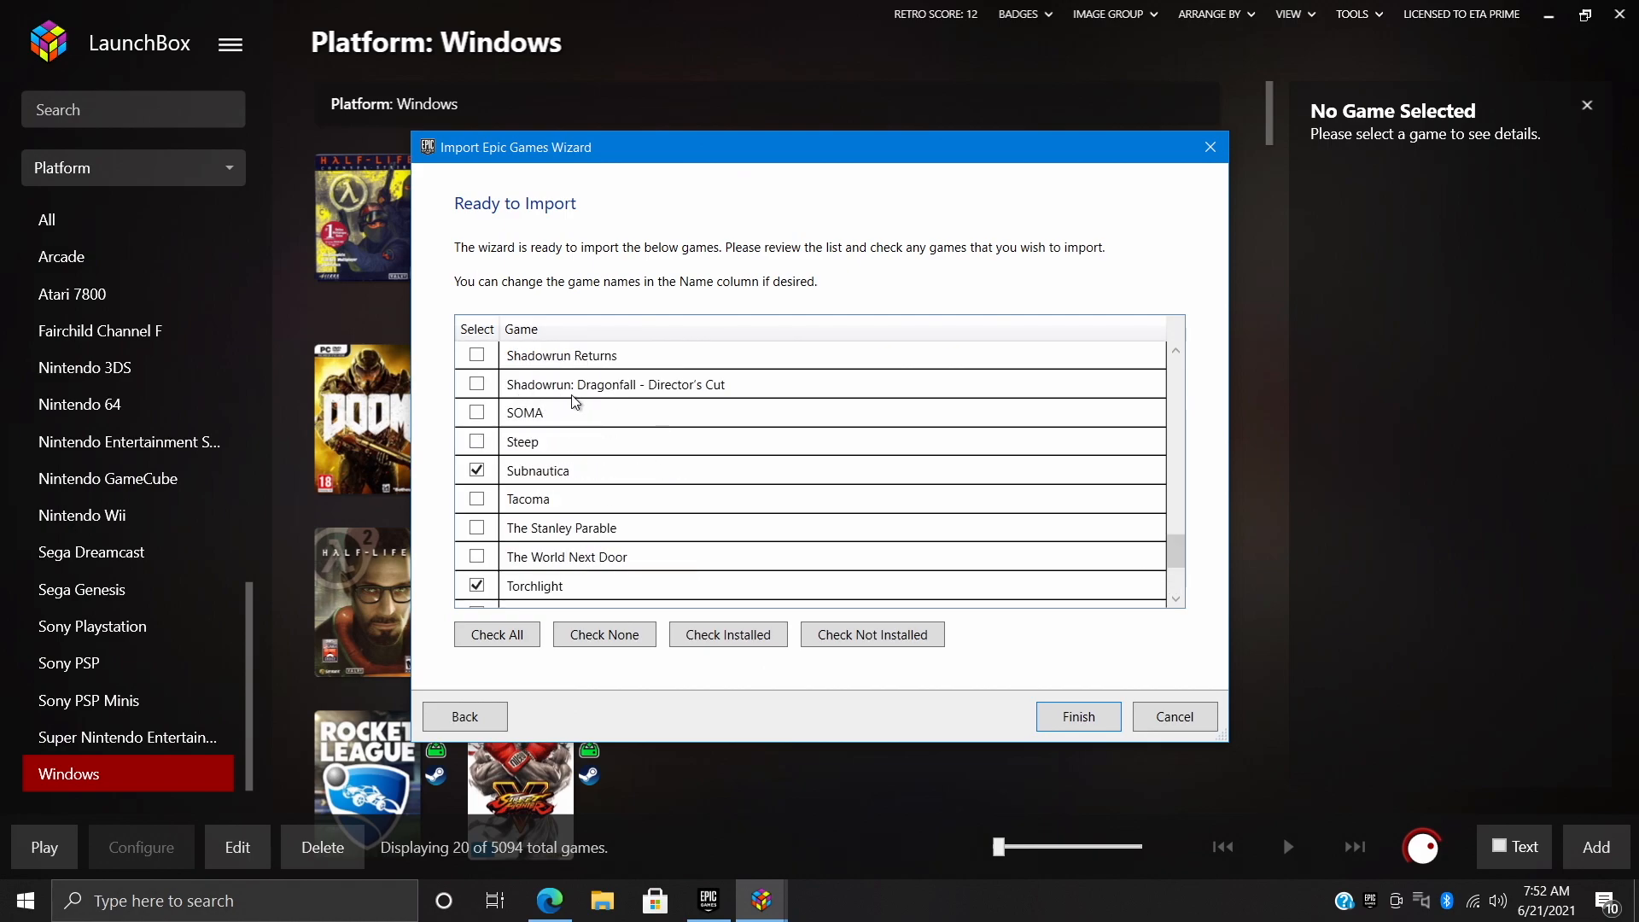
mouse_move(500, 390)
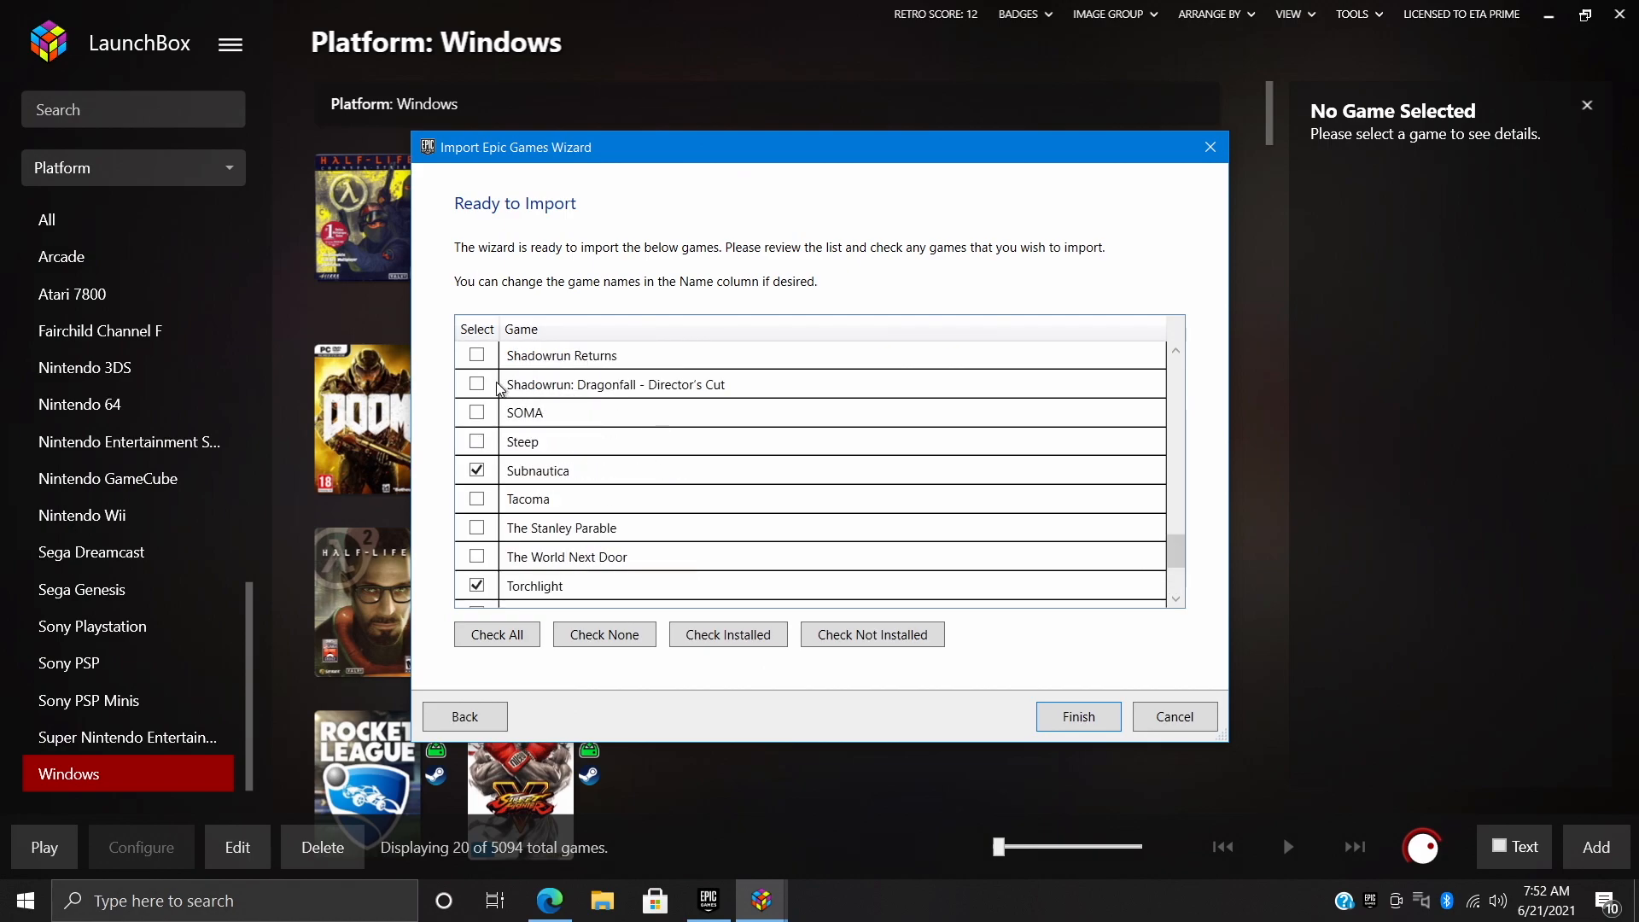
left_click(873, 633)
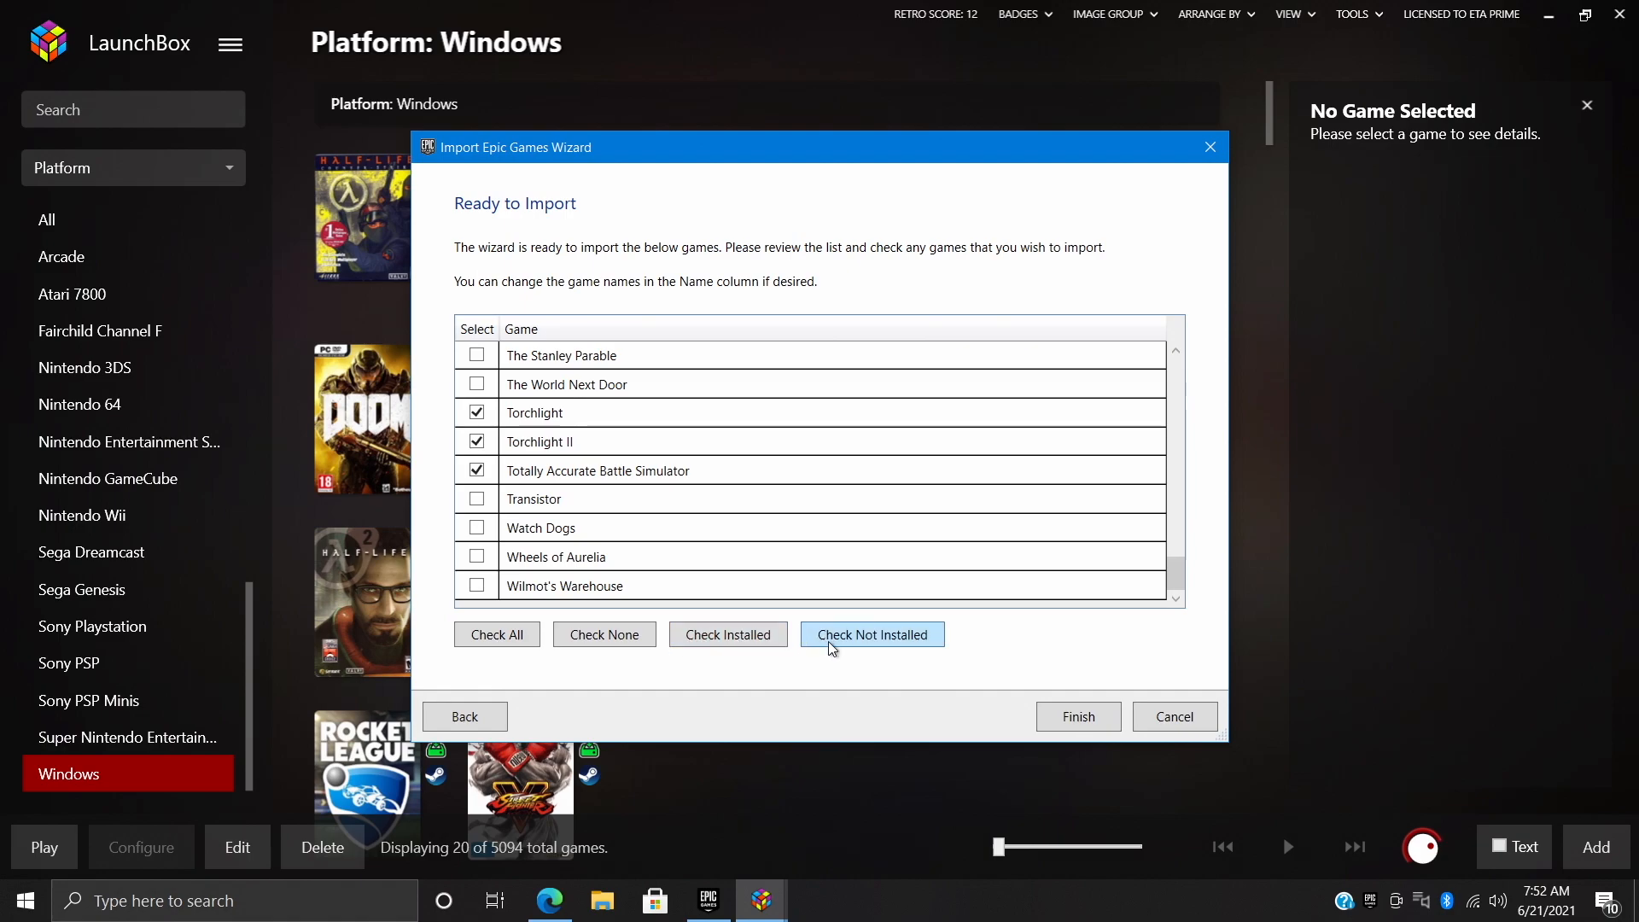
mouse_move(727, 635)
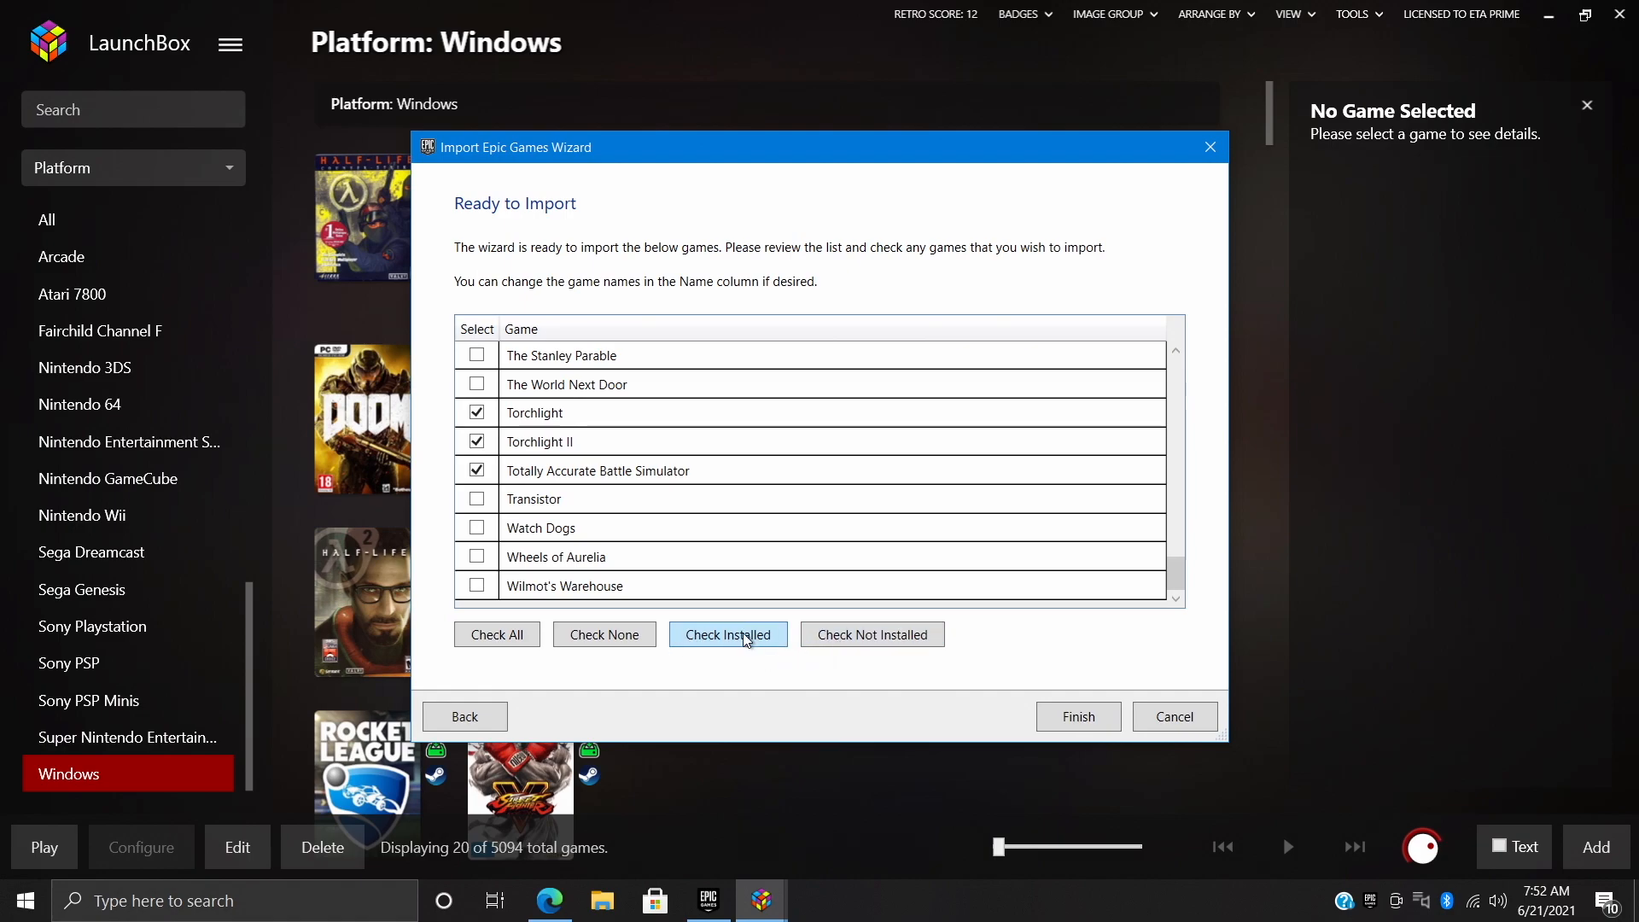
mouse_move(644, 659)
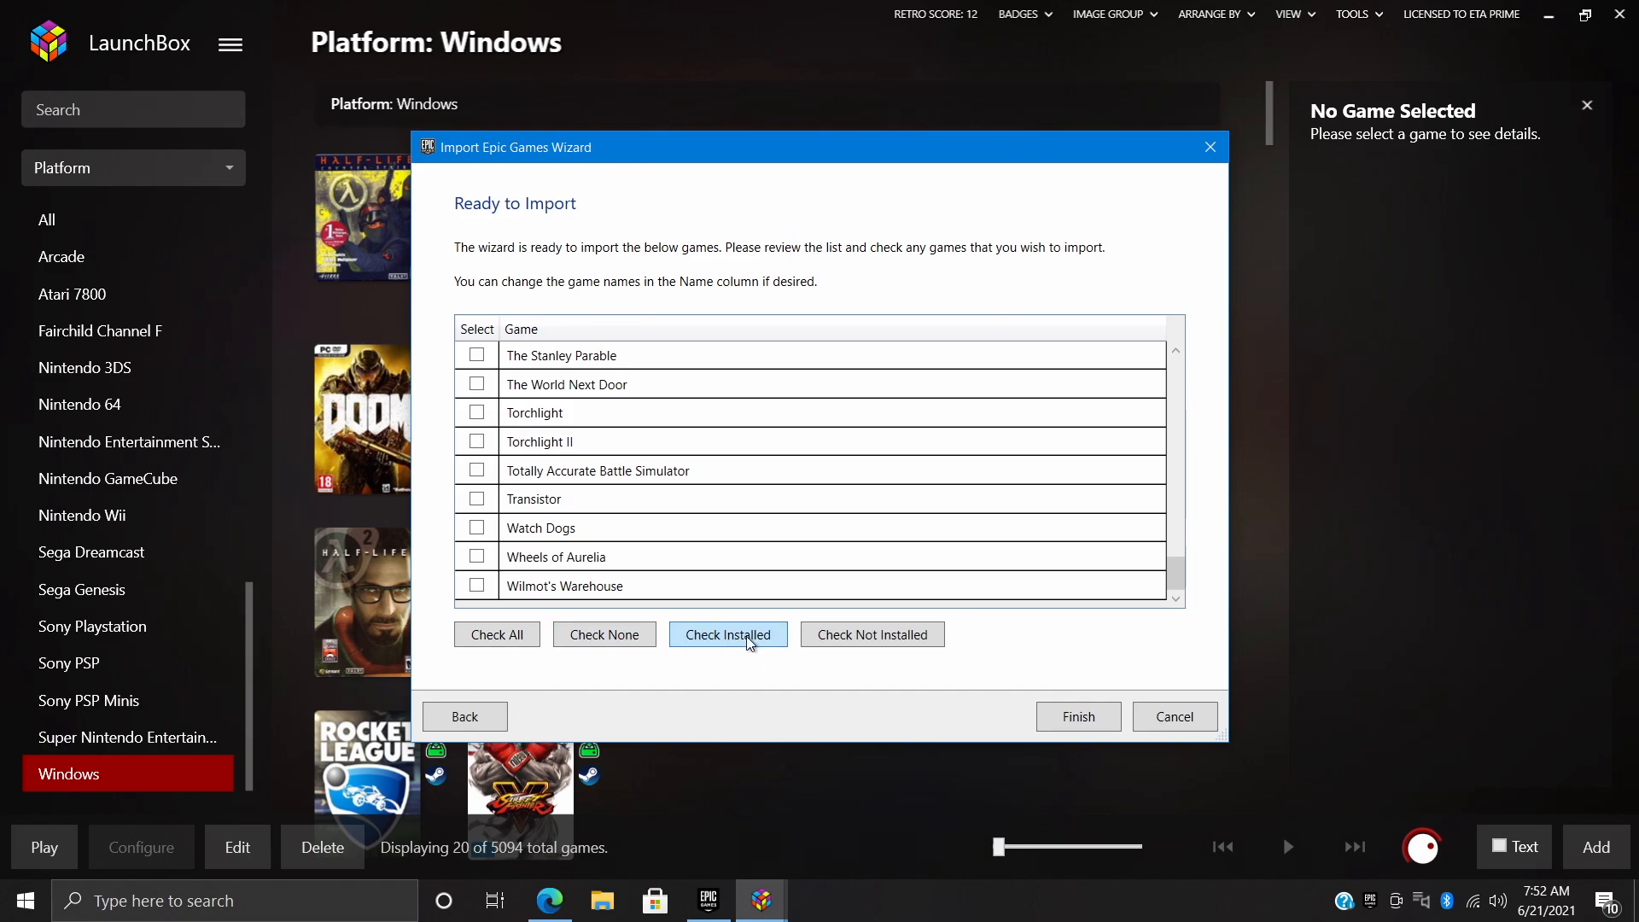
left_click(728, 633)
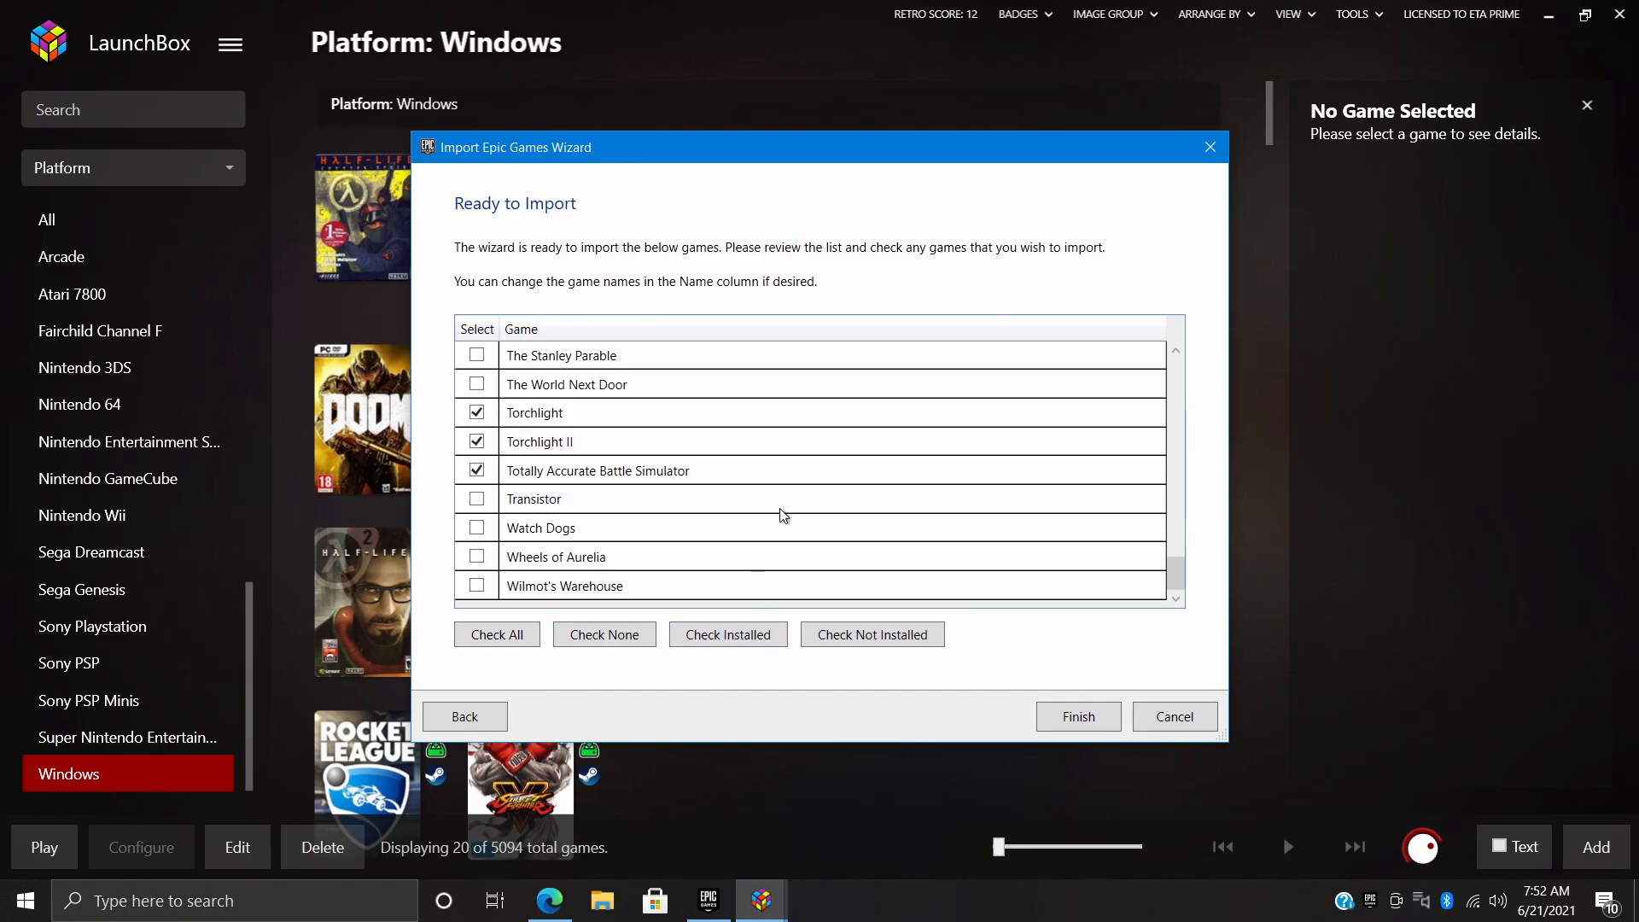
Confirm the ticked games like Torchlight, Torchlight II and Overcooked! 2 and finish the import
scroll("up", 3)
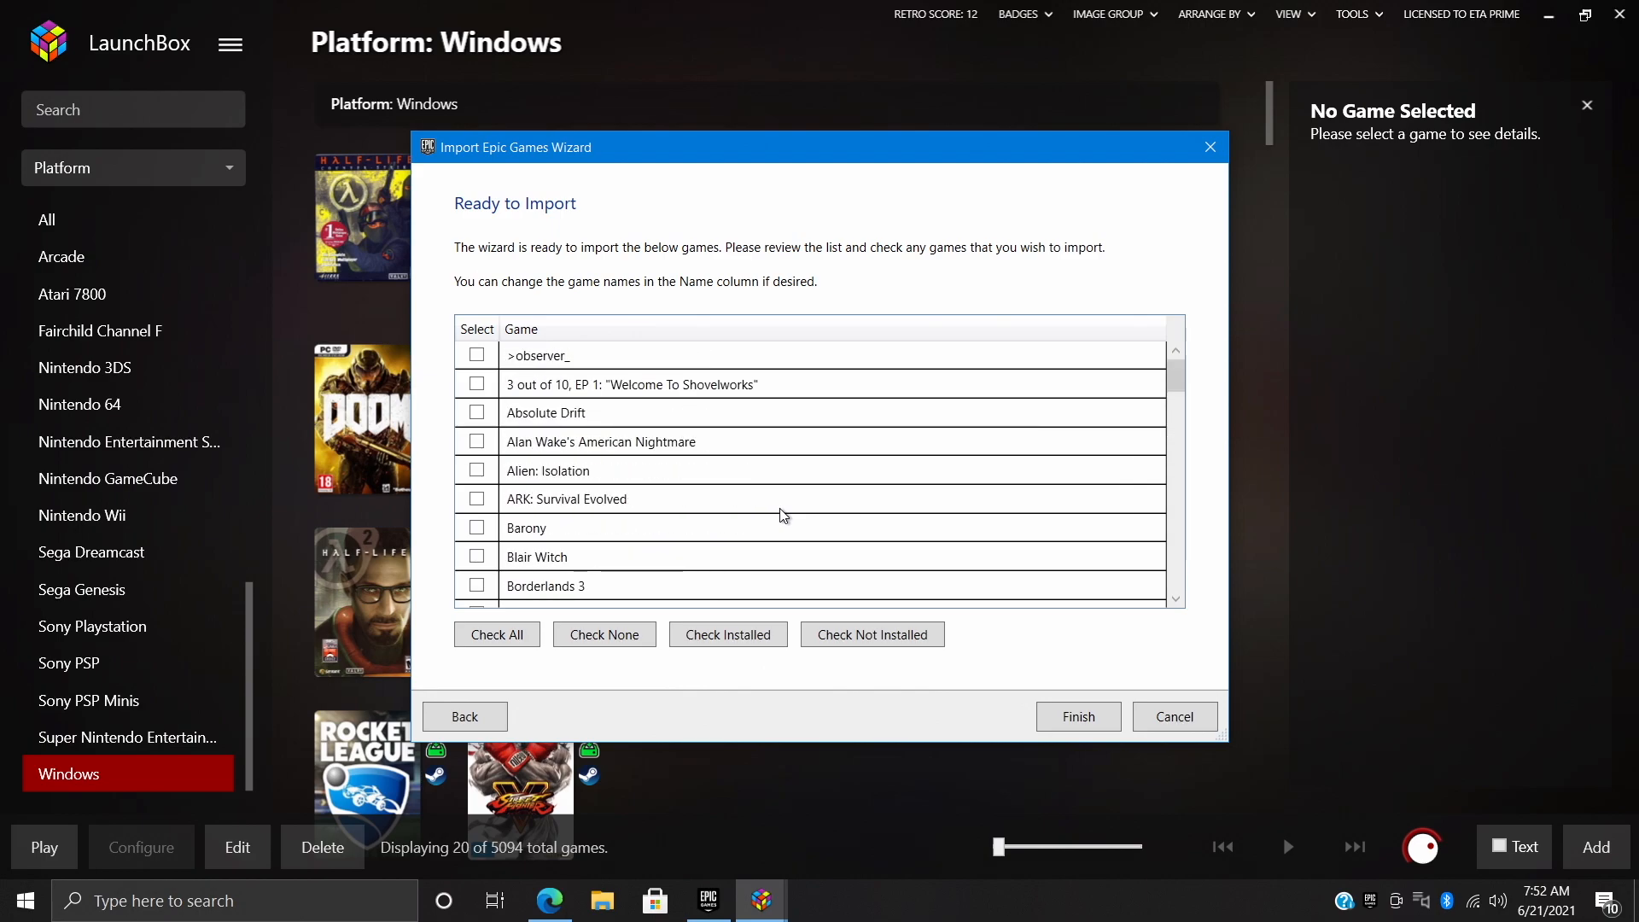
scroll("down", 3)
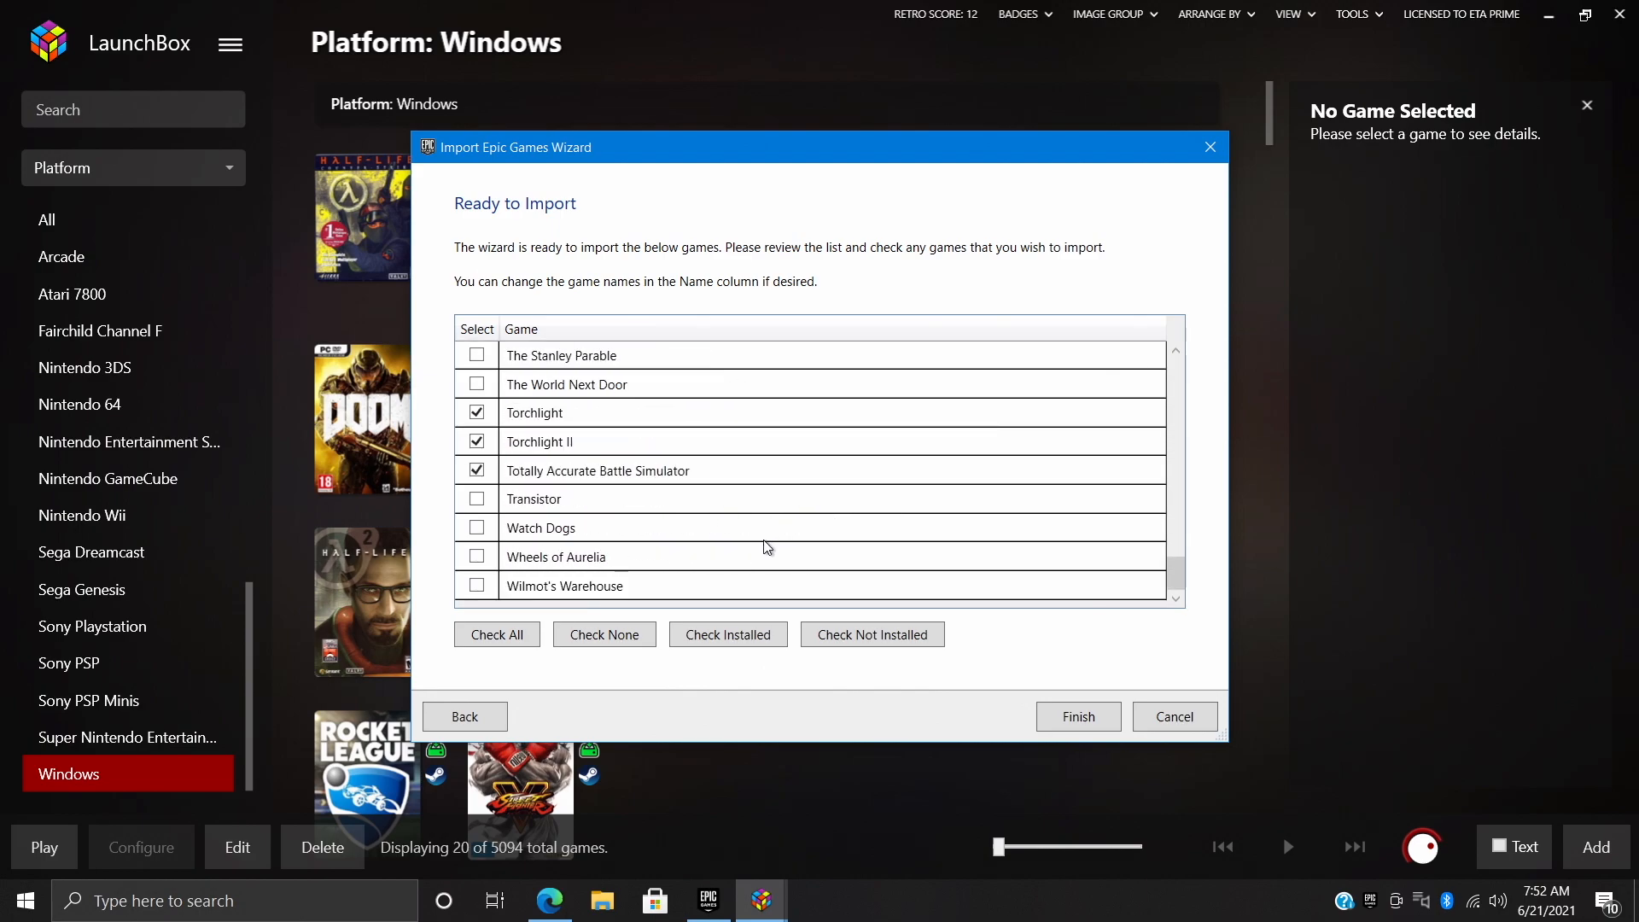
scroll("up", 3)
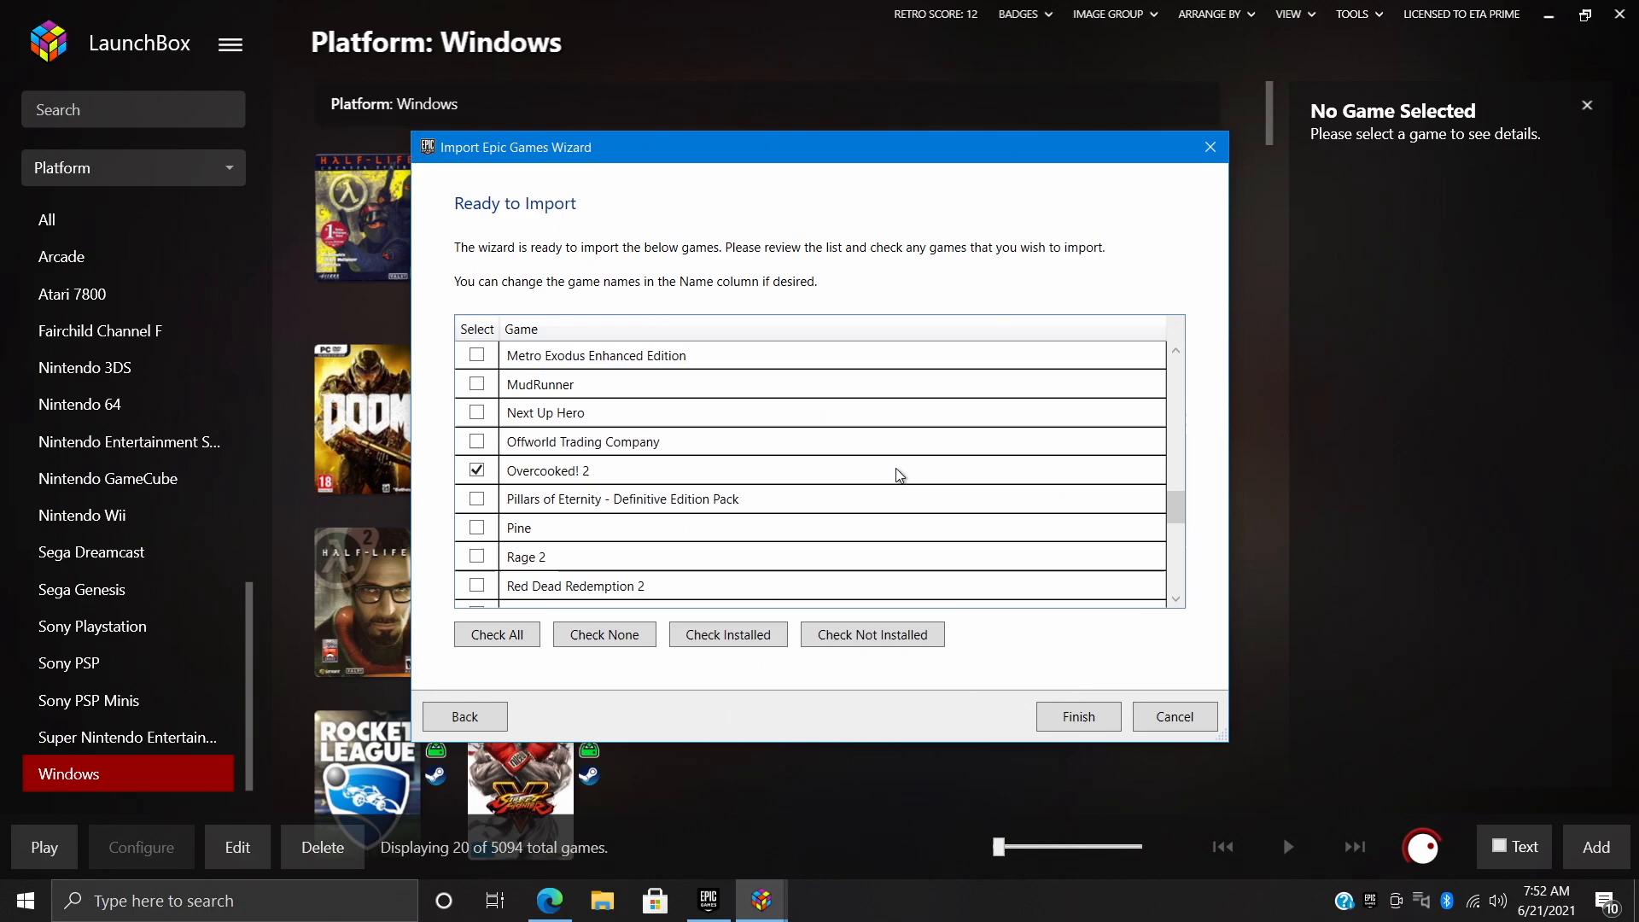
scroll("down", 3)
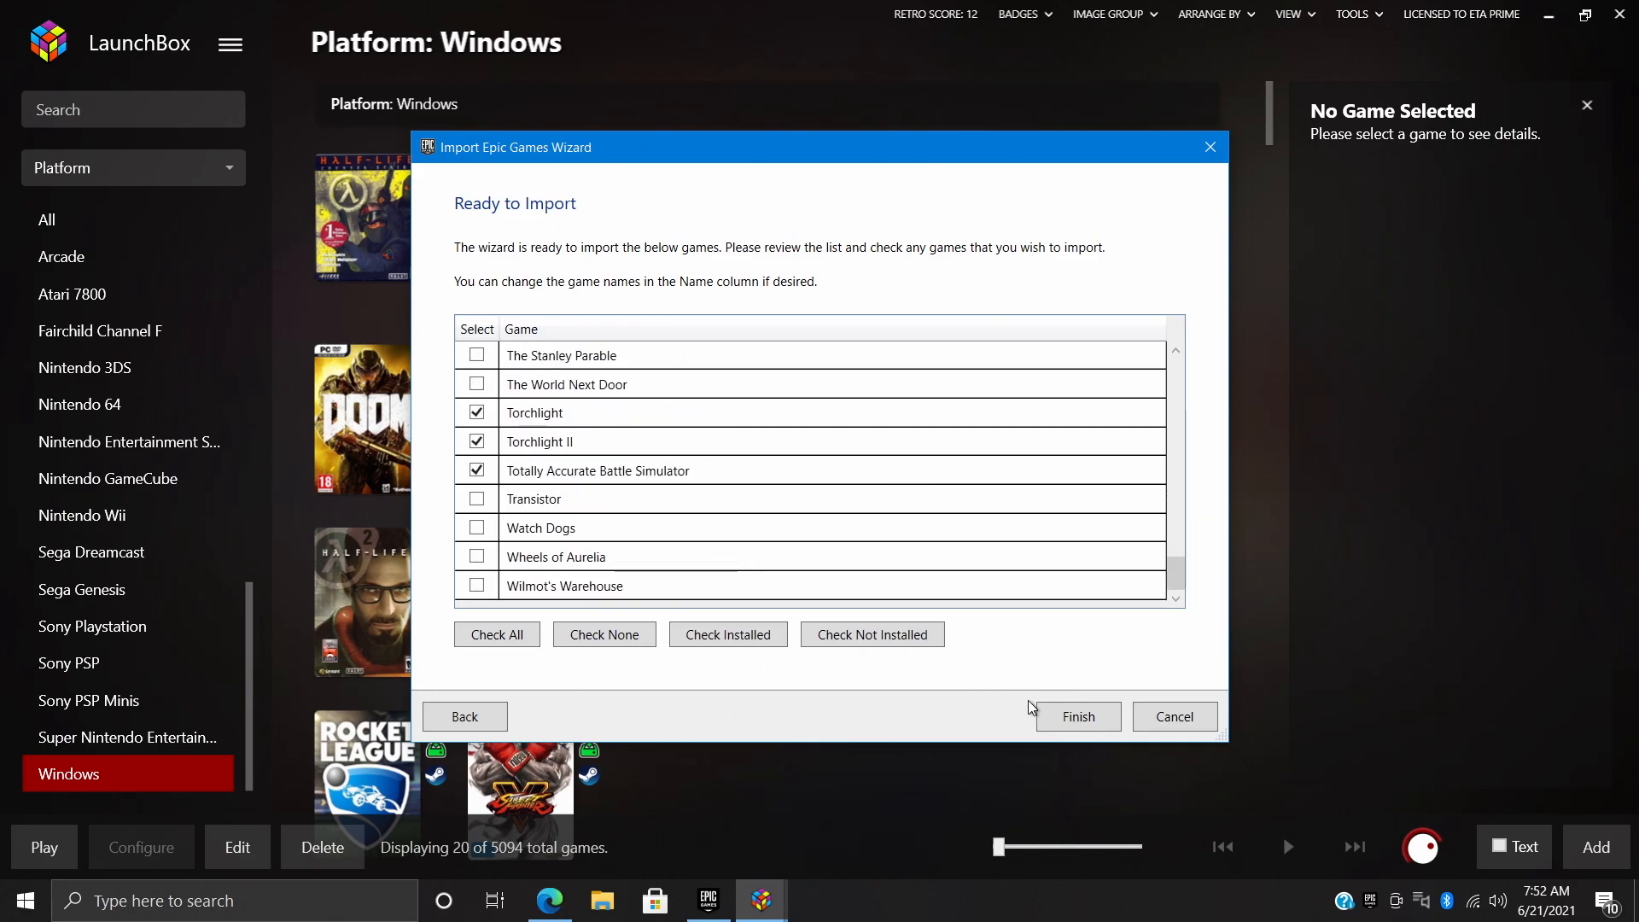
left_click(1078, 716)
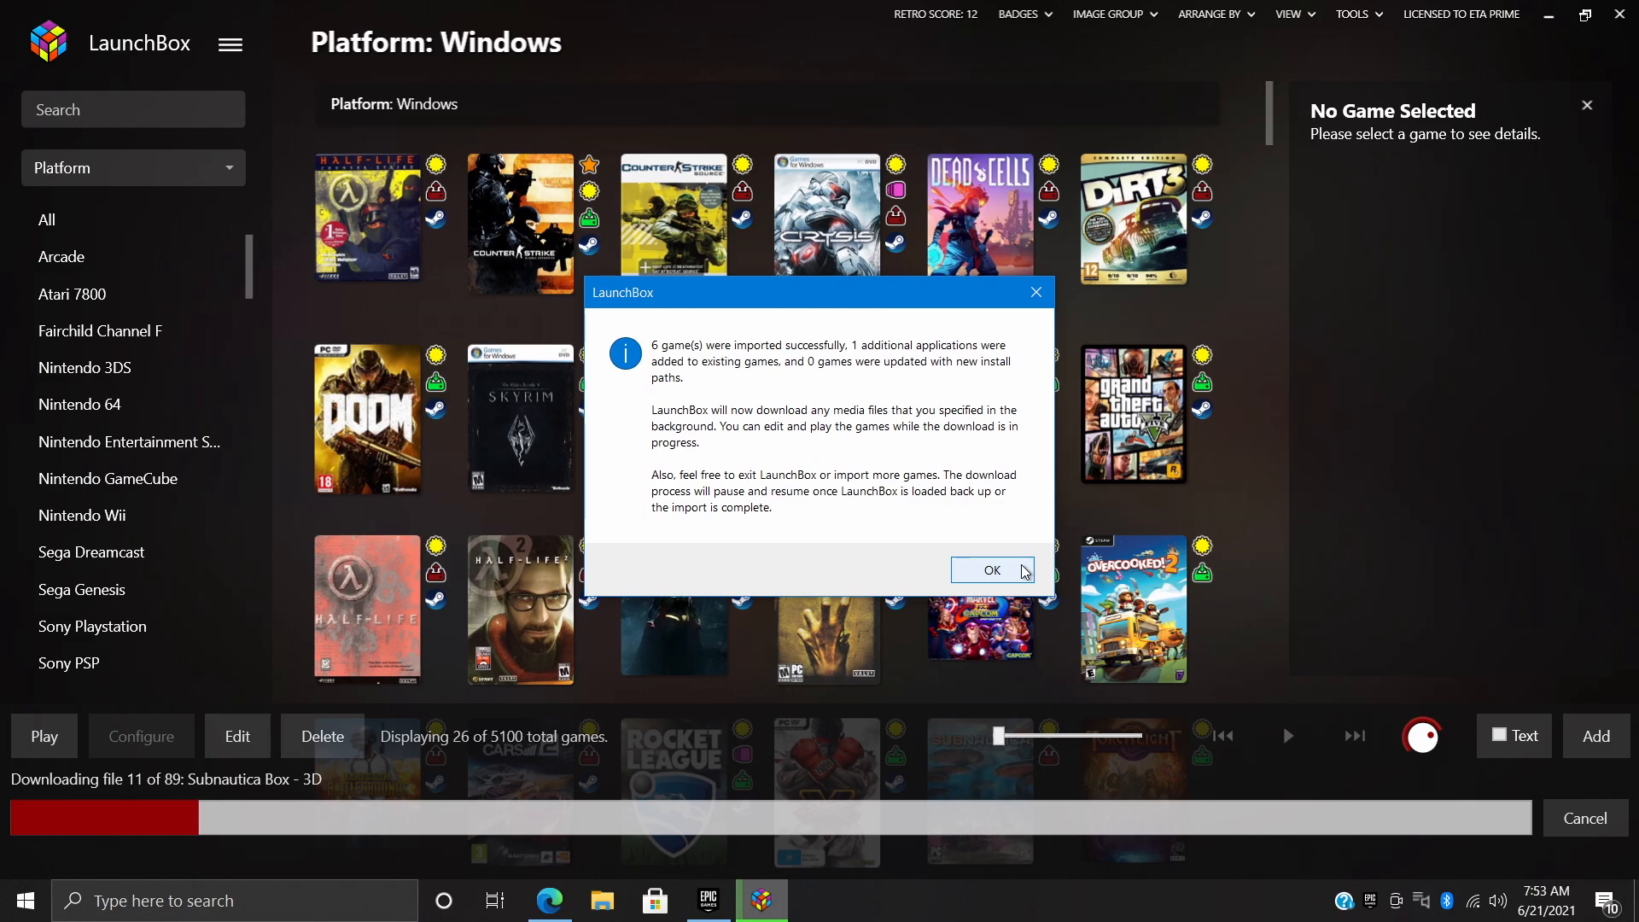
Dismiss the 6-games-imported summary and the 87-media-items download notice to see the new Epic titles
left_click(990, 570)
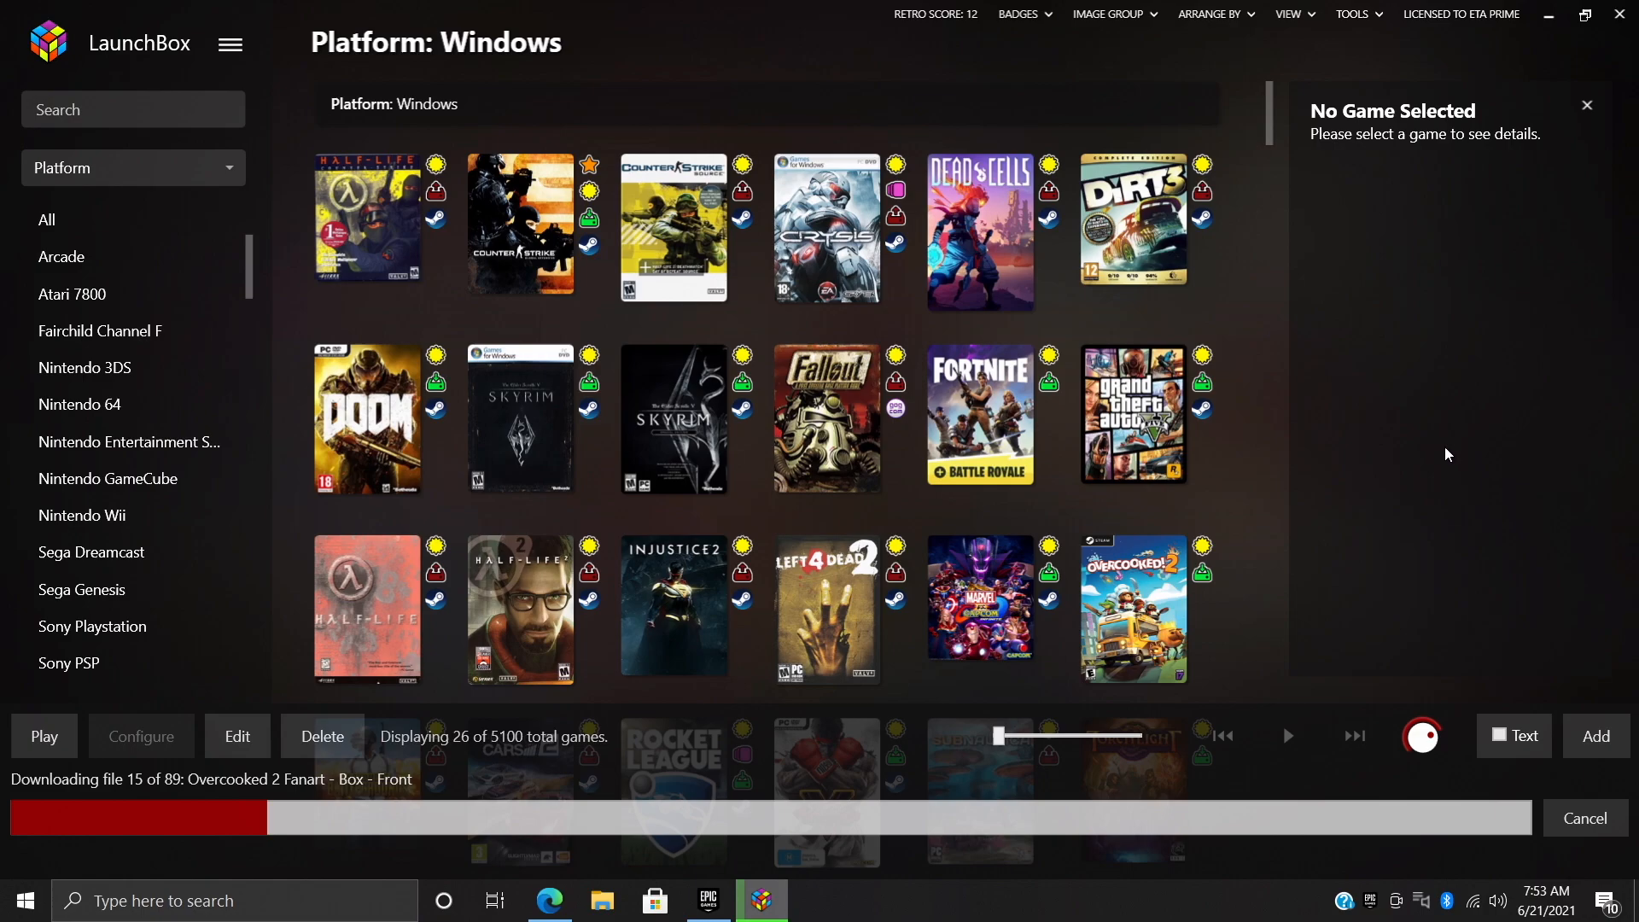
scroll("down", 3)
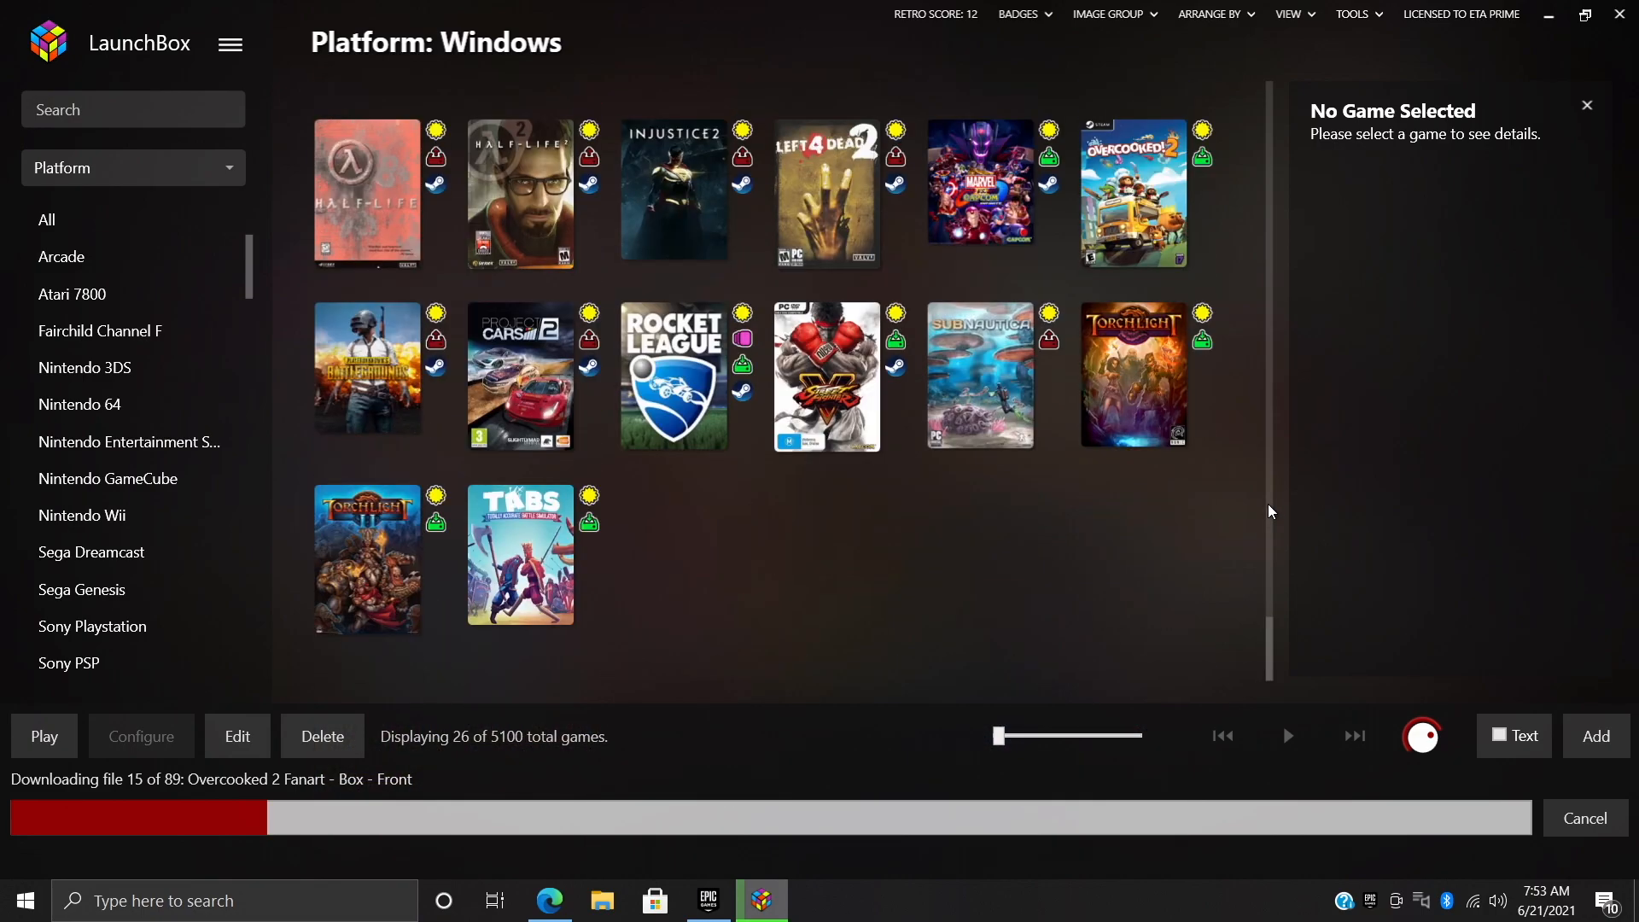
scroll("up", 3)
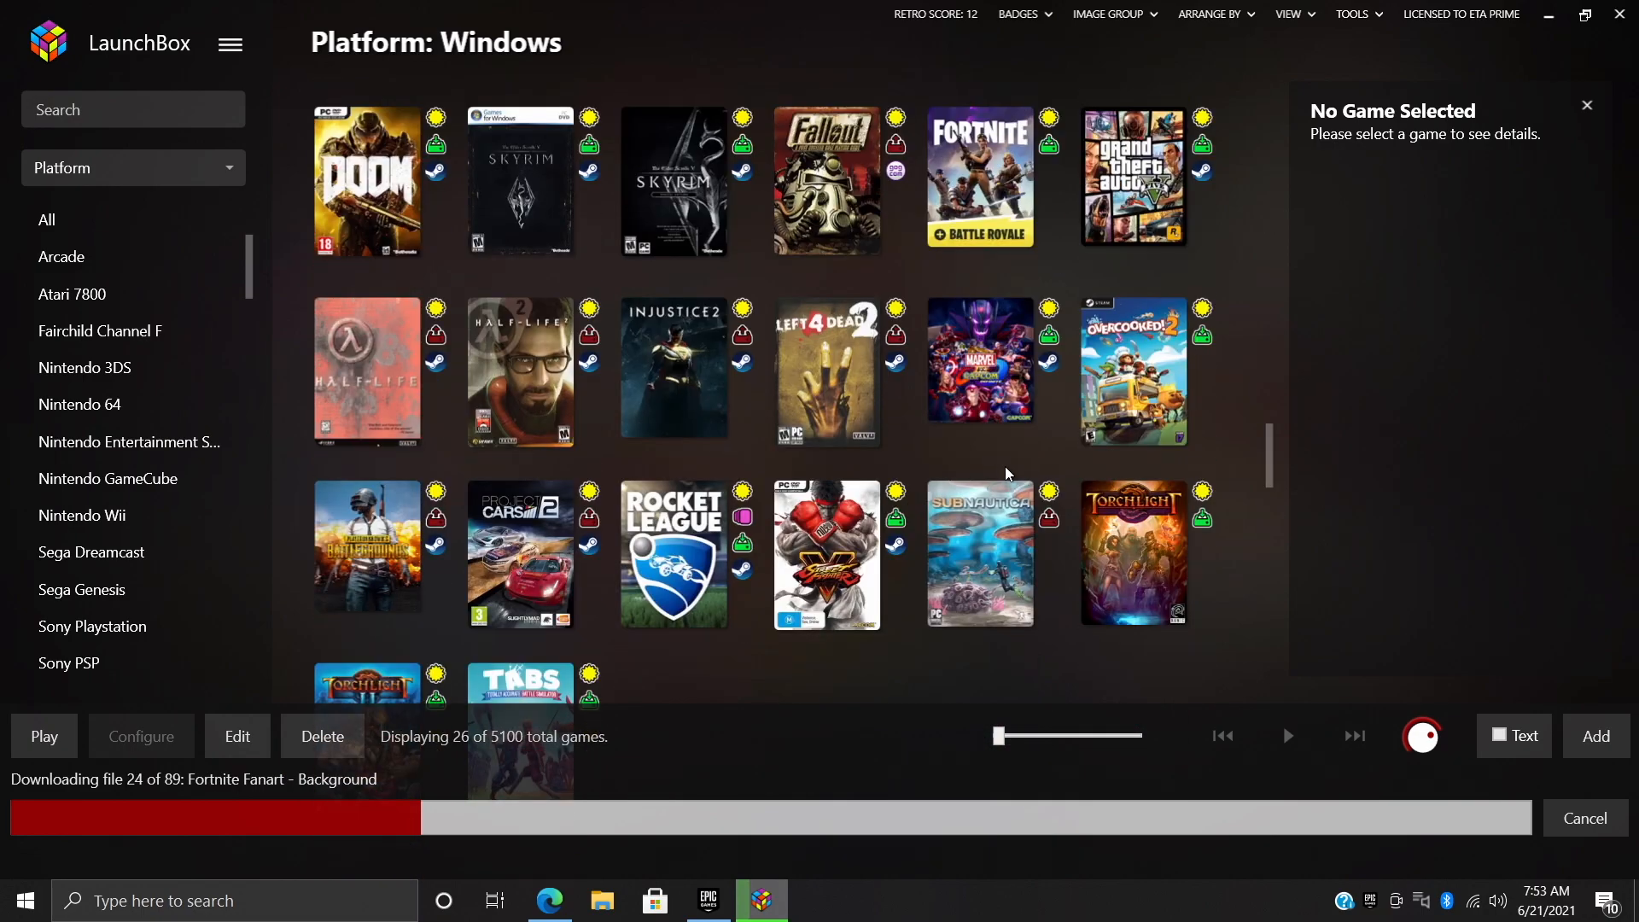
scroll("down", 3)
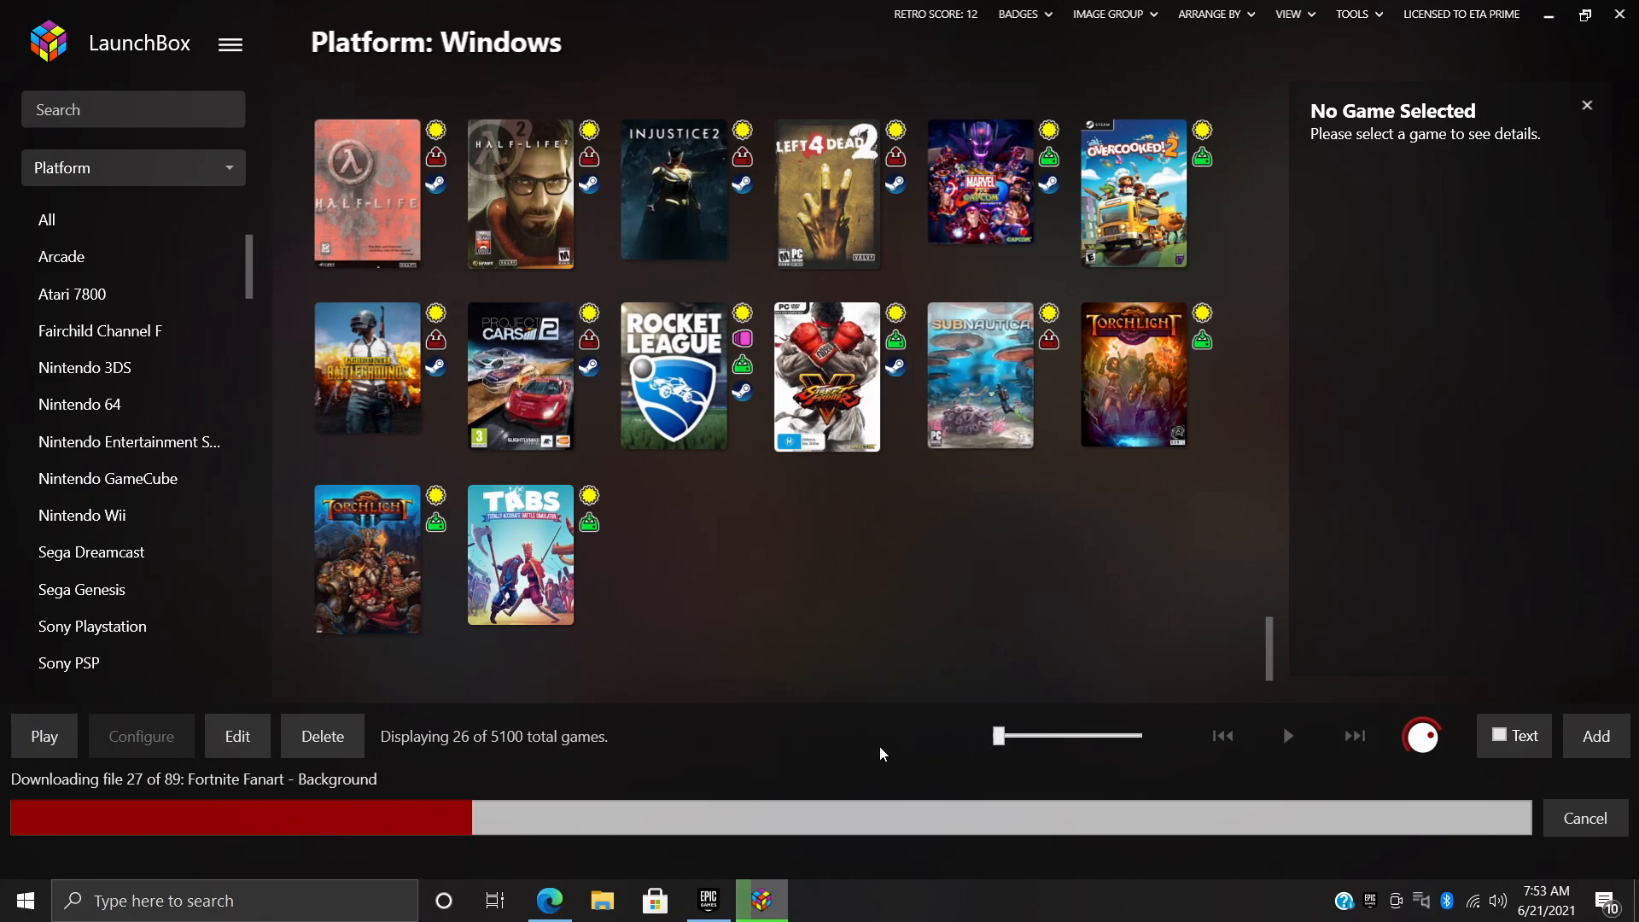
scroll("up", 3)
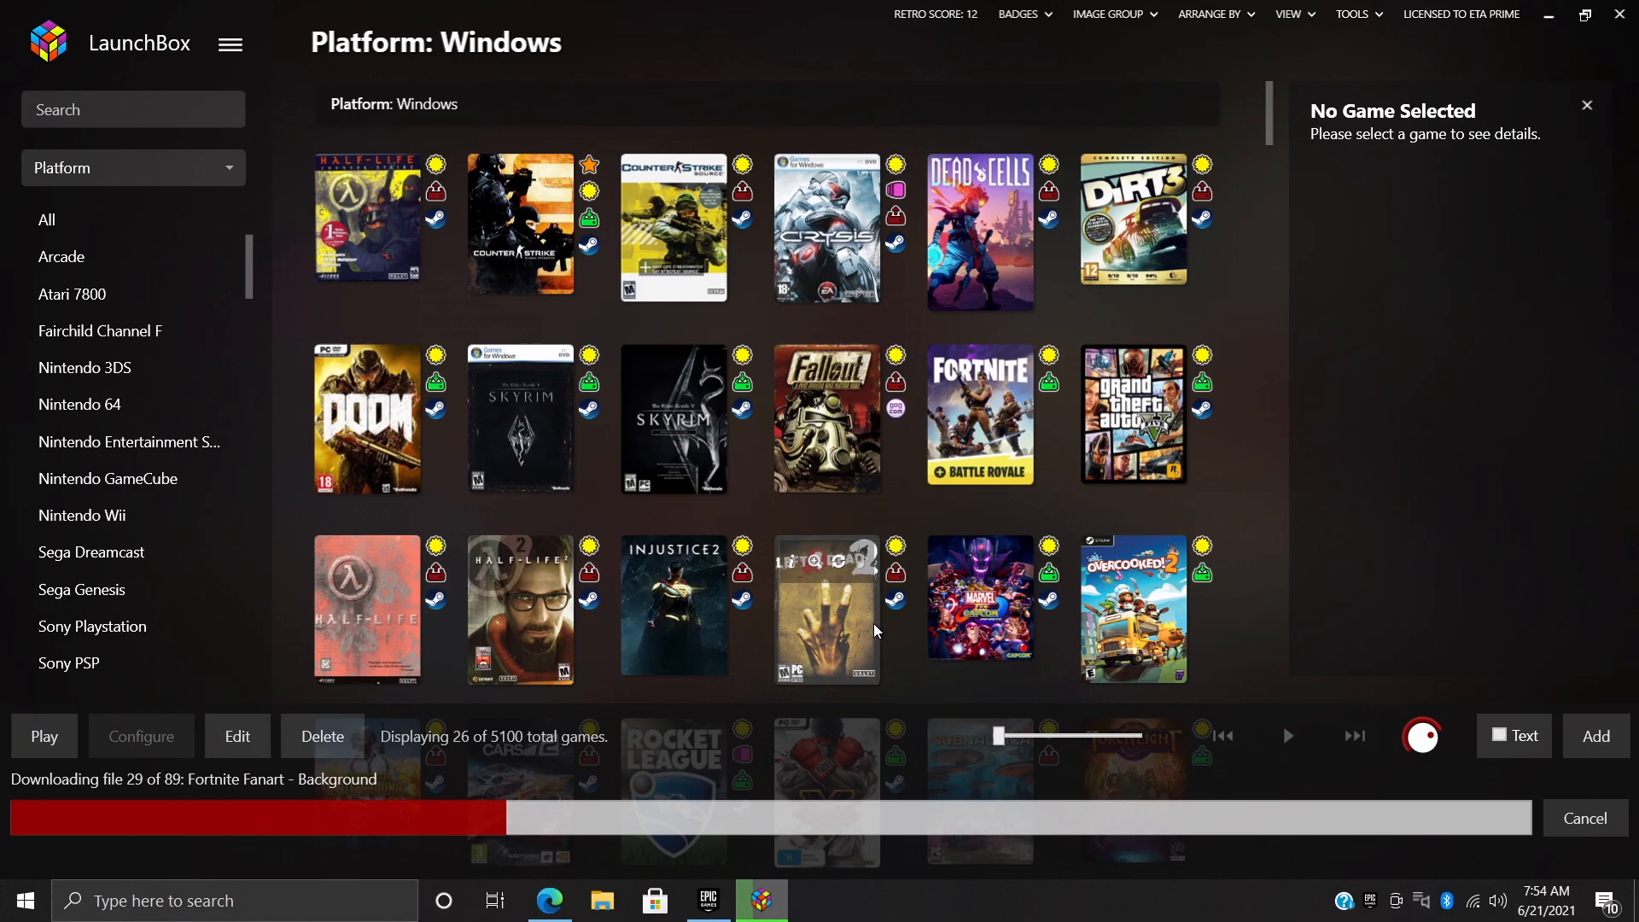
scroll("down", 3)
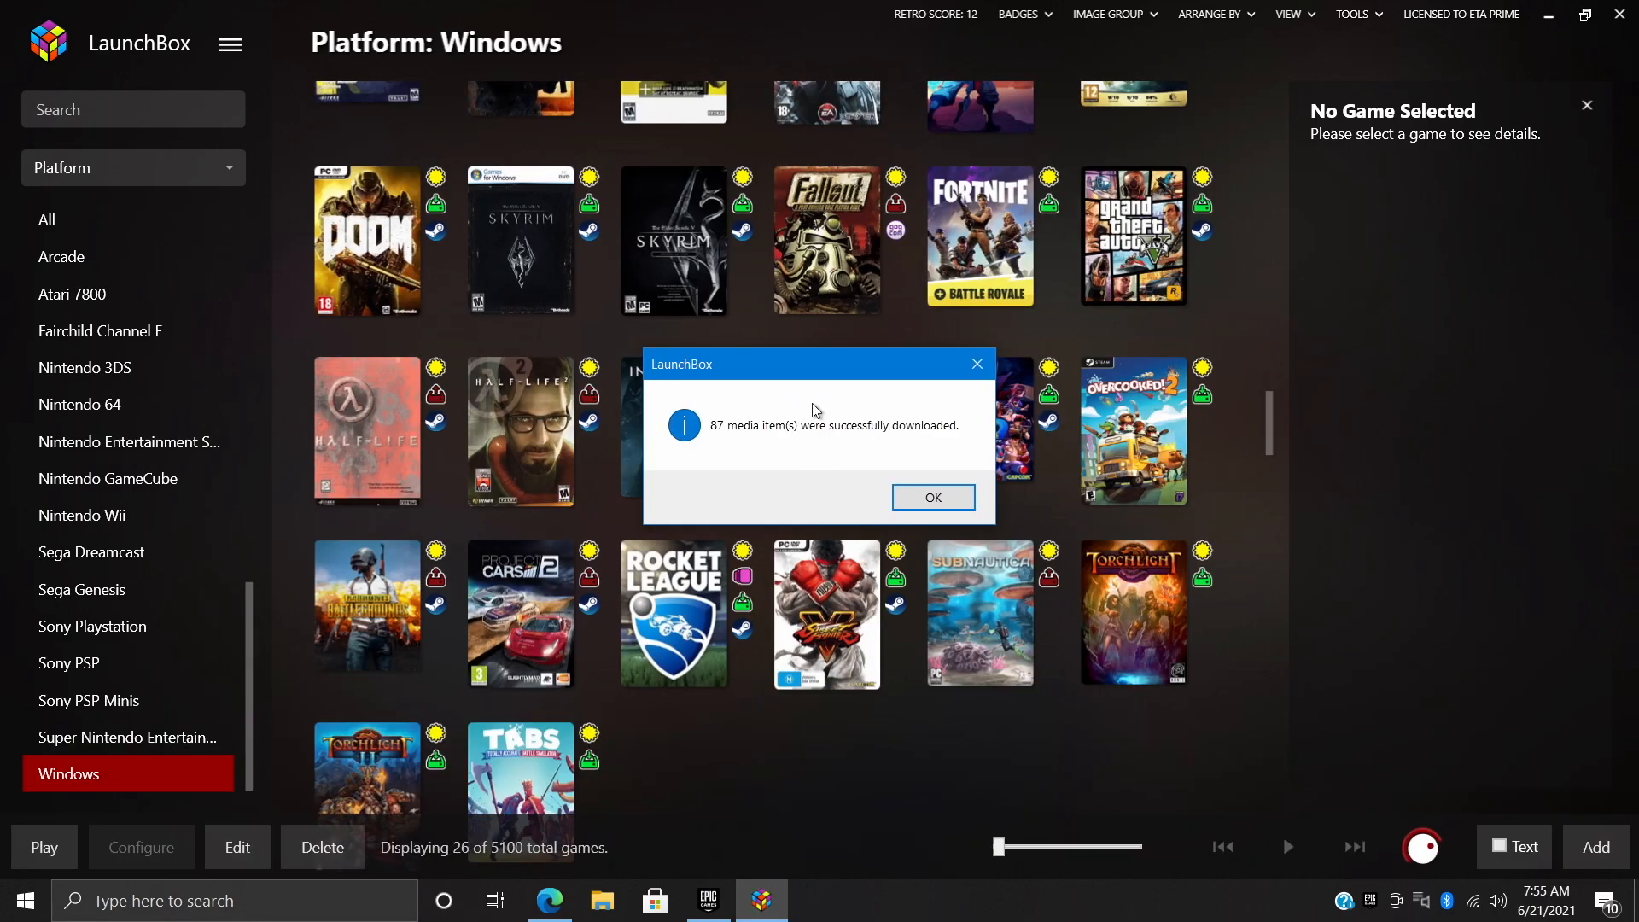
mouse_move(932, 497)
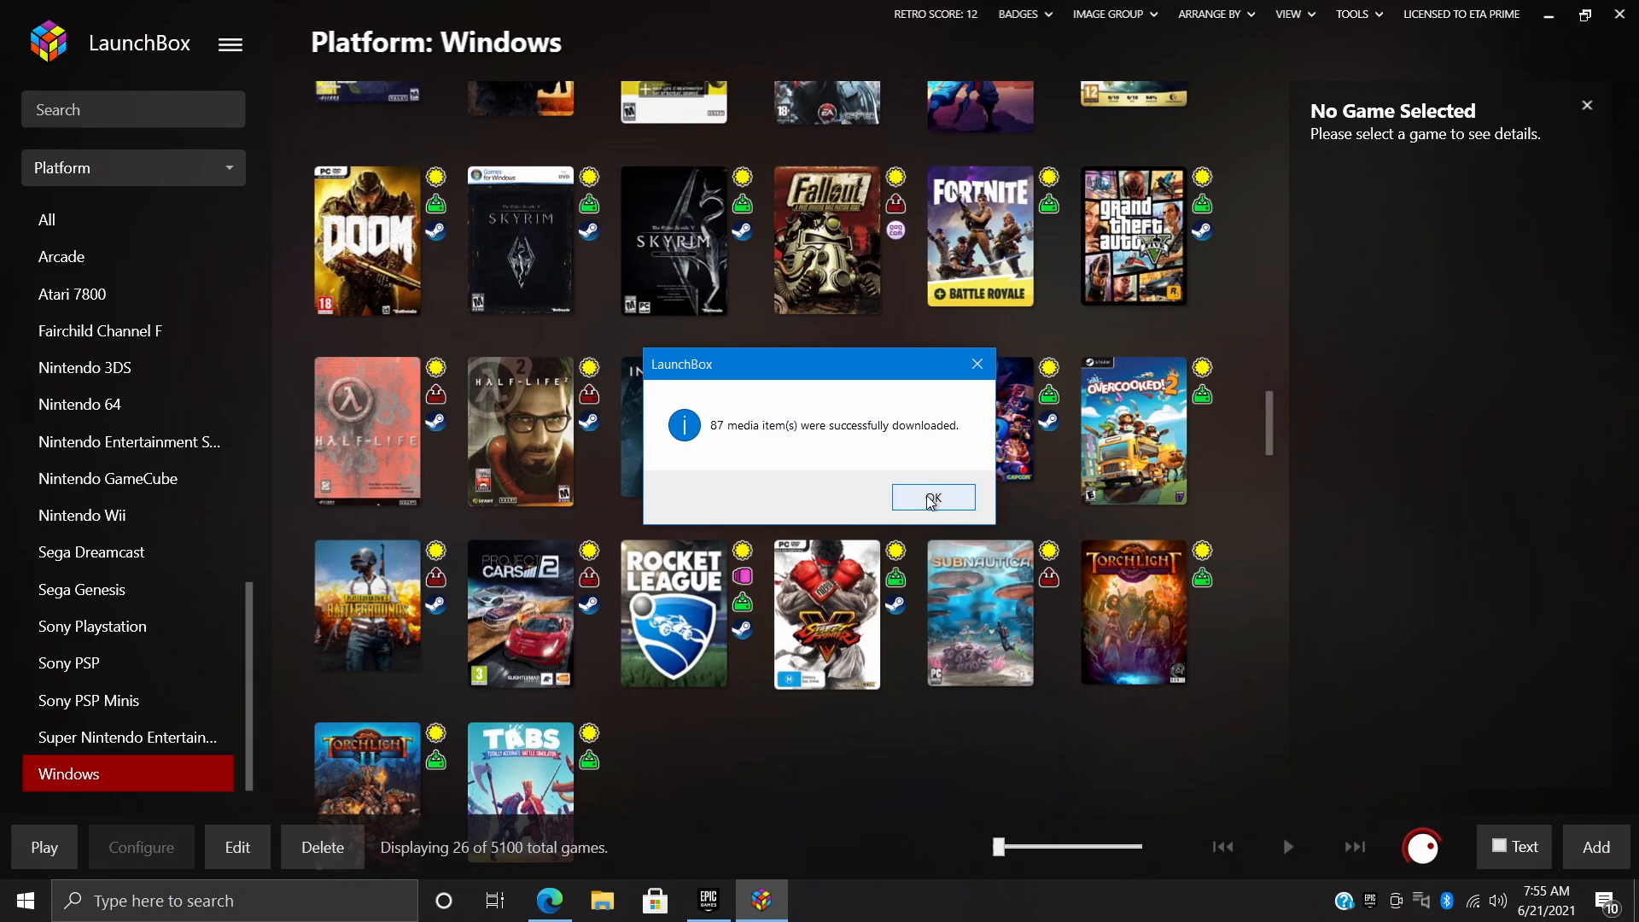
left_click(932, 497)
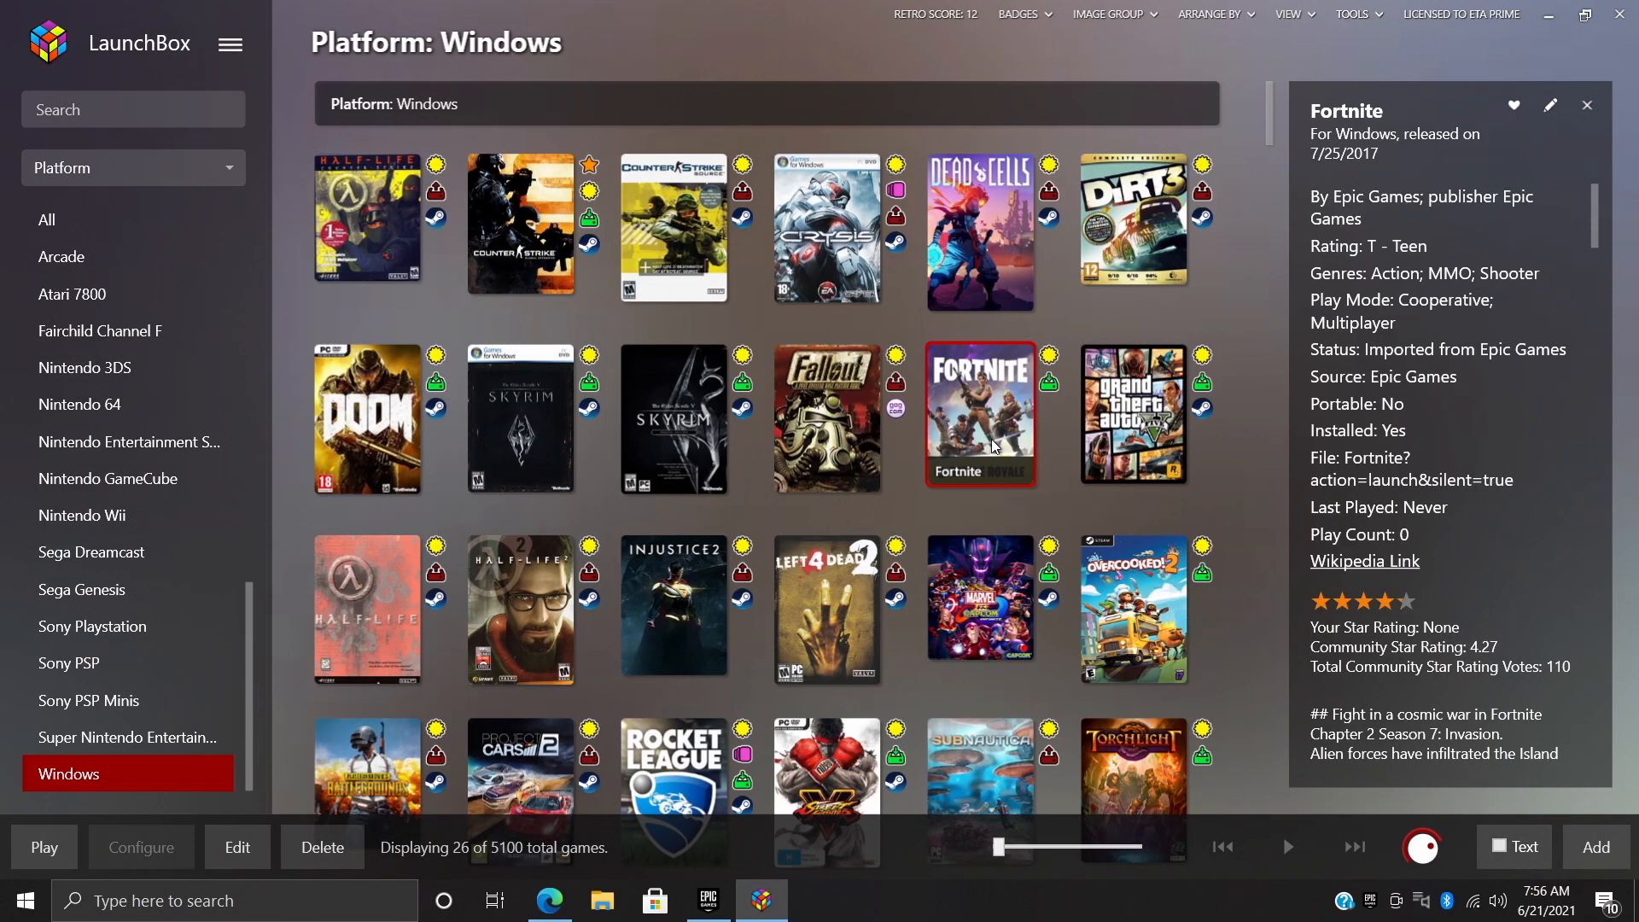
mouse_move(1007, 450)
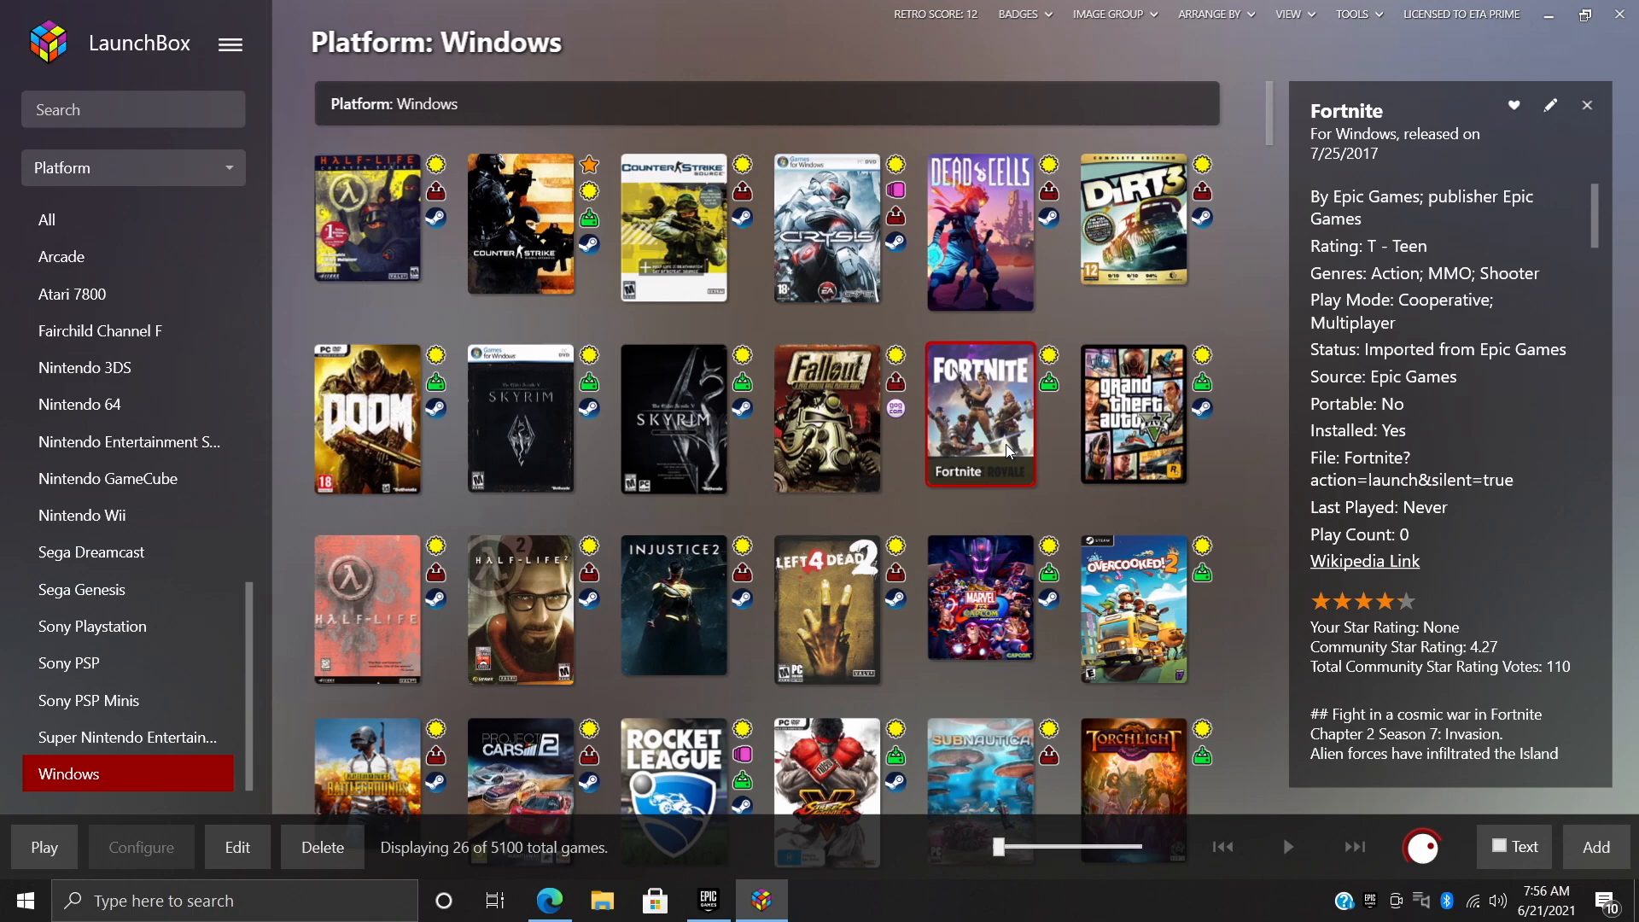
Show Overcooked 2's details with its Epic import status, description, screenshots and fanart
scroll("down", 3)
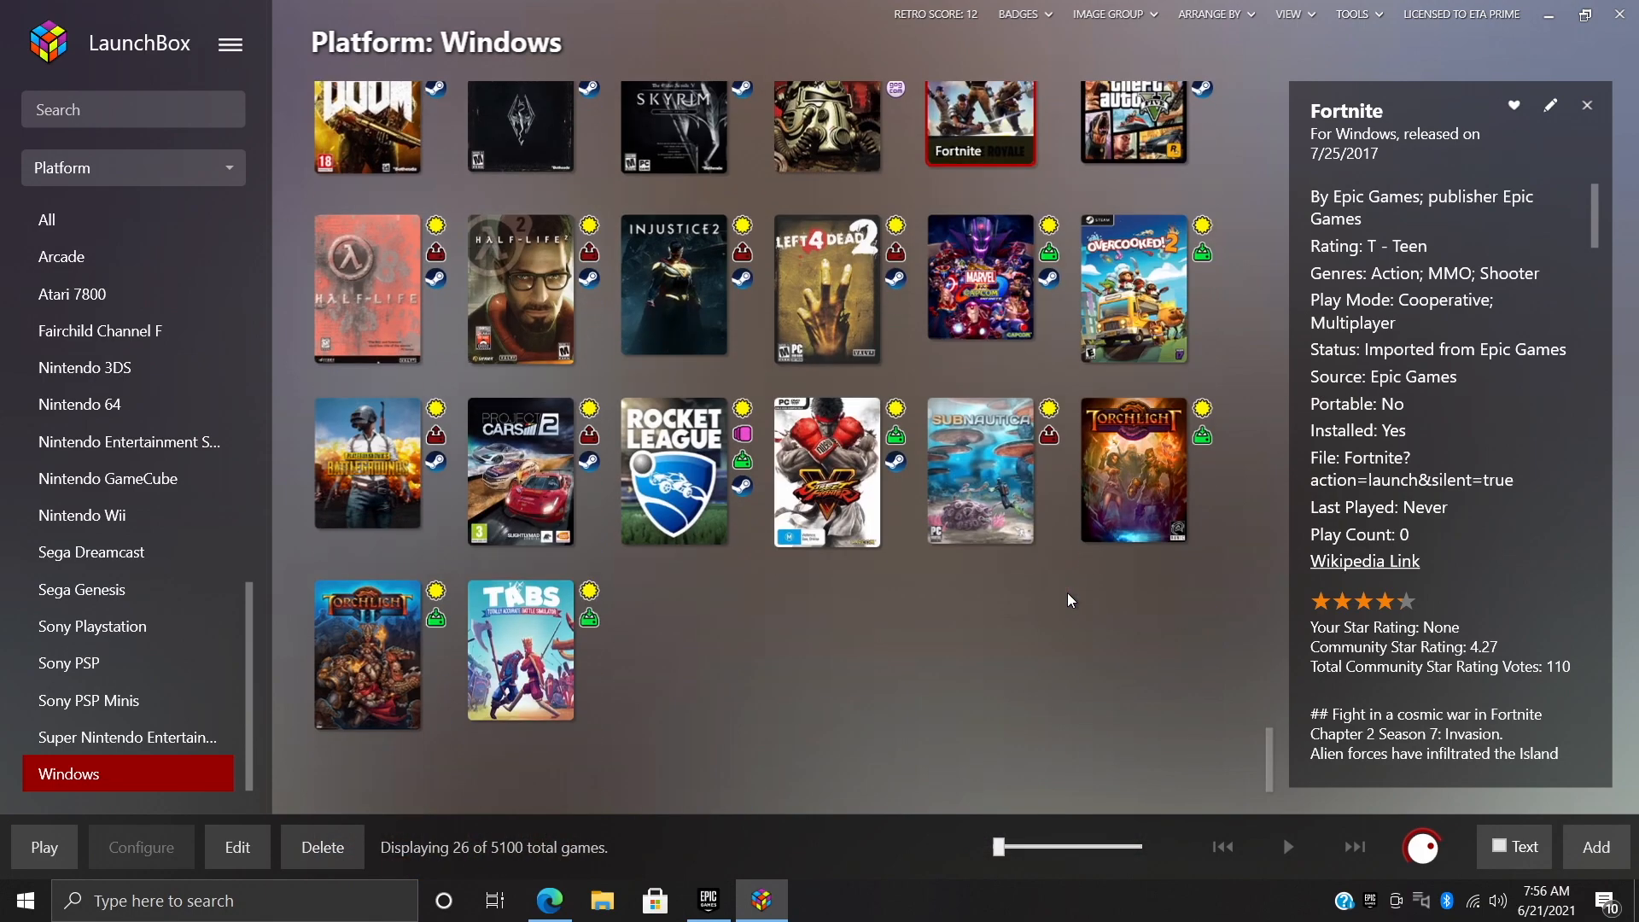
mouse_move(365, 655)
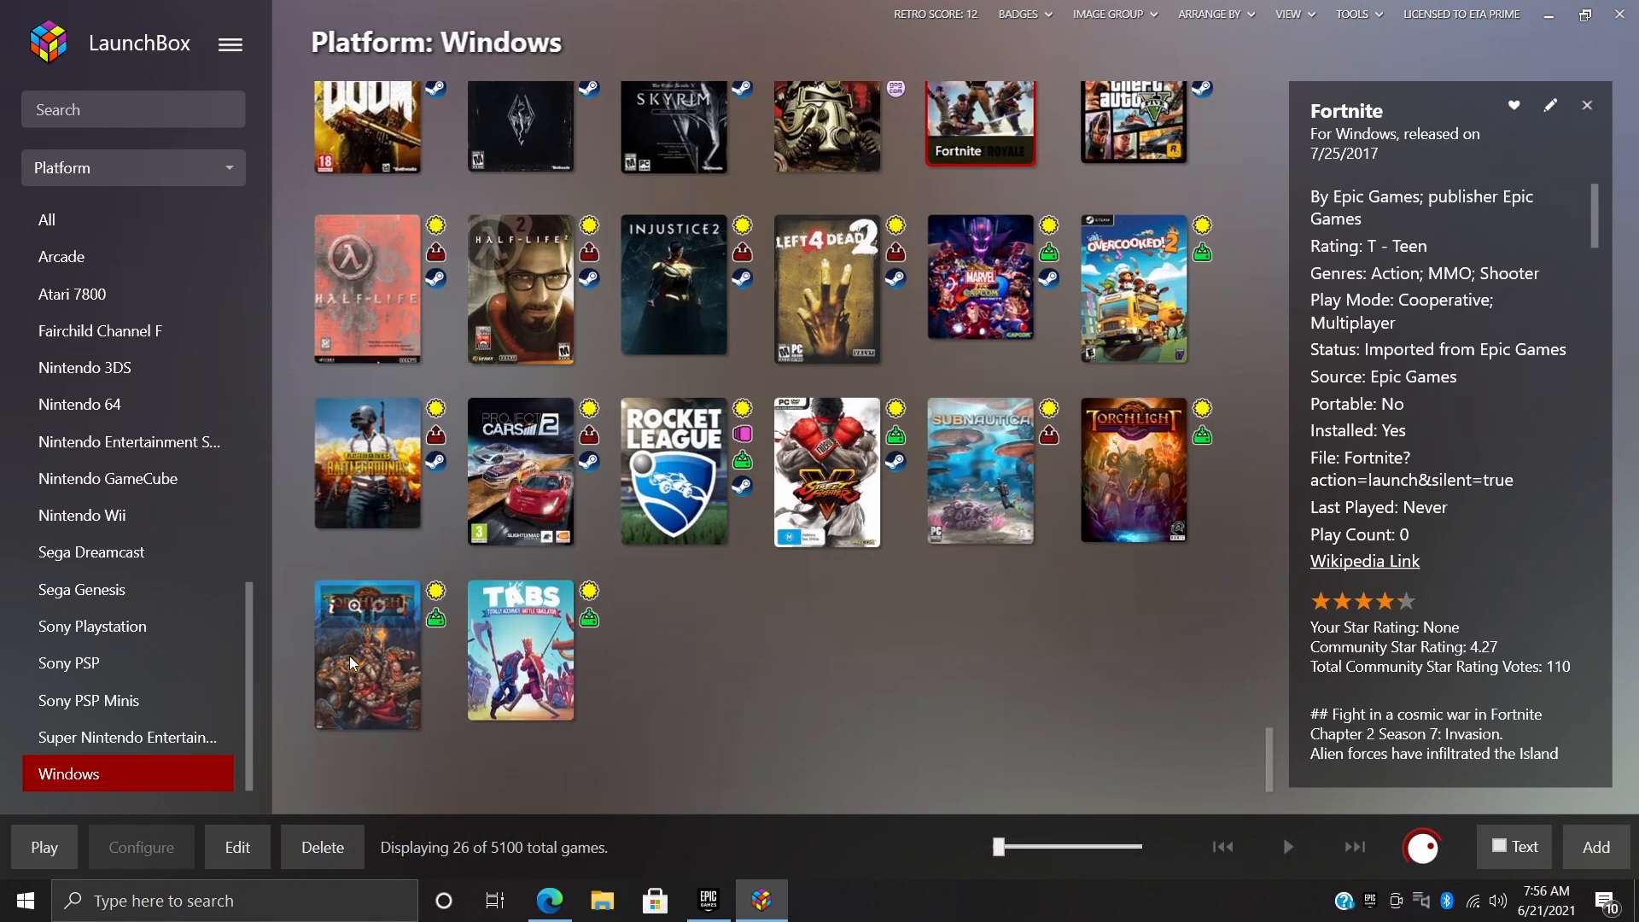
scroll("up", 3)
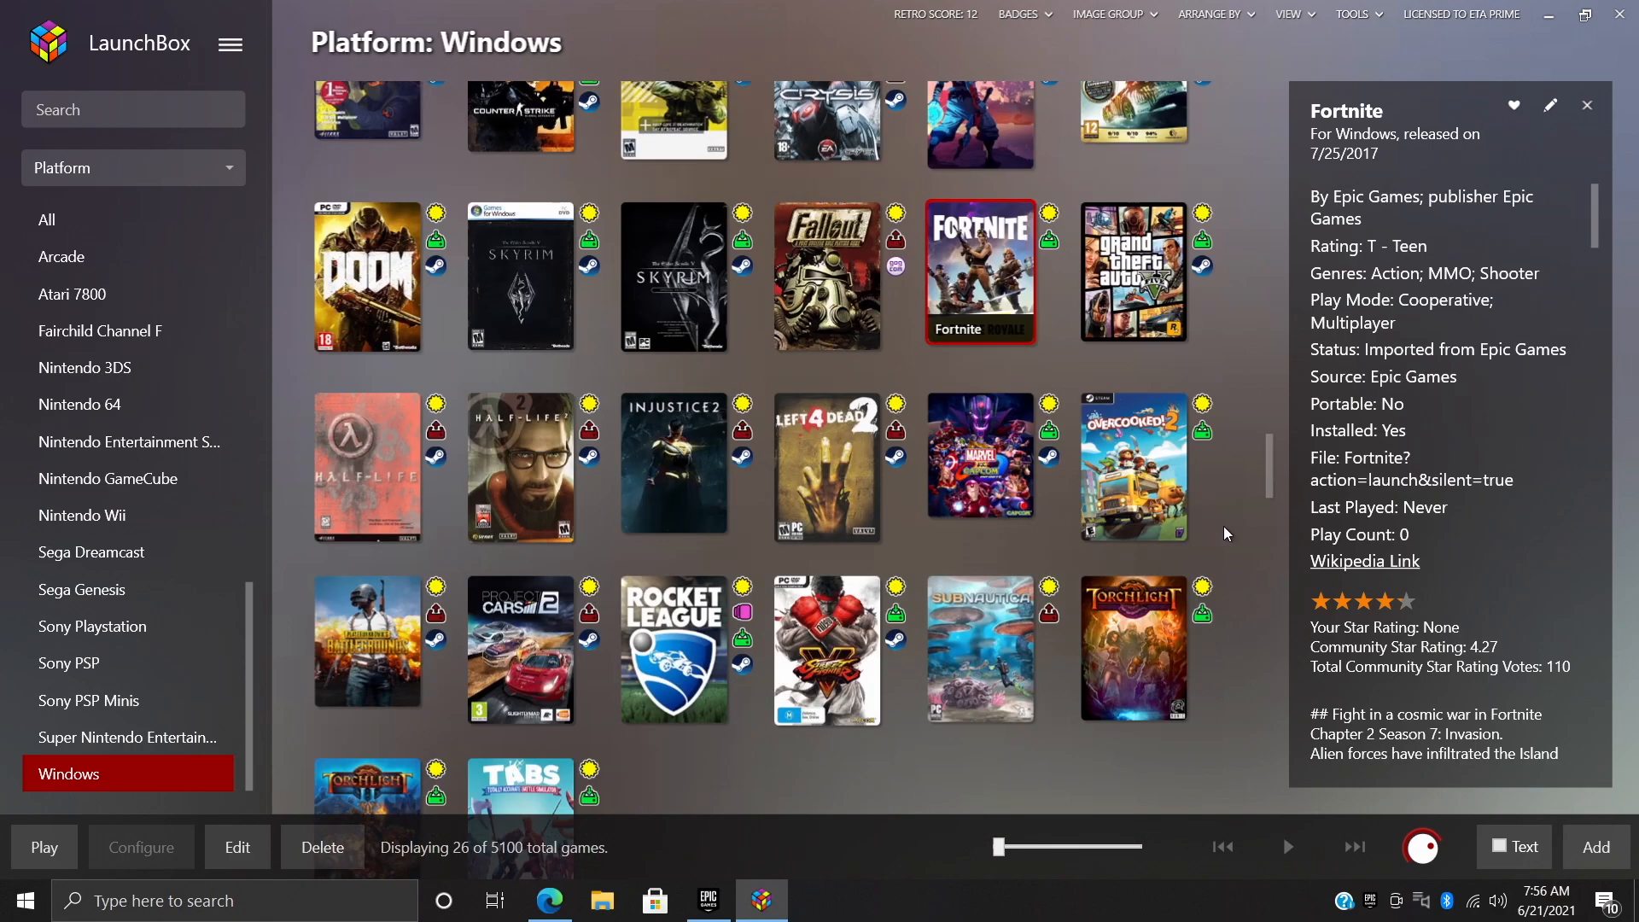
left_click(1132, 468)
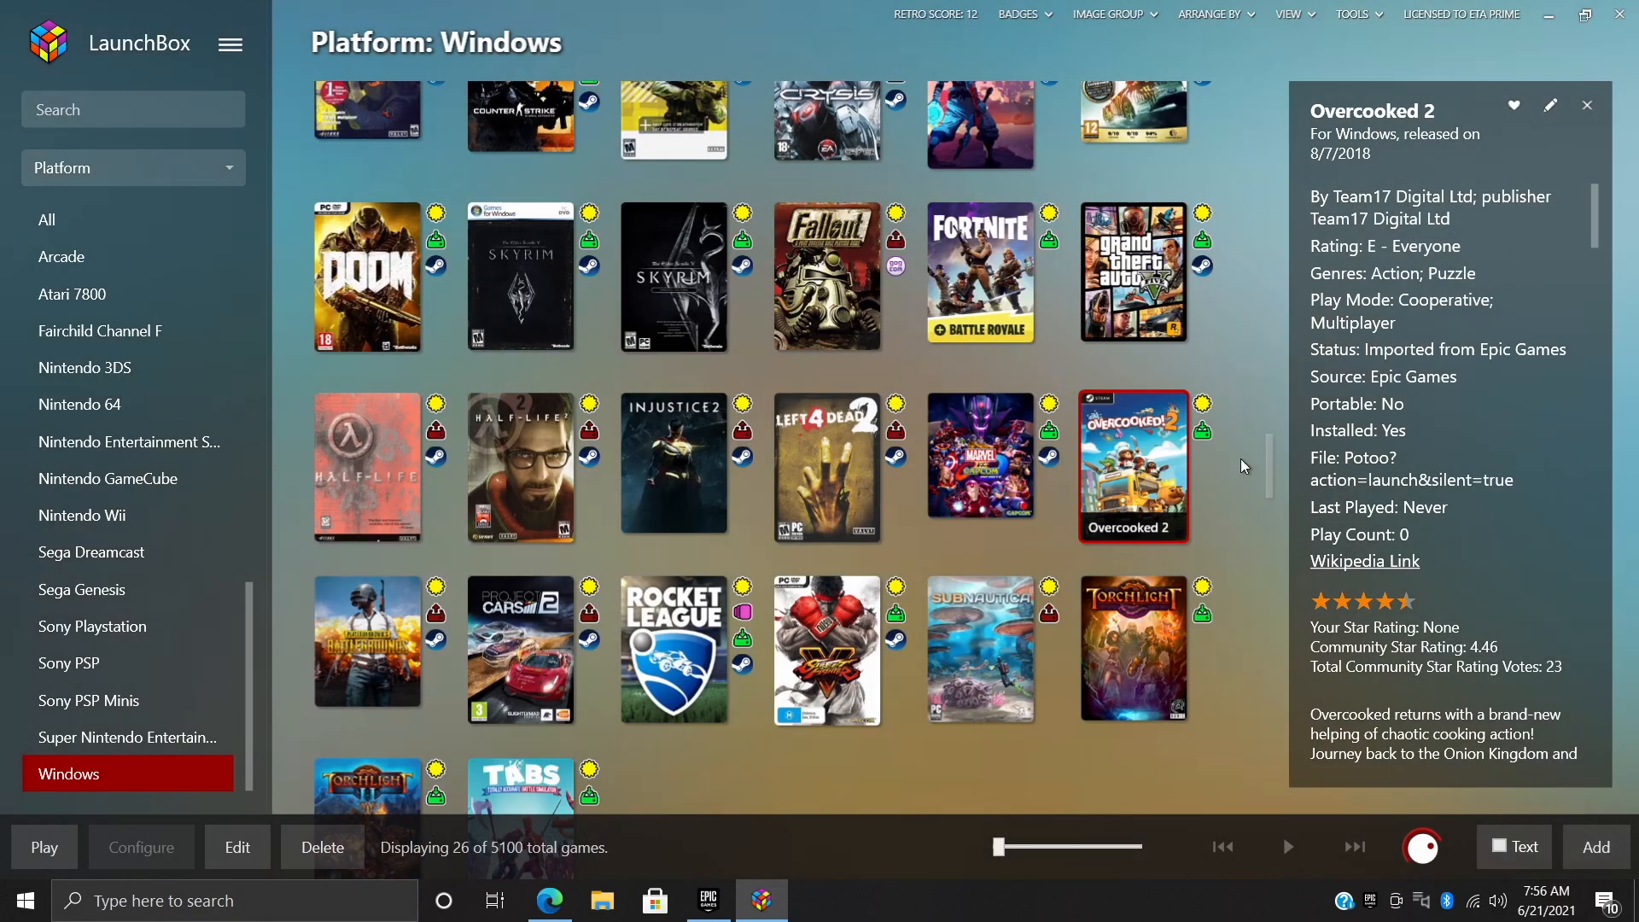
scroll("down", 3)
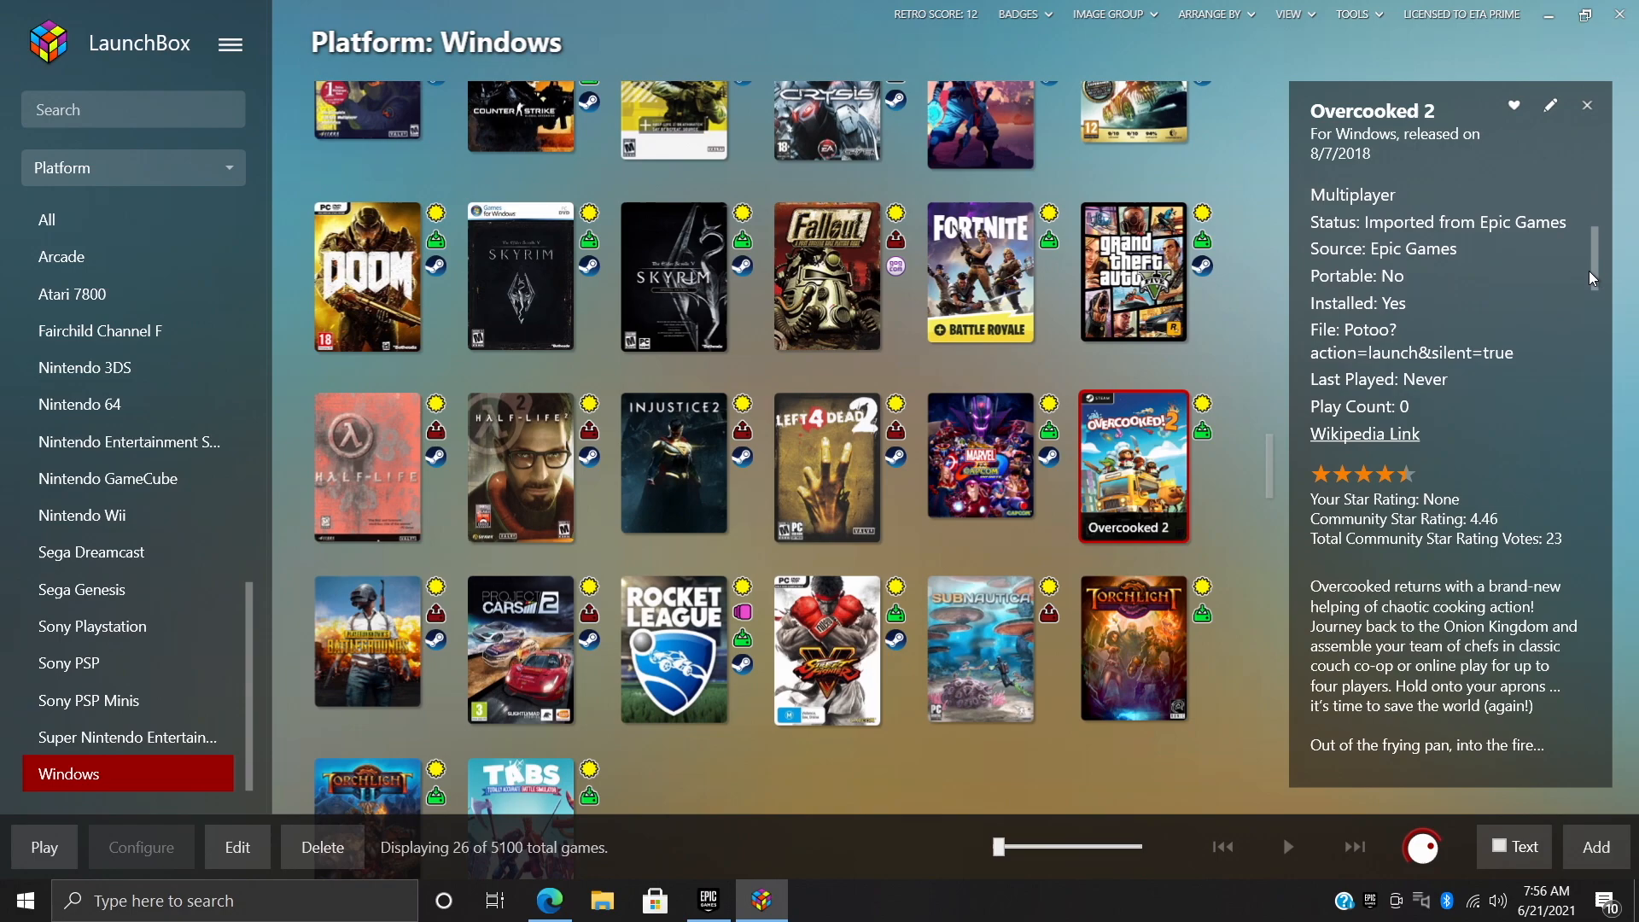
scroll("down", 3)
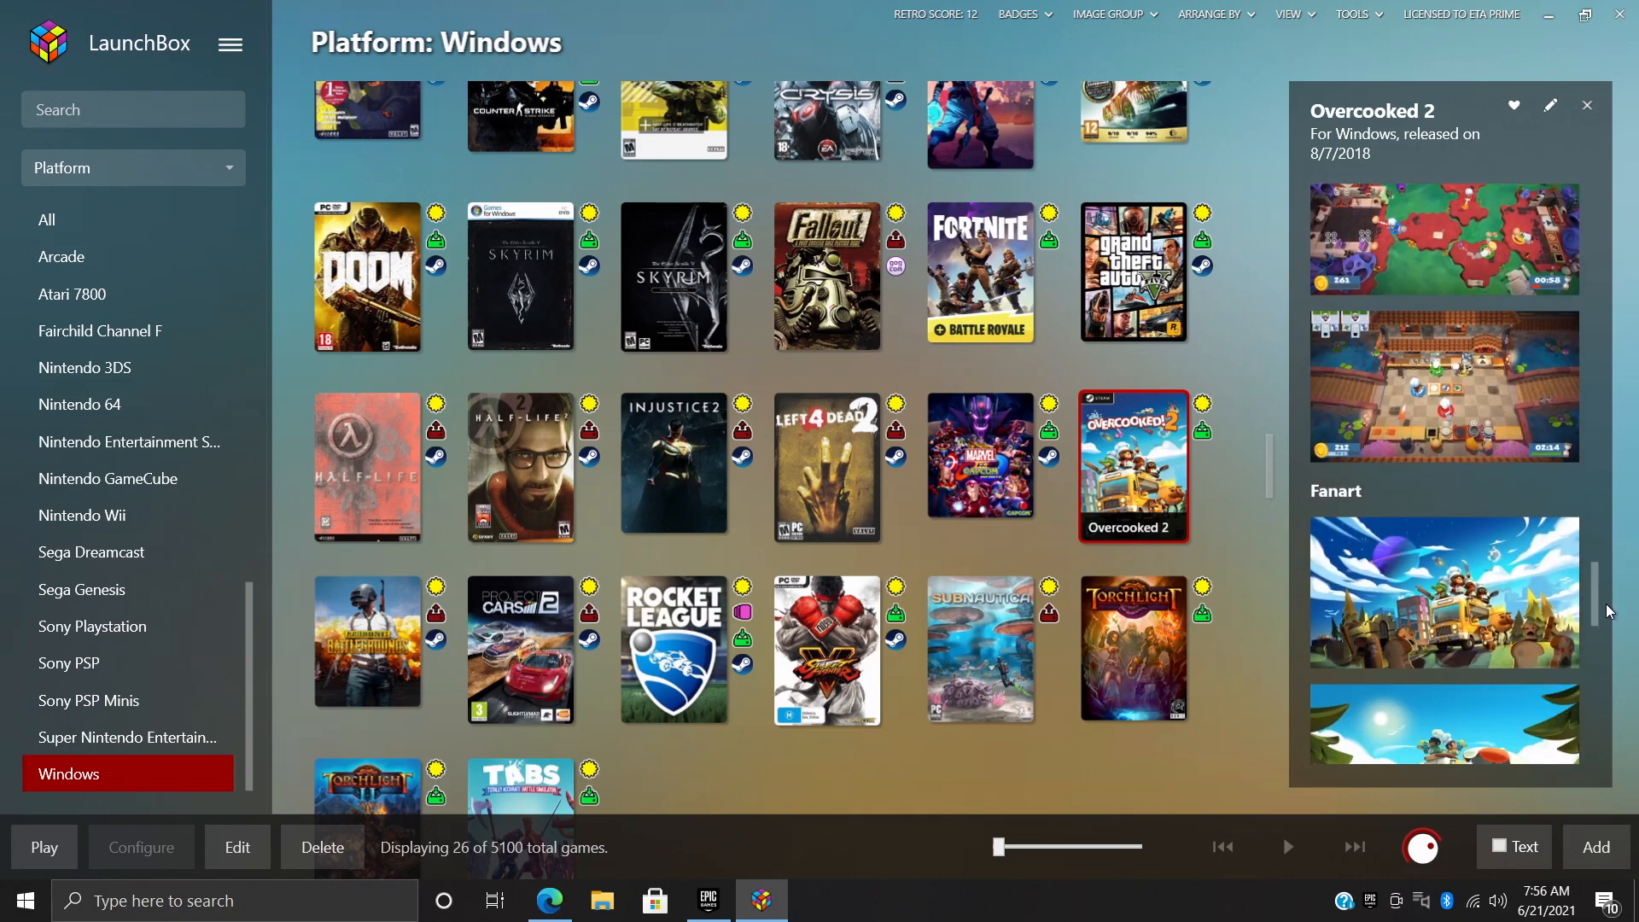